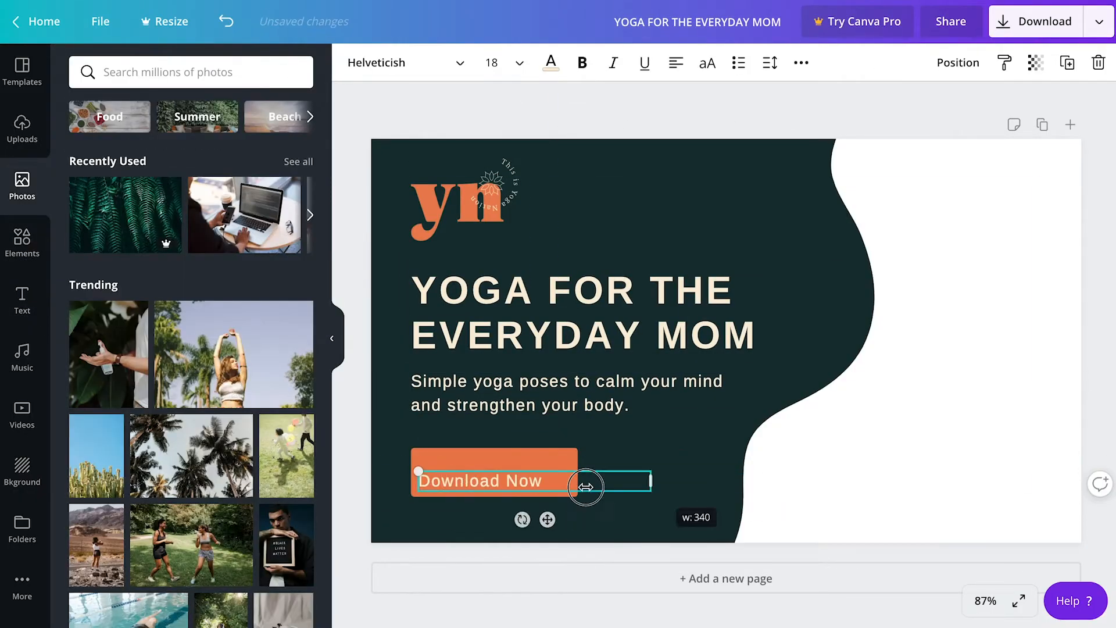
Return to the Canva home page from the finished yoga banner
left_click(34, 21)
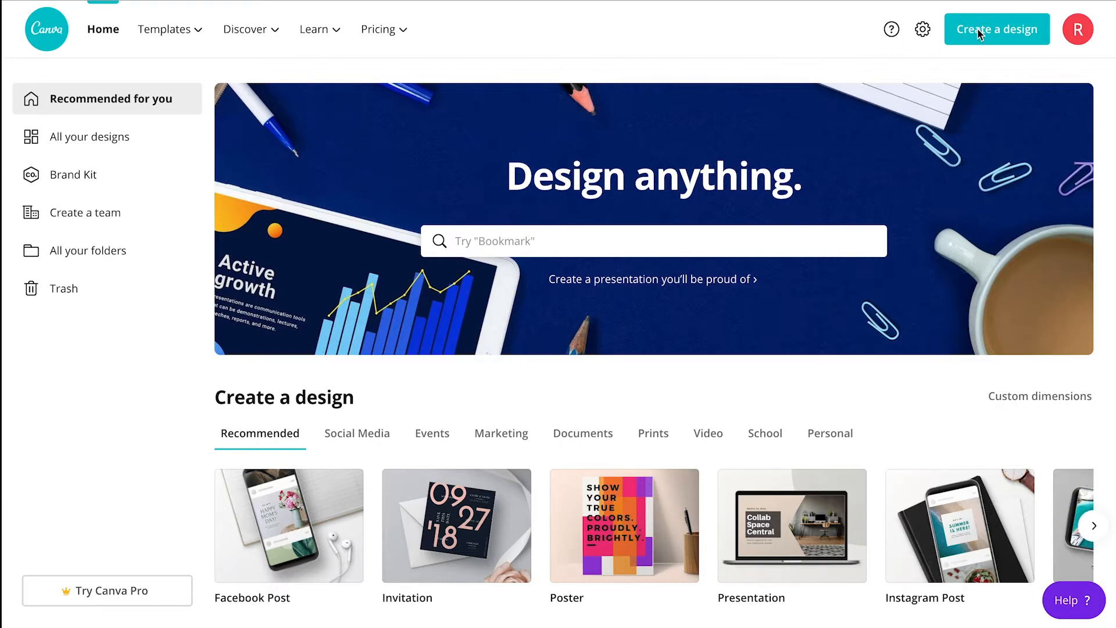
Create a new blank design with custom dimensions 1040 × 584 px
left_click(996, 29)
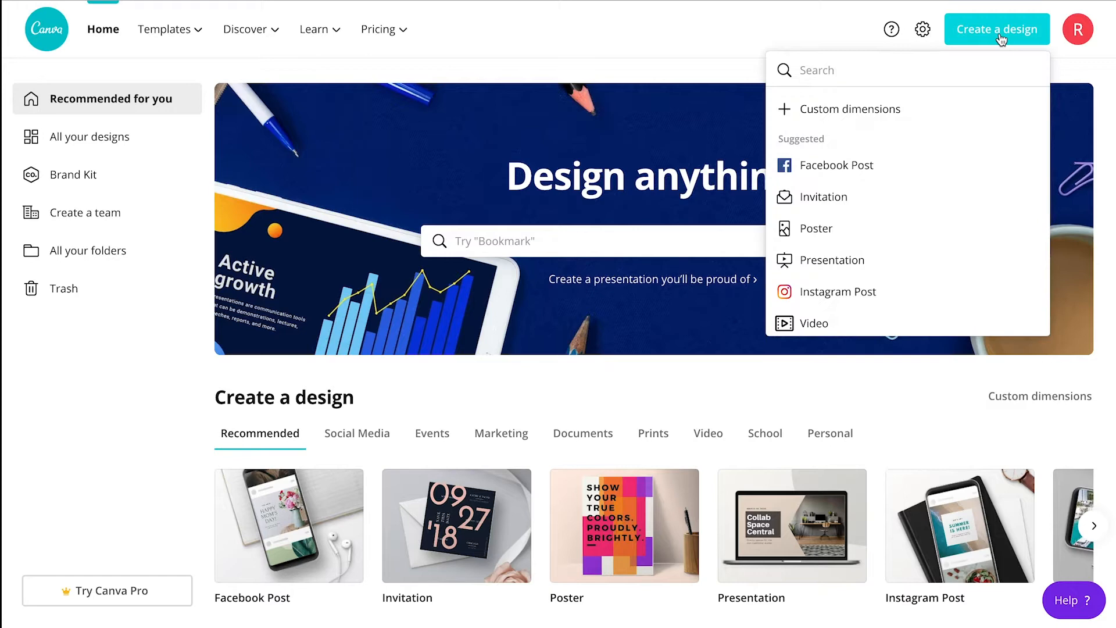
left_click(849, 109)
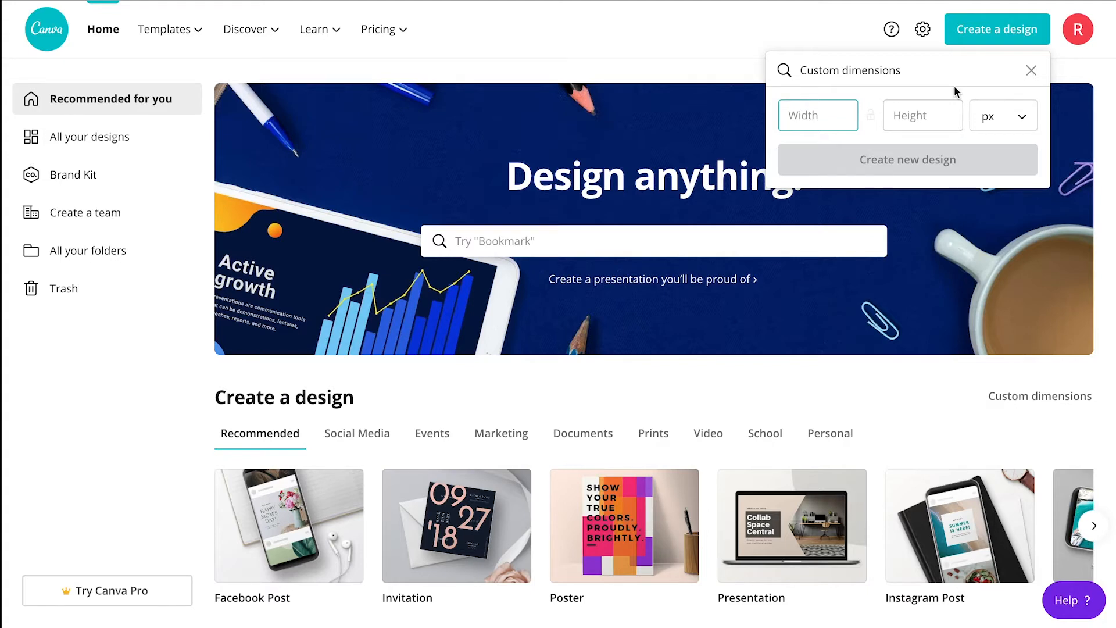
type("1040")
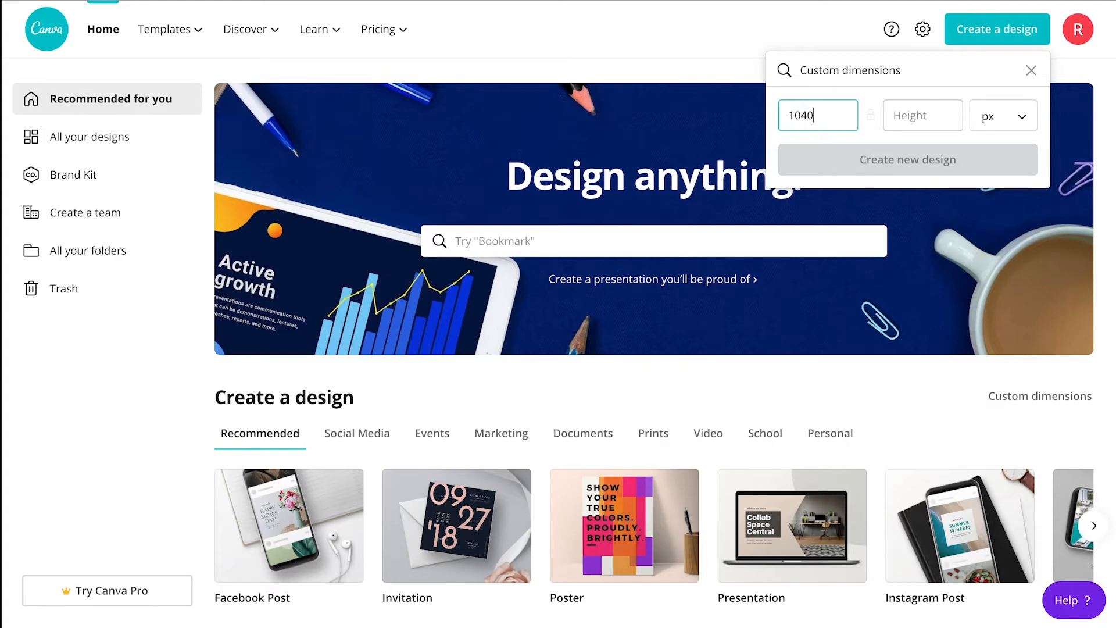
left_click(923, 116)
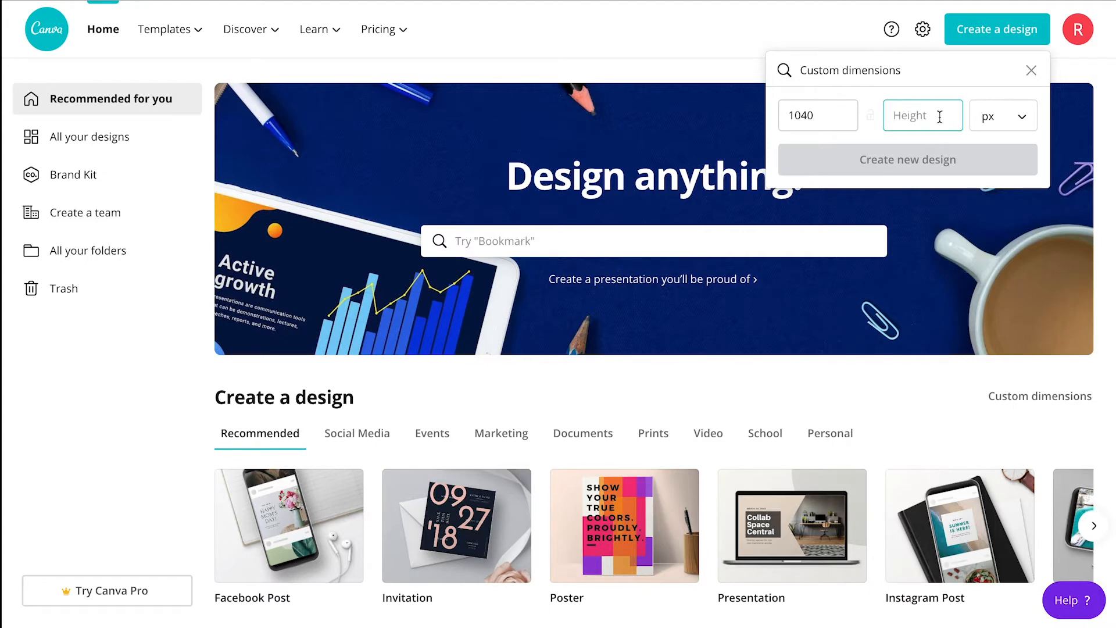
type("584")
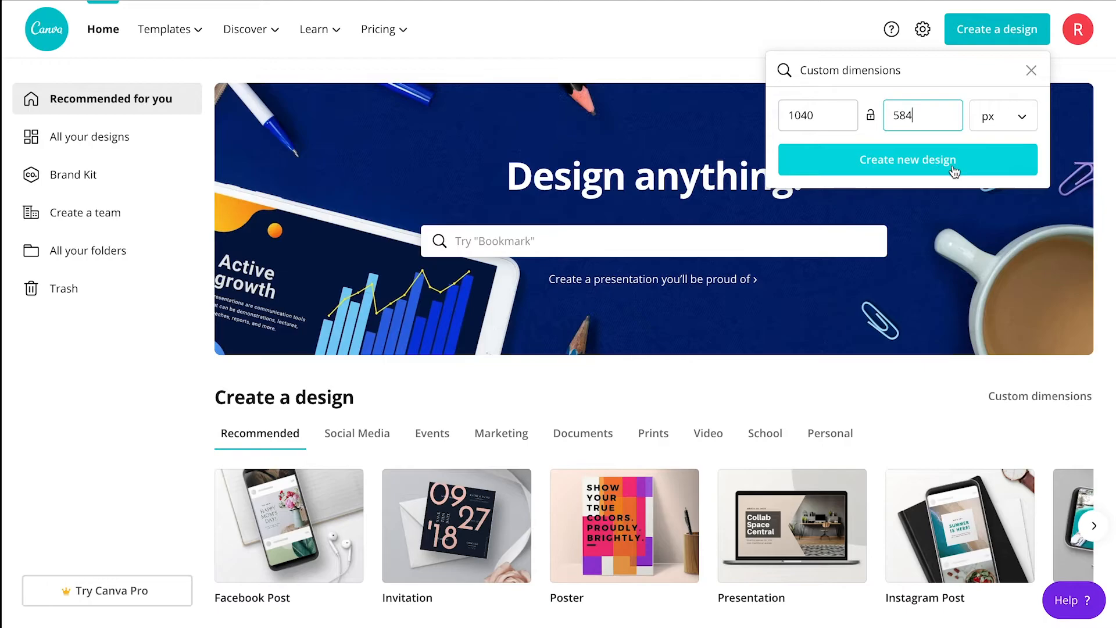
left_click(907, 160)
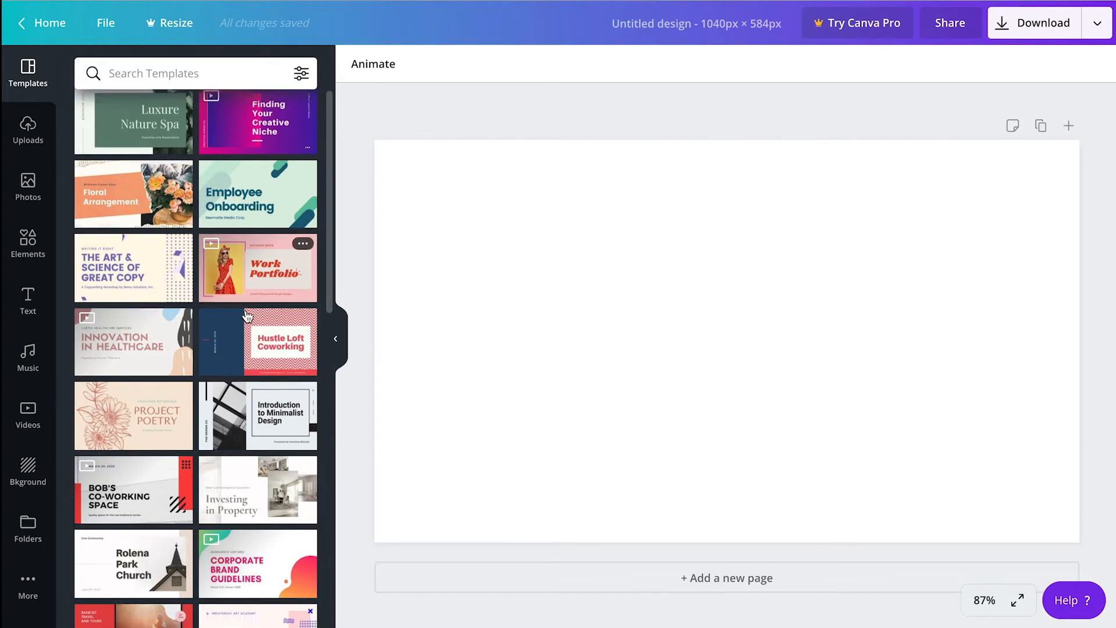
scroll("down", 3)
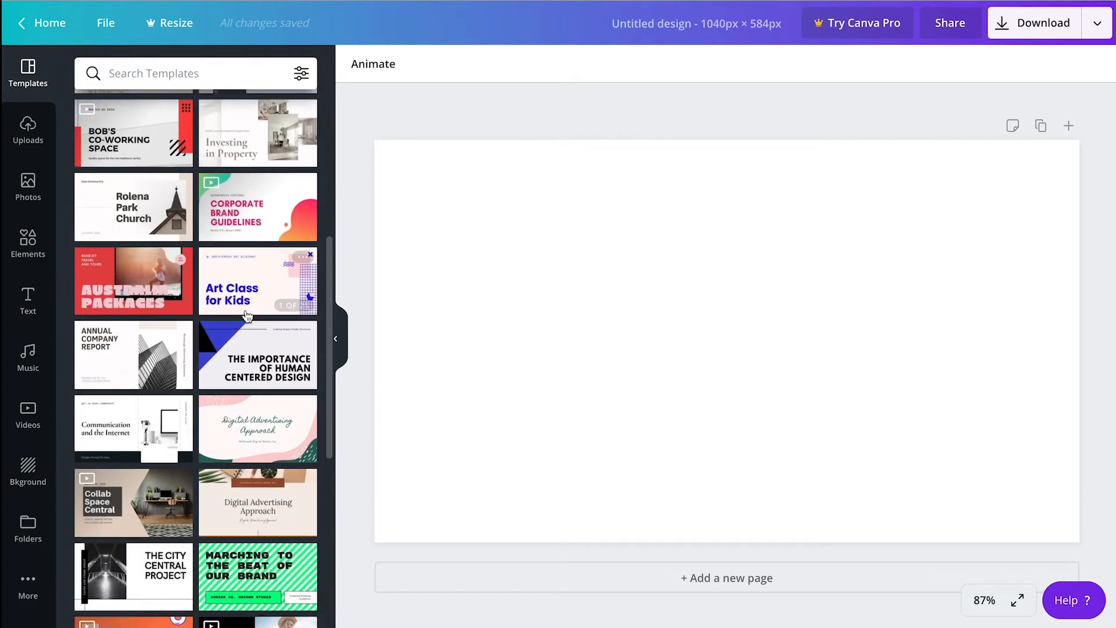
scroll("down", 3)
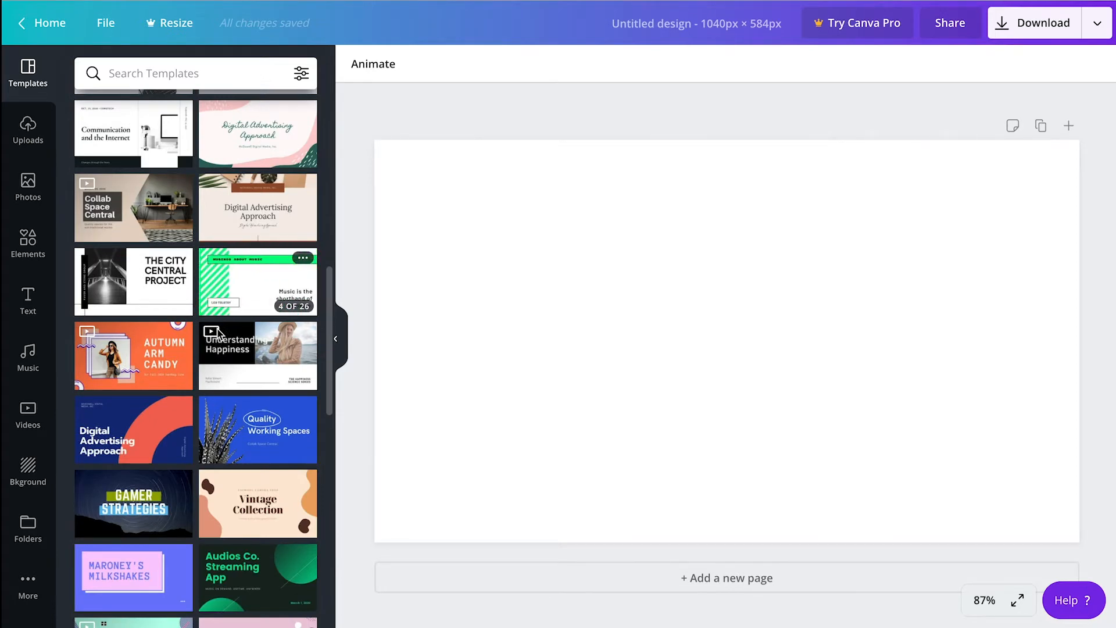
scroll("down", 3)
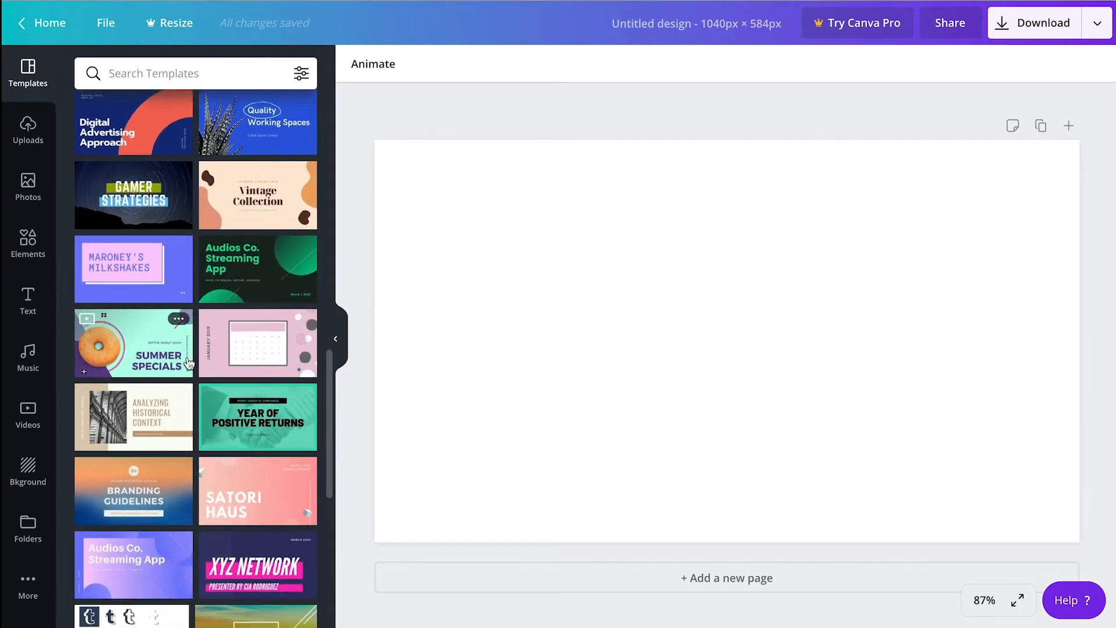
mouse_move(242, 284)
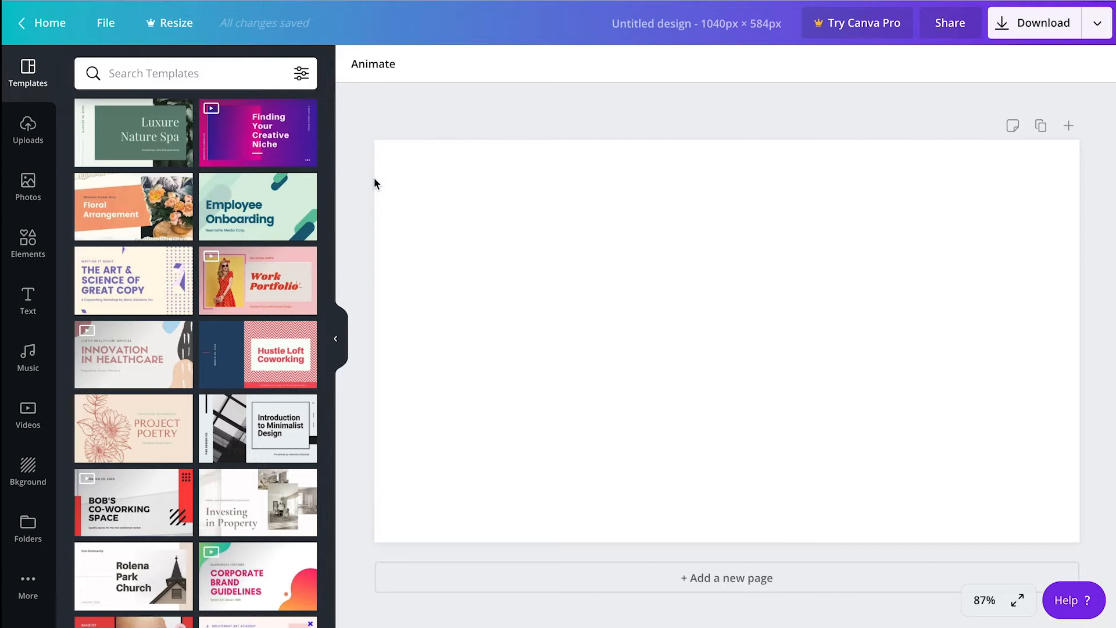
mouse_move(486, 240)
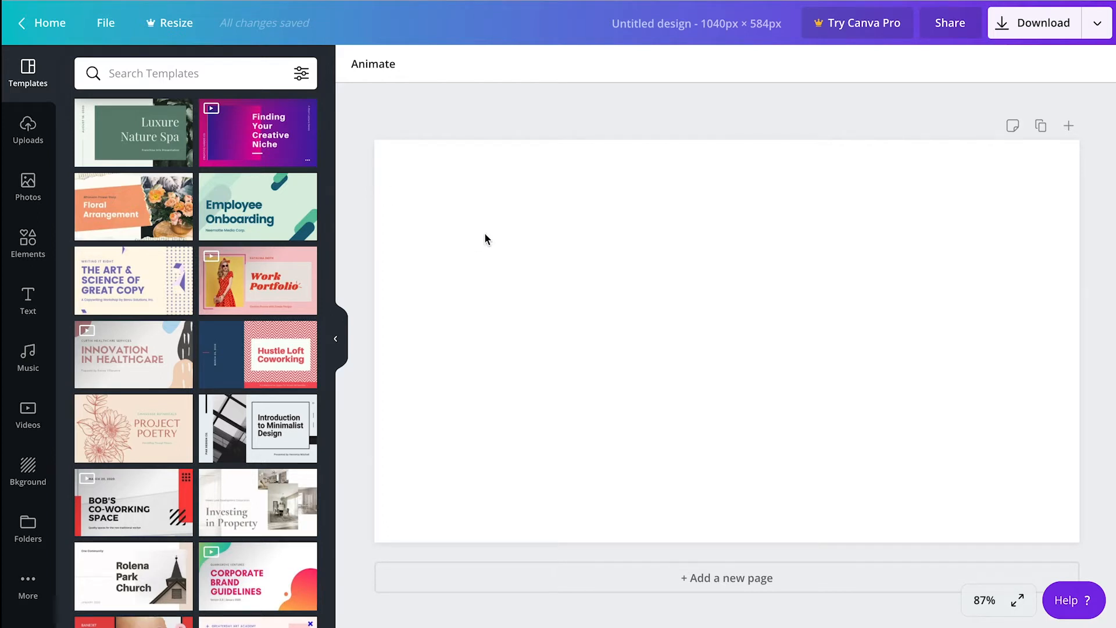
mouse_move(689, 247)
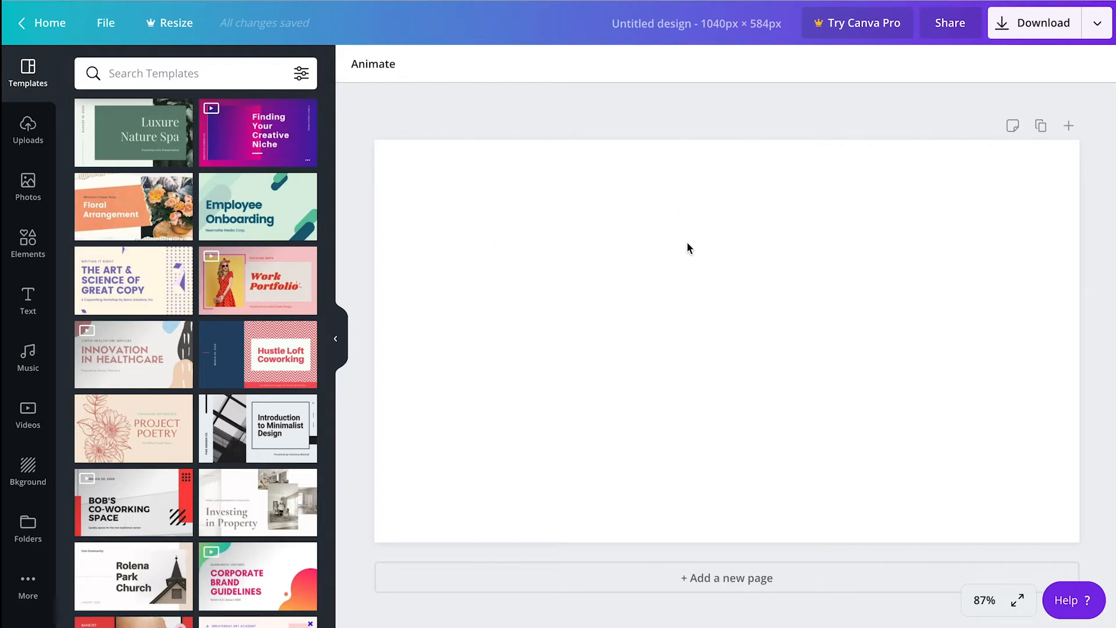
mouse_move(616, 289)
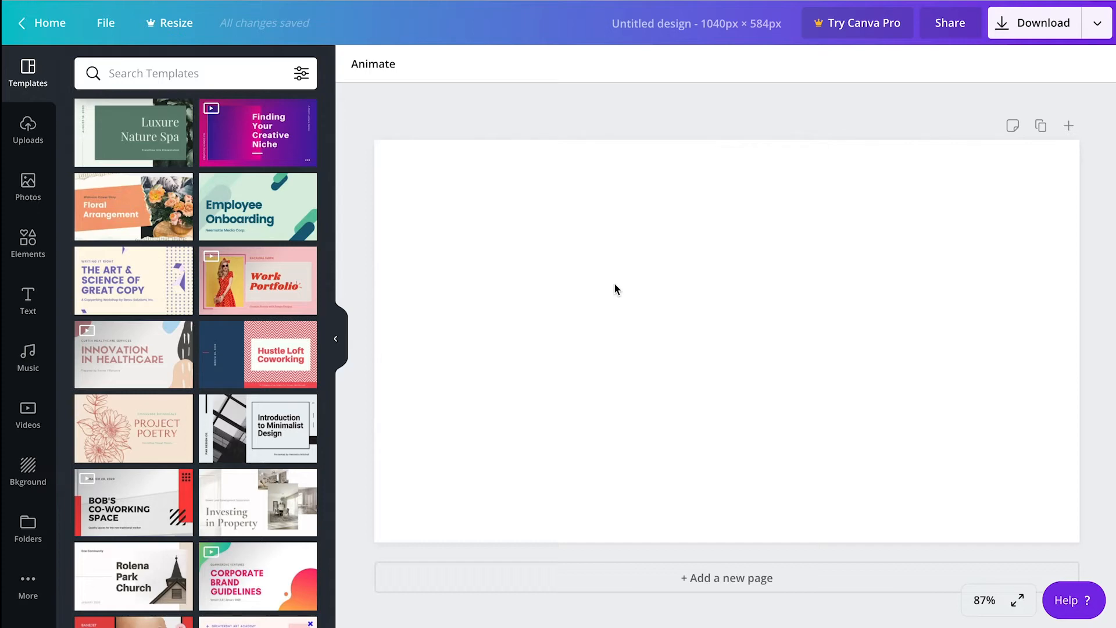
mouse_move(463, 217)
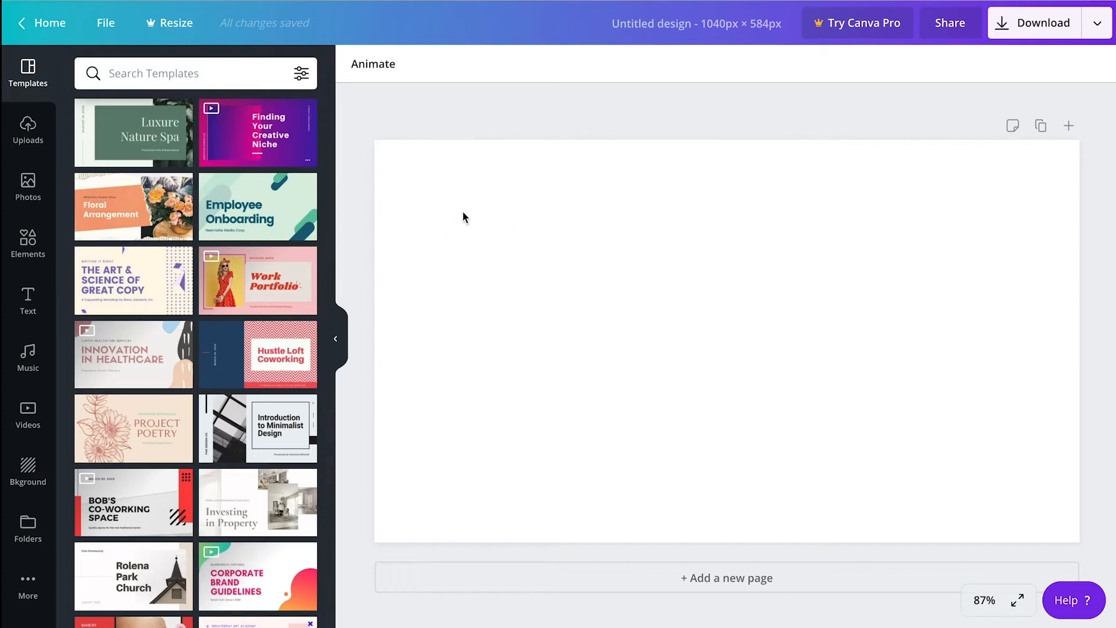
mouse_move(748, 225)
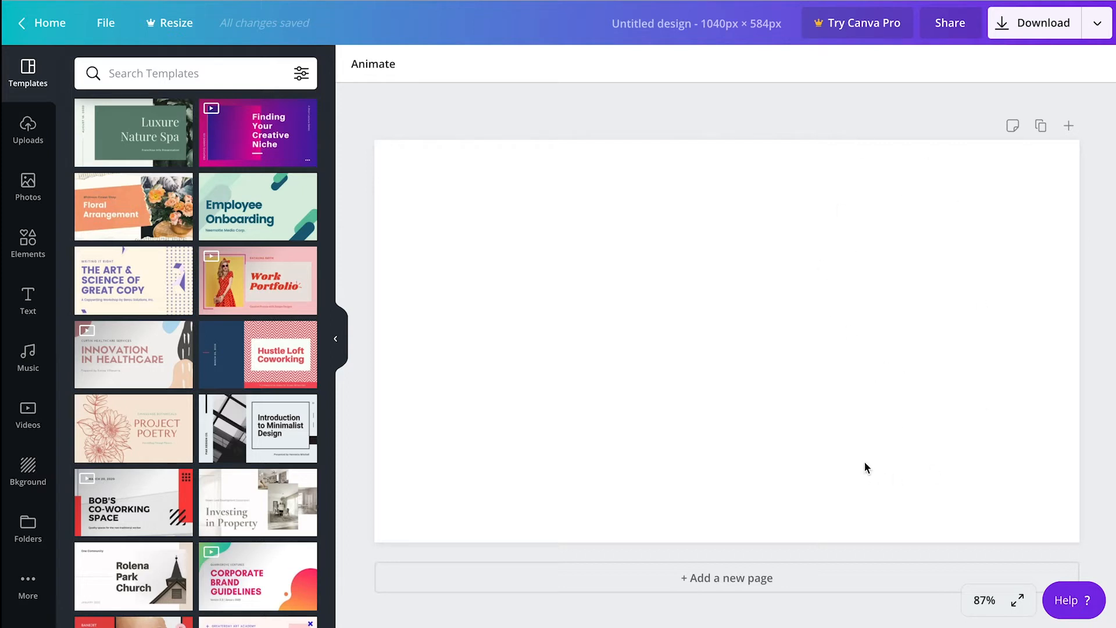
mouse_move(855, 260)
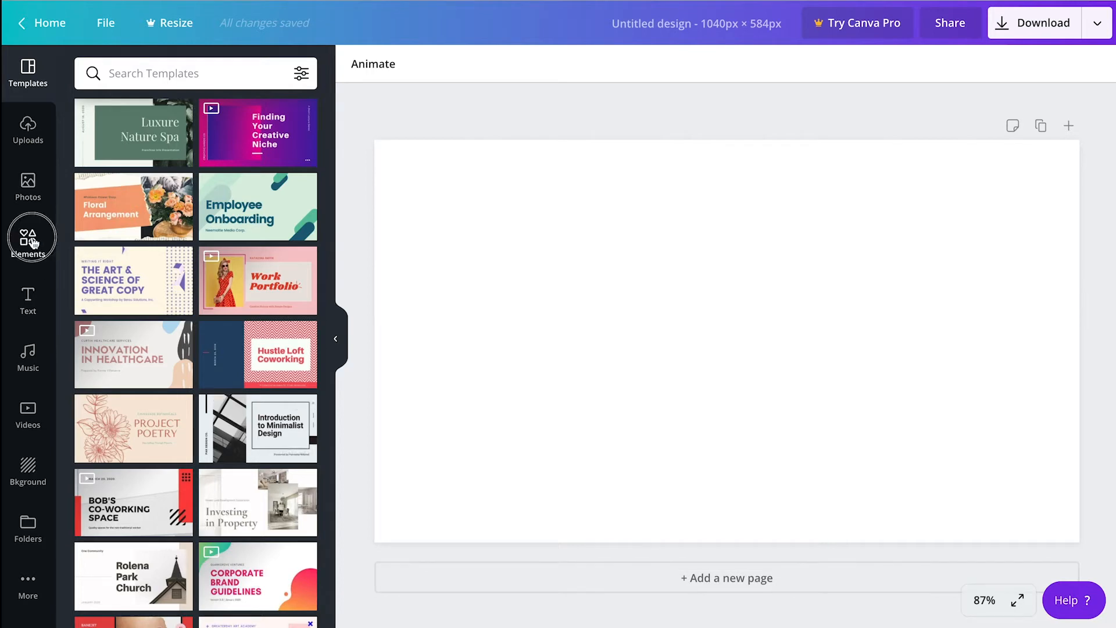
Add the red blob from the recently used Elements to the blank page and select it
left_click(28, 242)
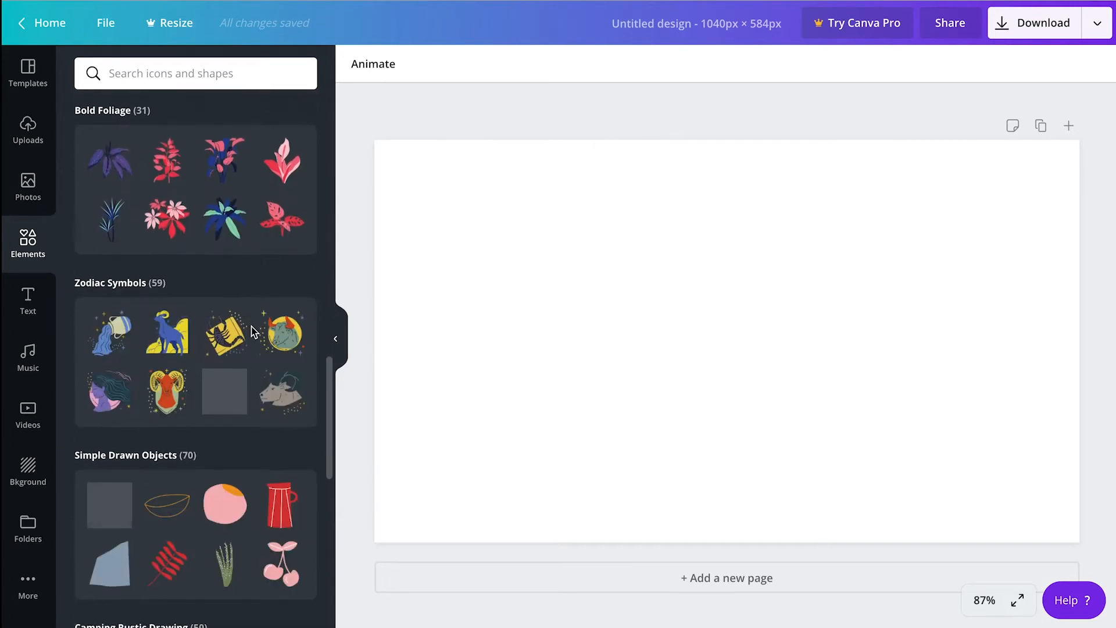
scroll("down", 3)
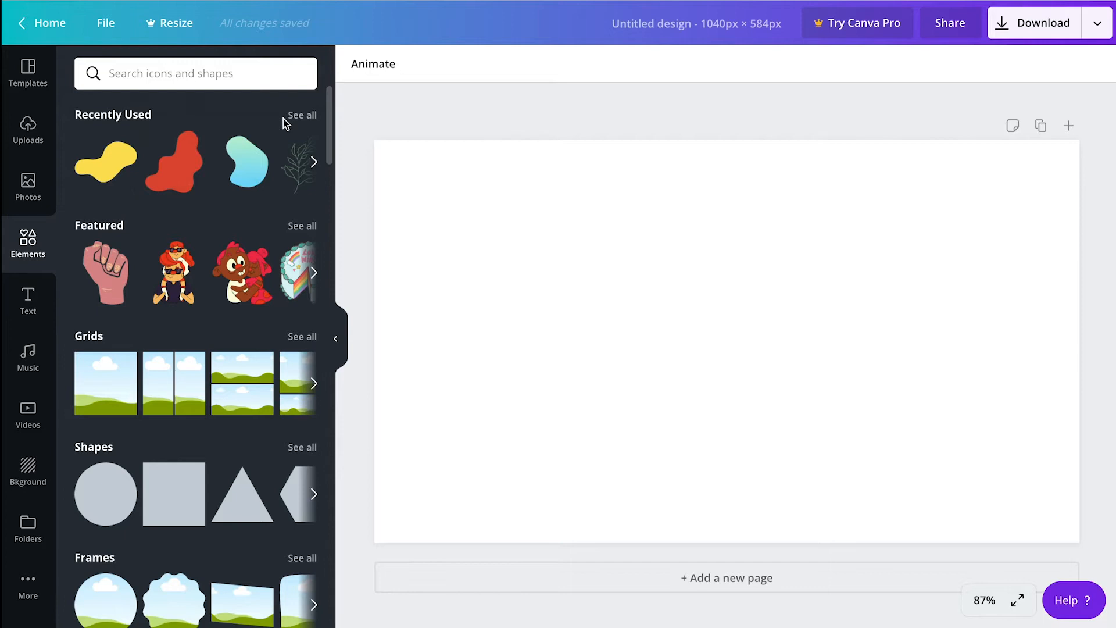
left_click(302, 114)
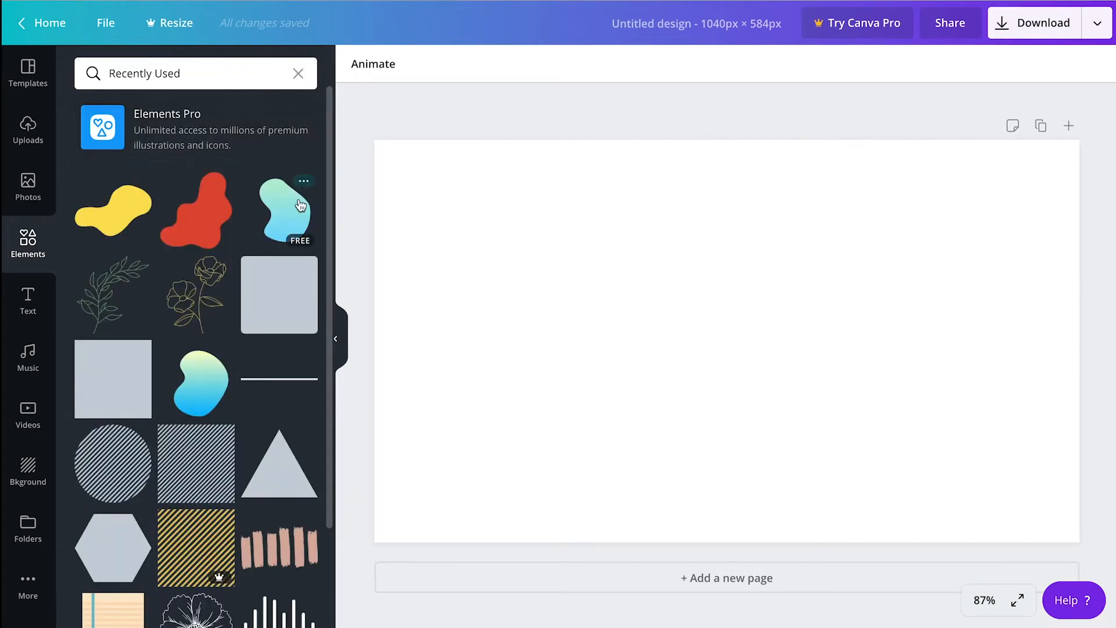
left_click(196, 209)
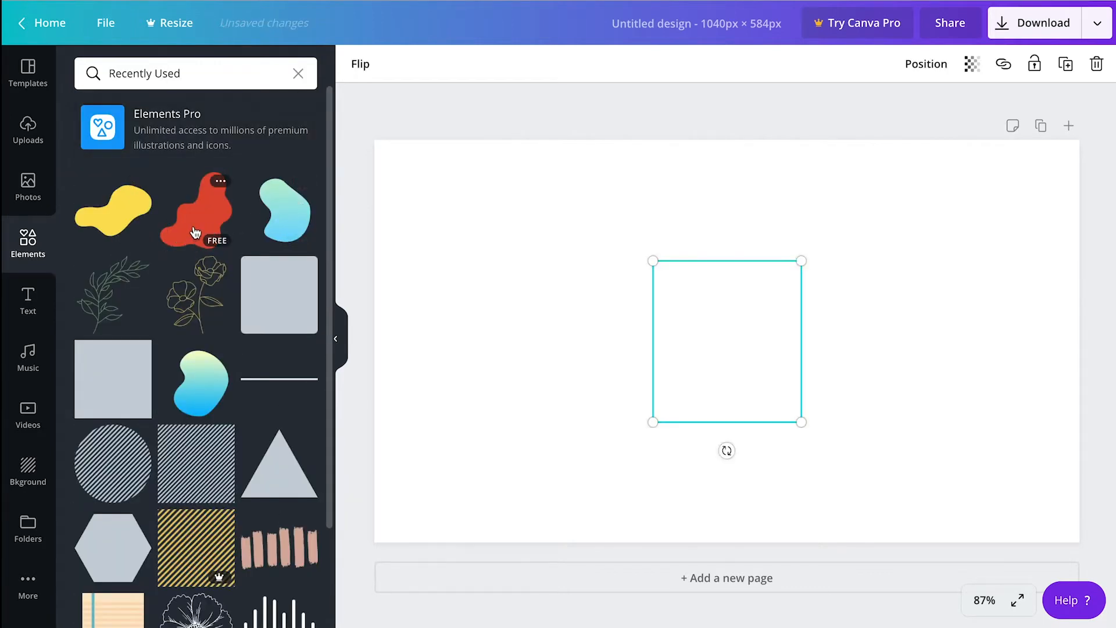
left_click(197, 209)
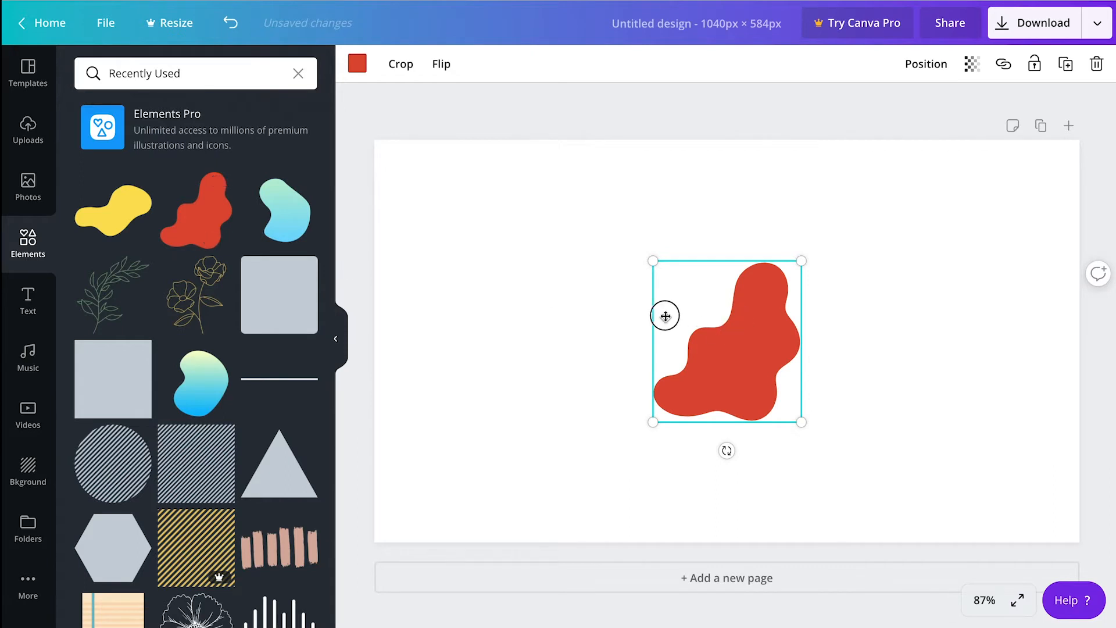
Move the red blob to the left side, tilt it slightly and scale it past the page edges
left_click_drag(726, 341, 448, 227)
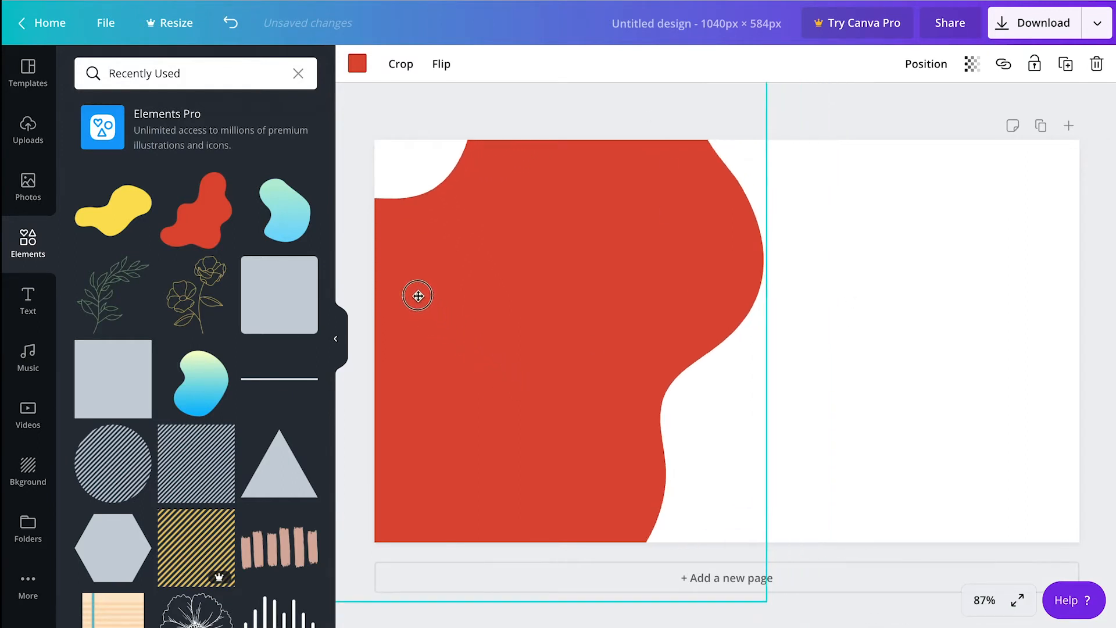
left_click_drag(418, 296, 483, 298)
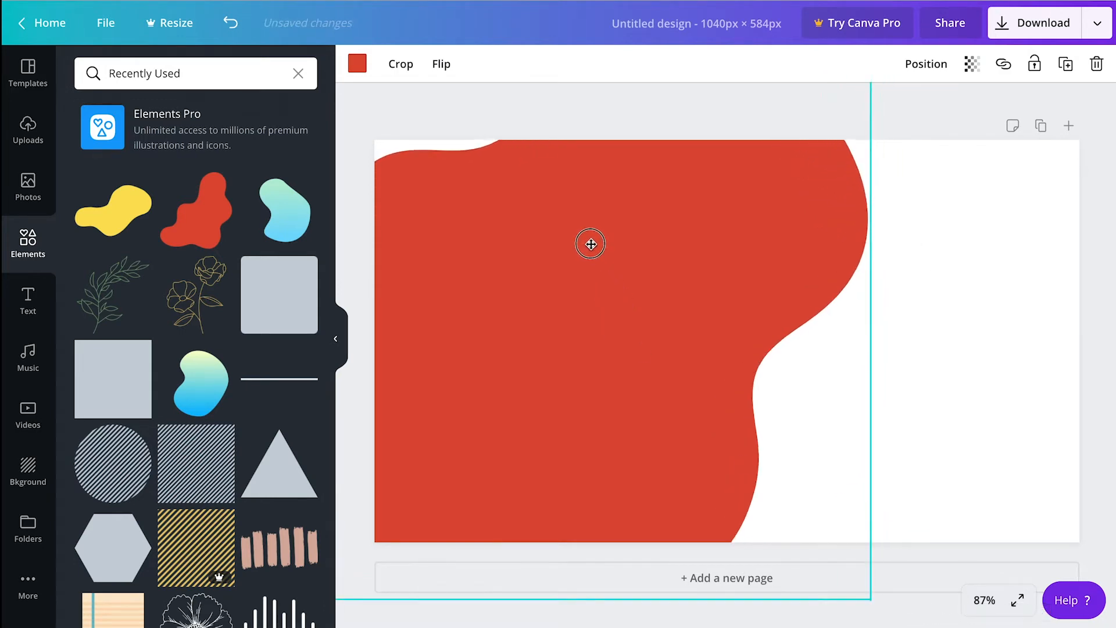
left_click_drag(590, 243, 567, 243)
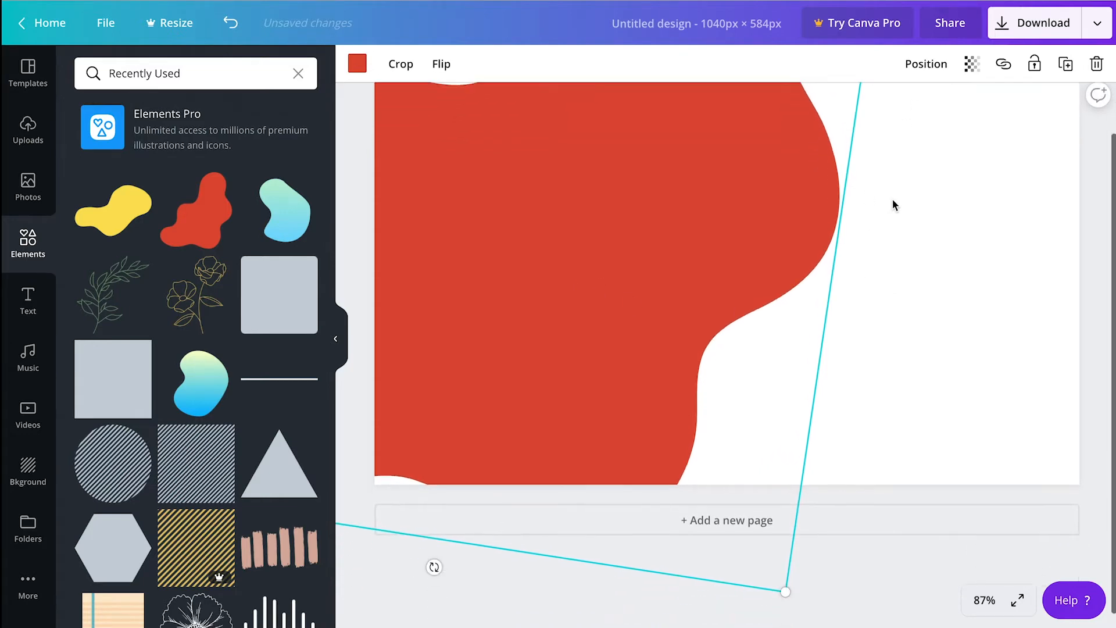
left_click_drag(786, 592, 809, 594)
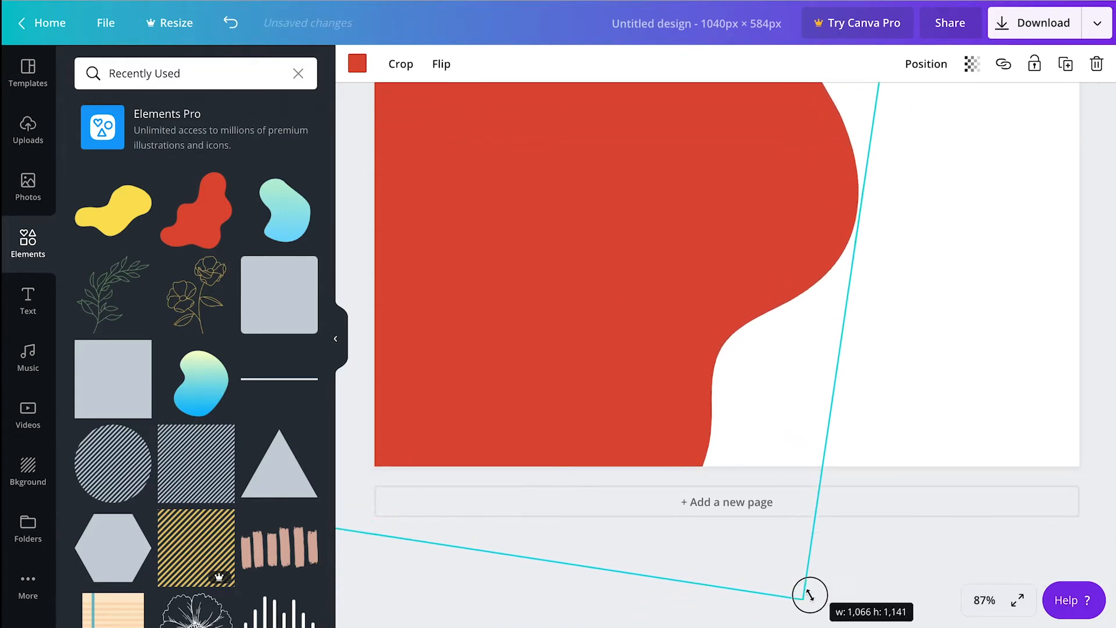
left_click_drag(809, 594, 756, 318)
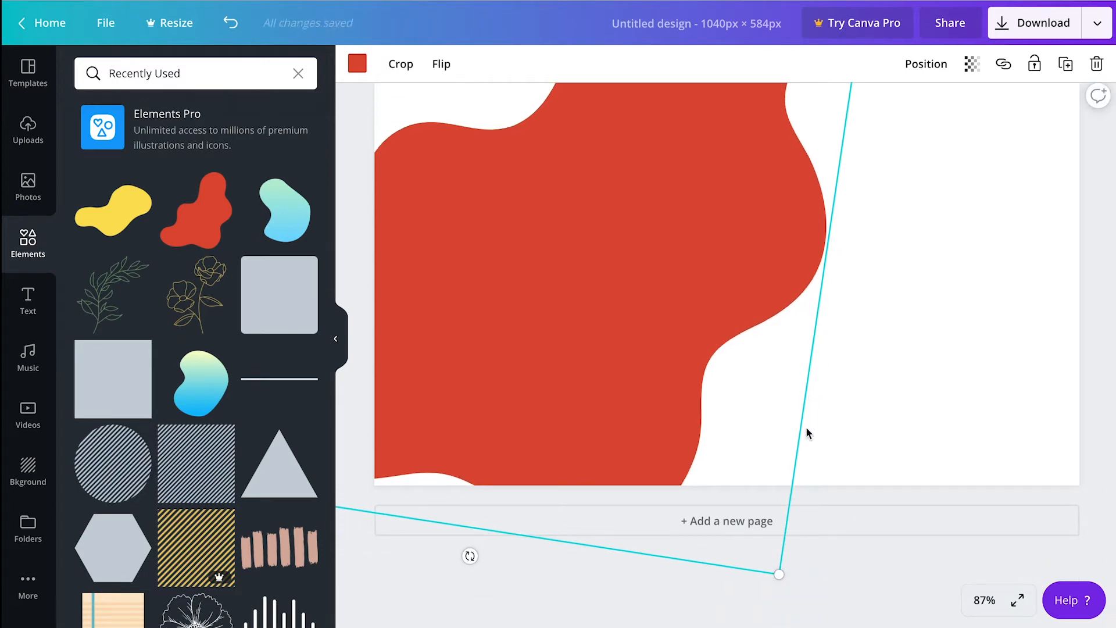
Fine-tune the blob's size so it fills the left portion and bleeds off the edges
left_click_drag(779, 574, 747, 498)
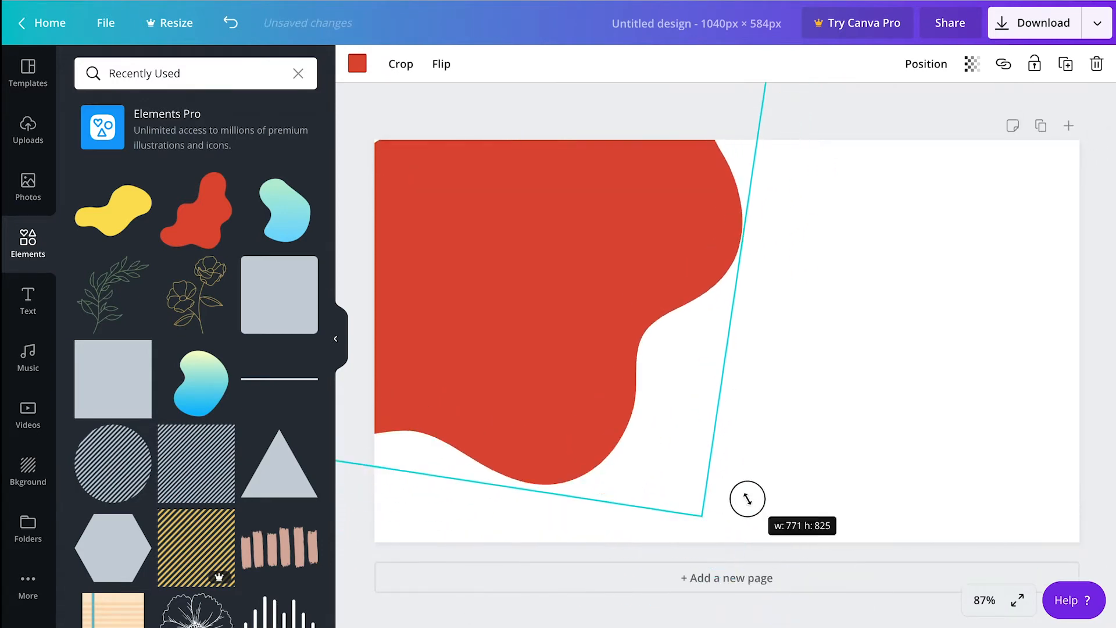
left_click_drag(748, 499, 825, 570)
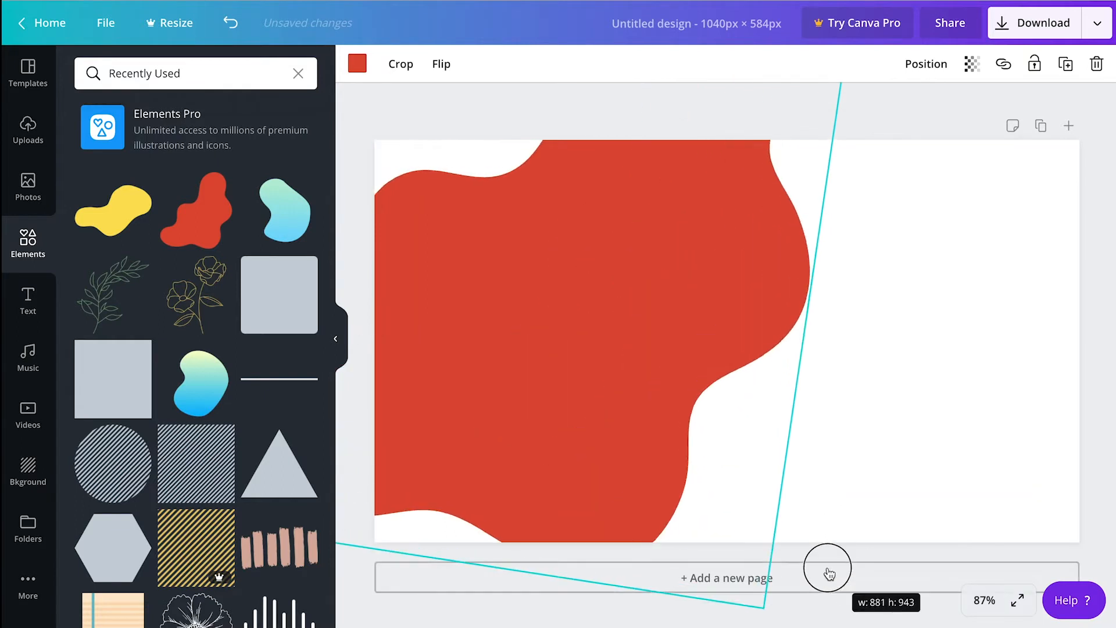
left_click_drag(826, 570, 726, 554)
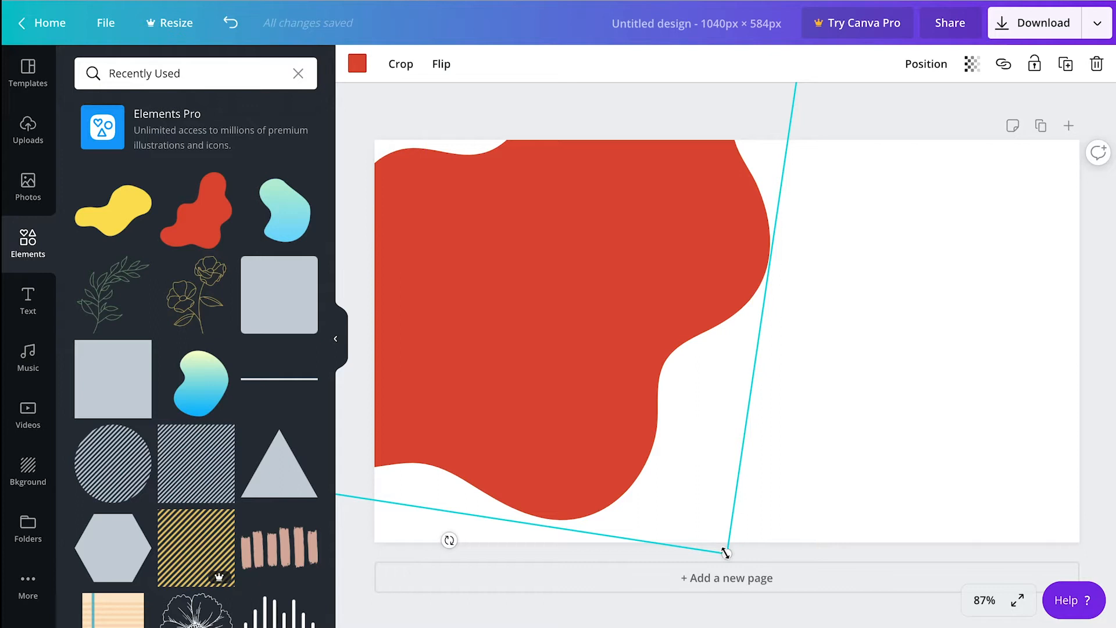
left_click_drag(724, 554, 736, 565)
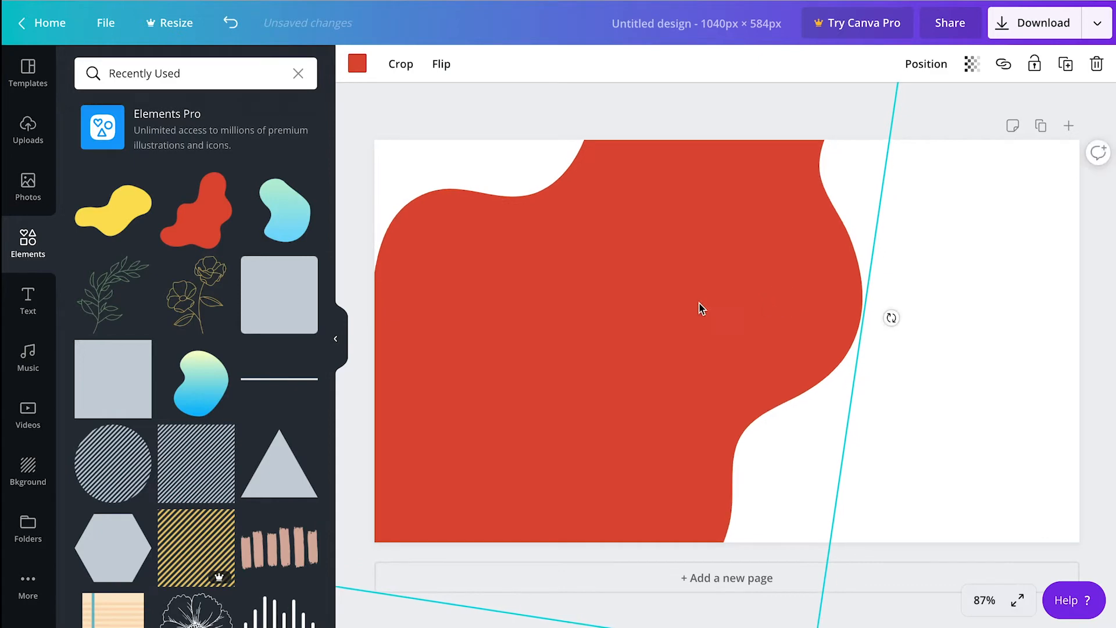
mouse_move(500, 272)
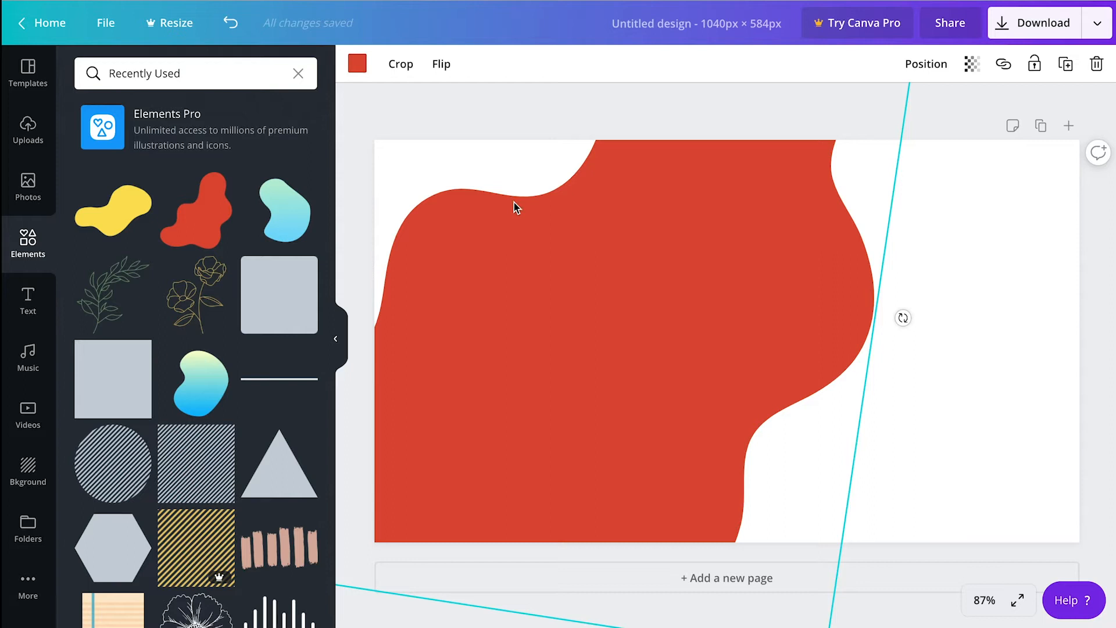
mouse_move(499, 217)
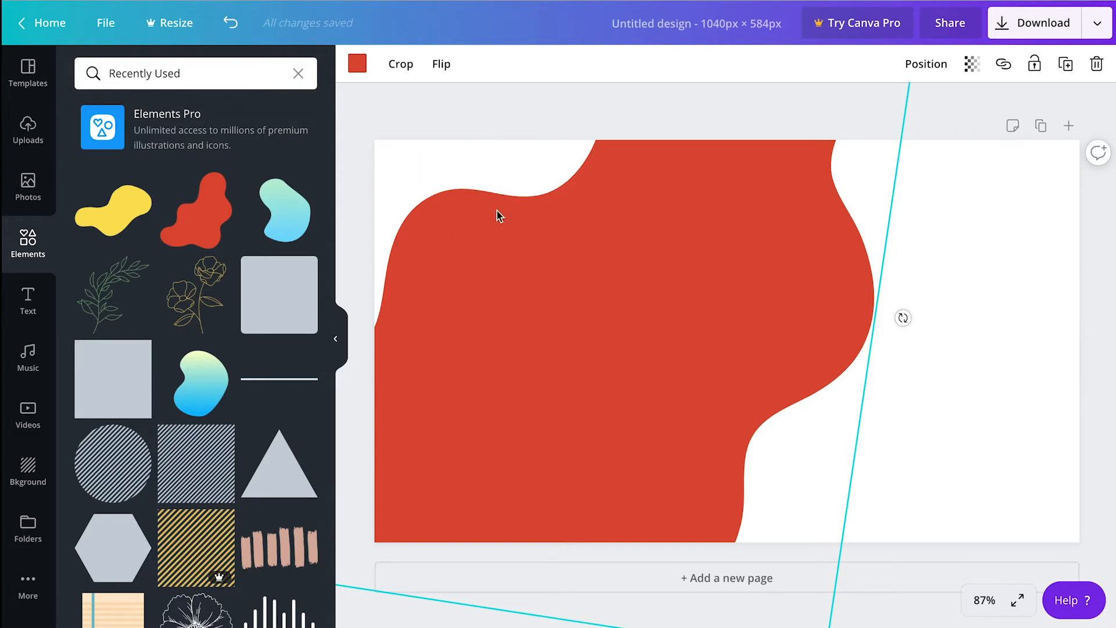
mouse_move(578, 170)
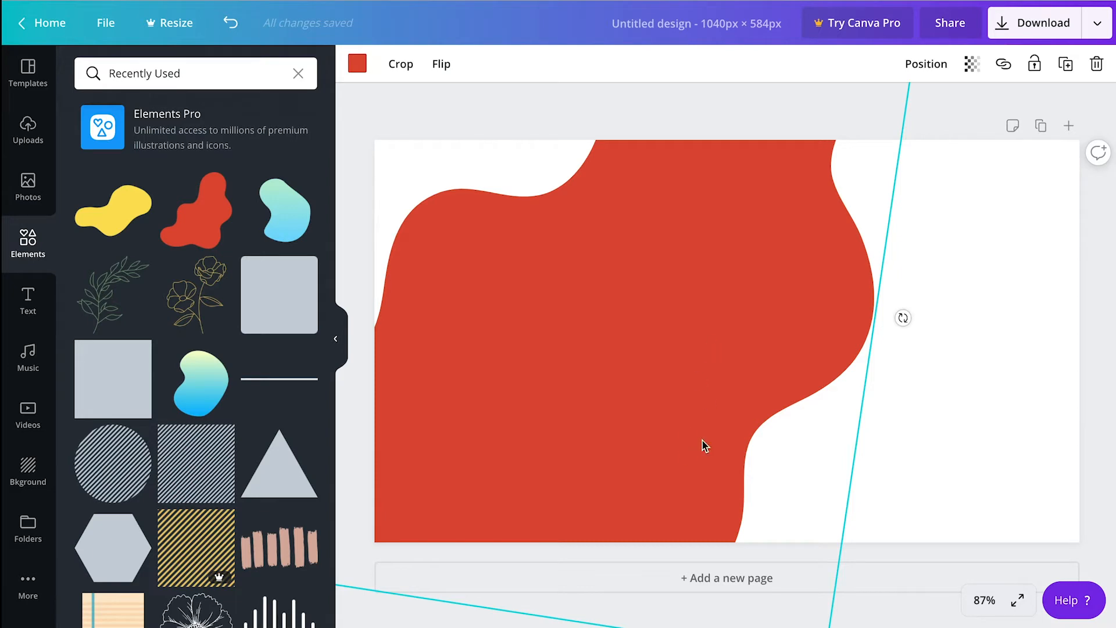
mouse_move(976, 114)
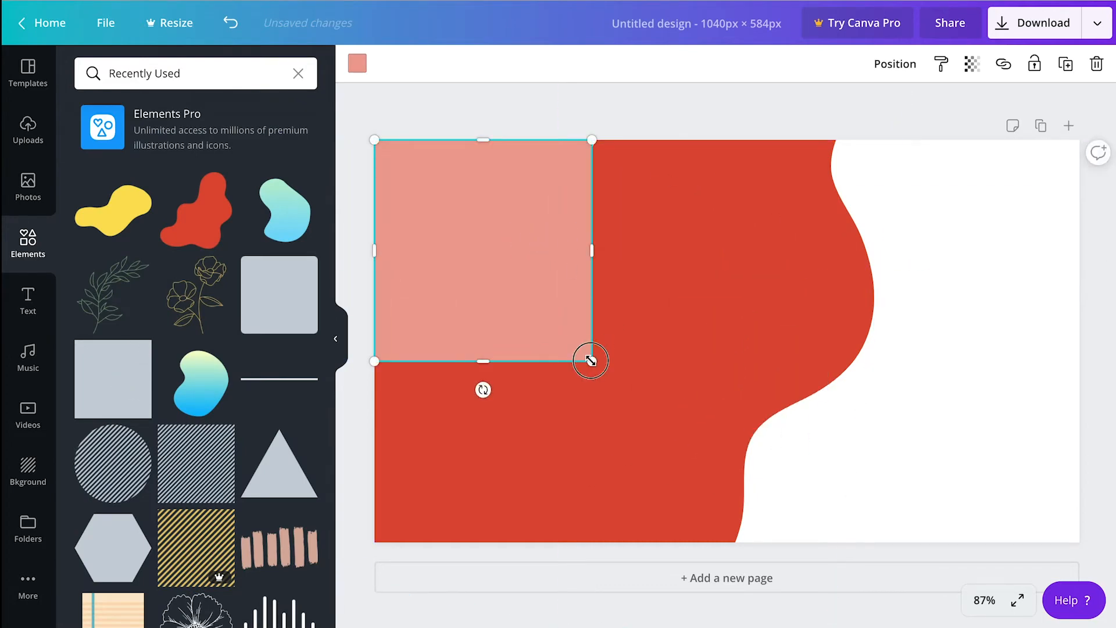
Enlarge the pale pink square over the top-left area and bring up its colour choices
left_click_drag(591, 360, 688, 457)
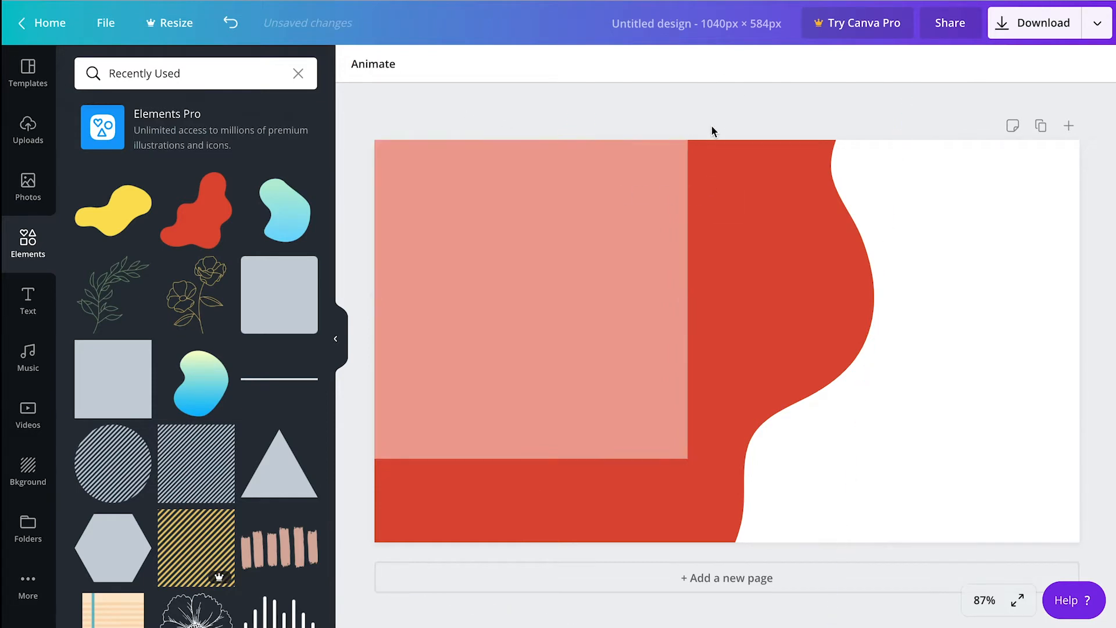
left_click(530, 298)
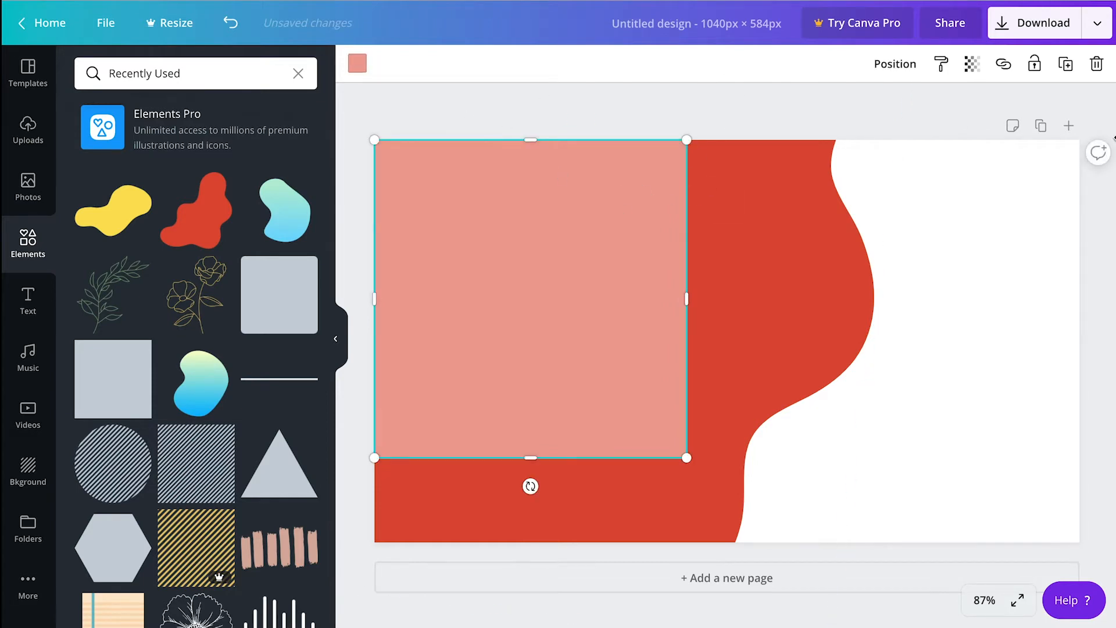
left_click(356, 63)
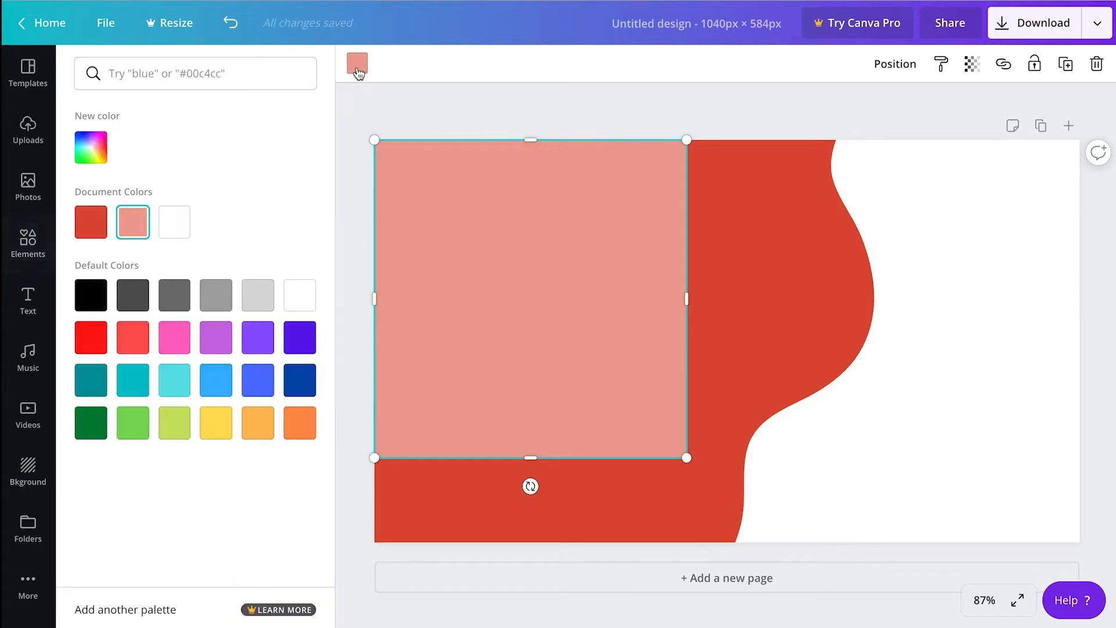
left_click(90, 147)
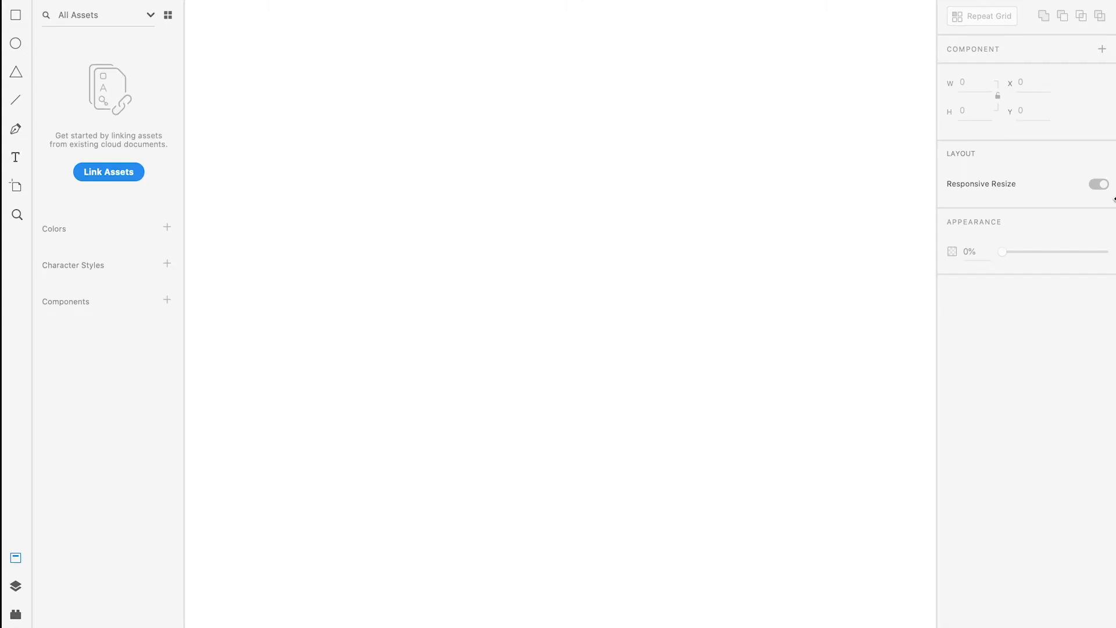
Select the dark teal, cream and orange palette rectangles in Adobe XD to inspect their fills
left_click_drag(453, 266, 646, 488)
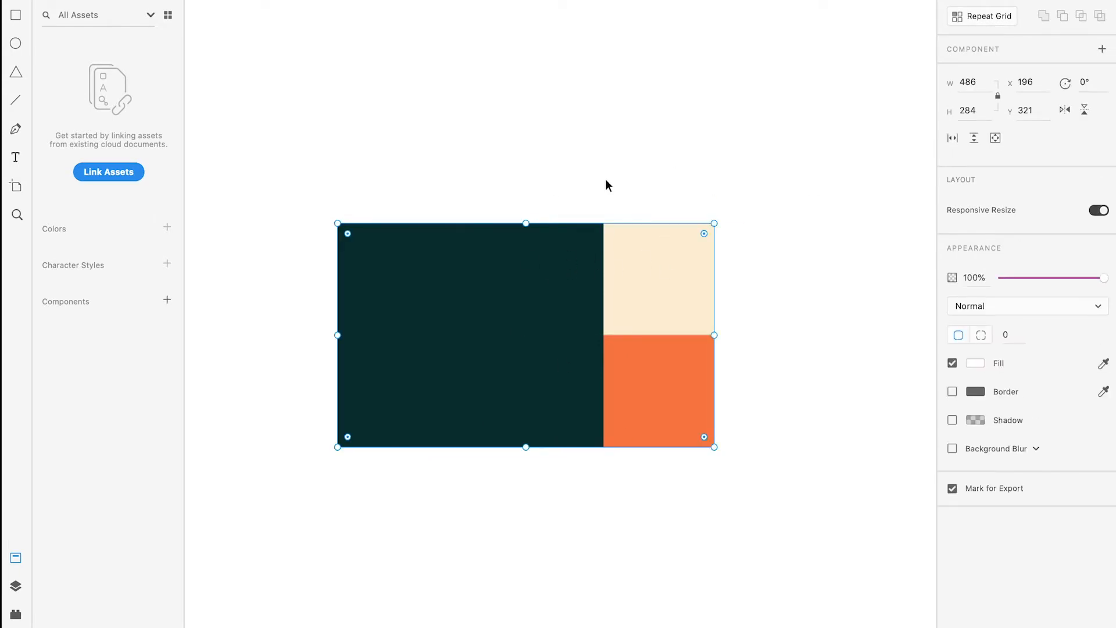
left_click(976, 363)
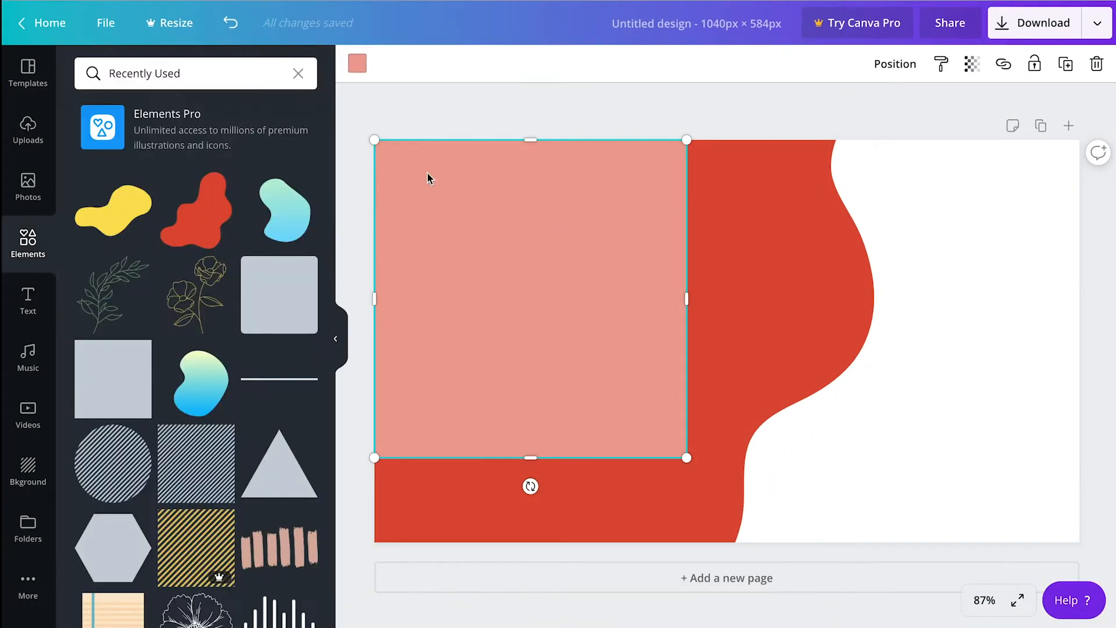
mouse_move(397, 80)
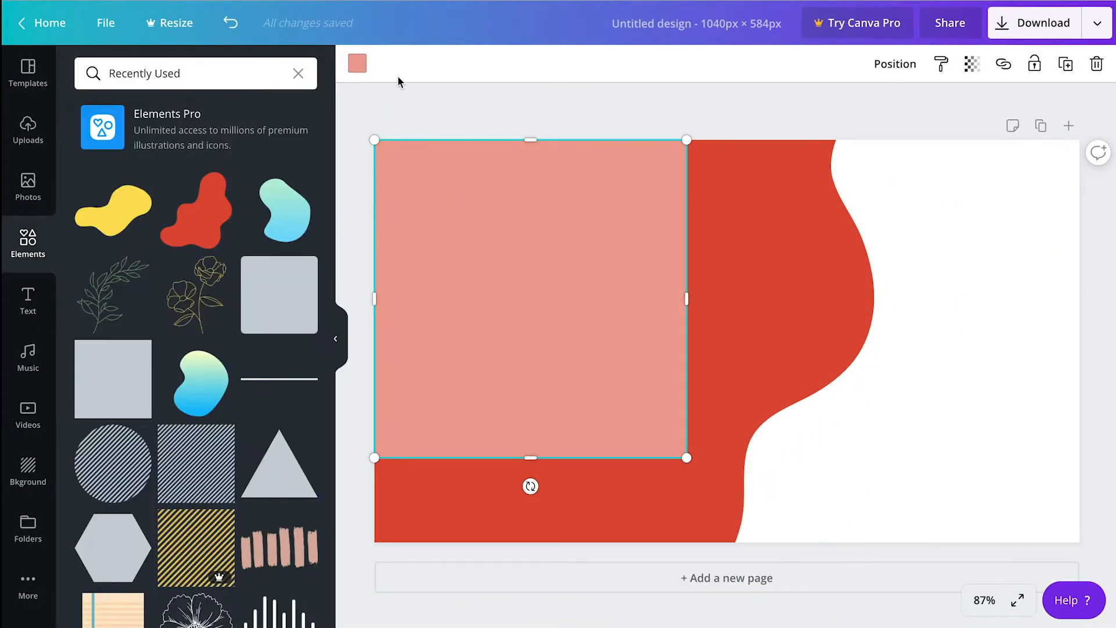
Recolour both the square and the red blob to the palette's dark teal
left_click(356, 64)
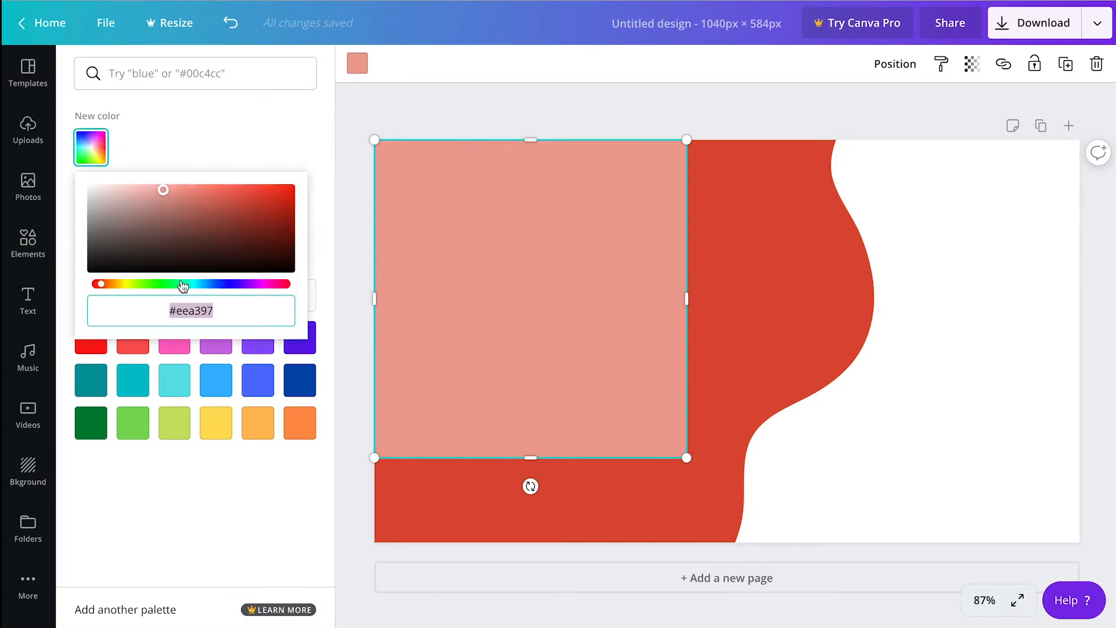
left_click(91, 221)
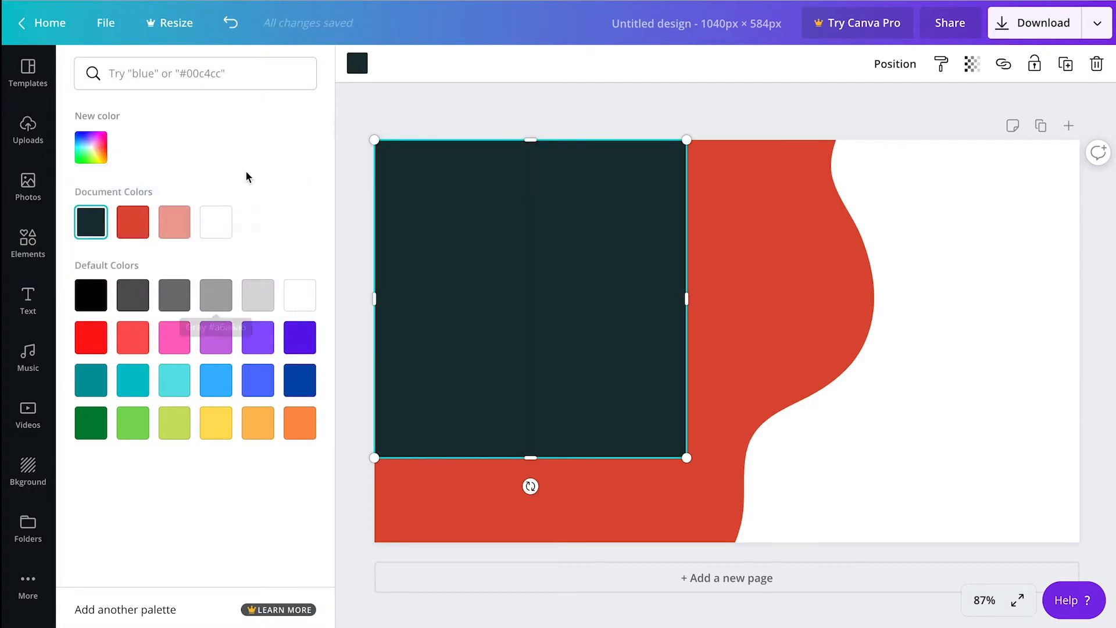
mouse_move(247, 177)
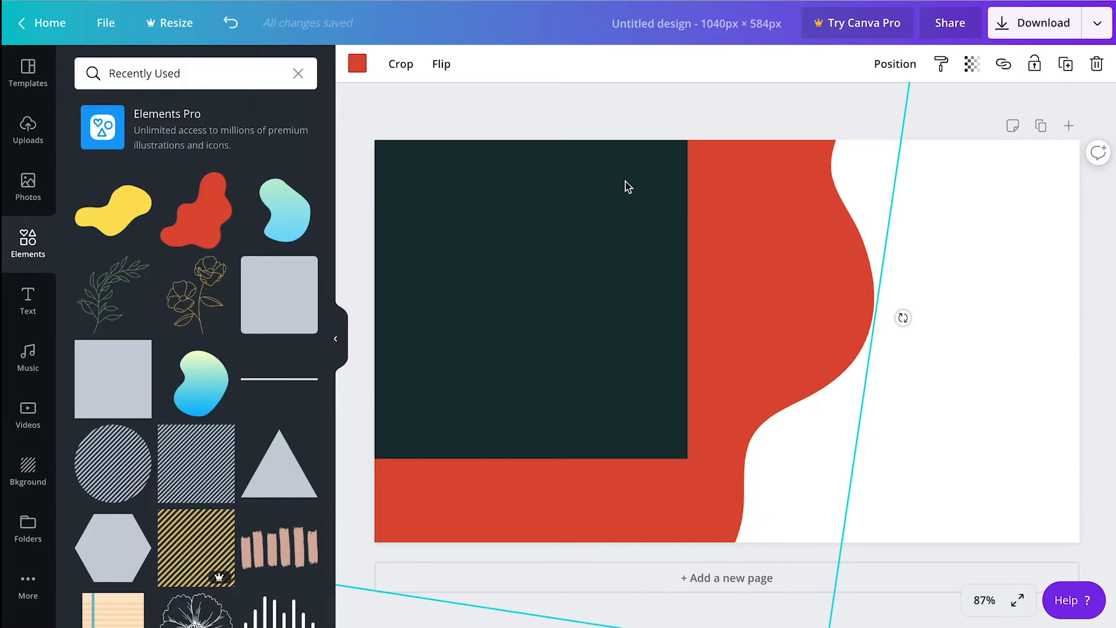
left_click(358, 63)
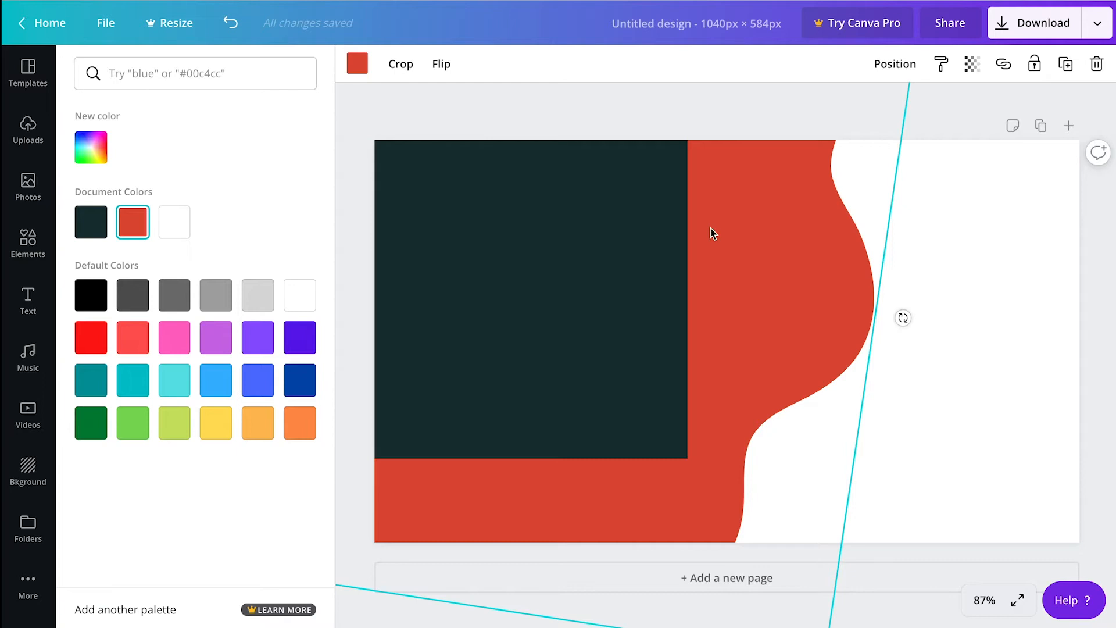
left_click(90, 222)
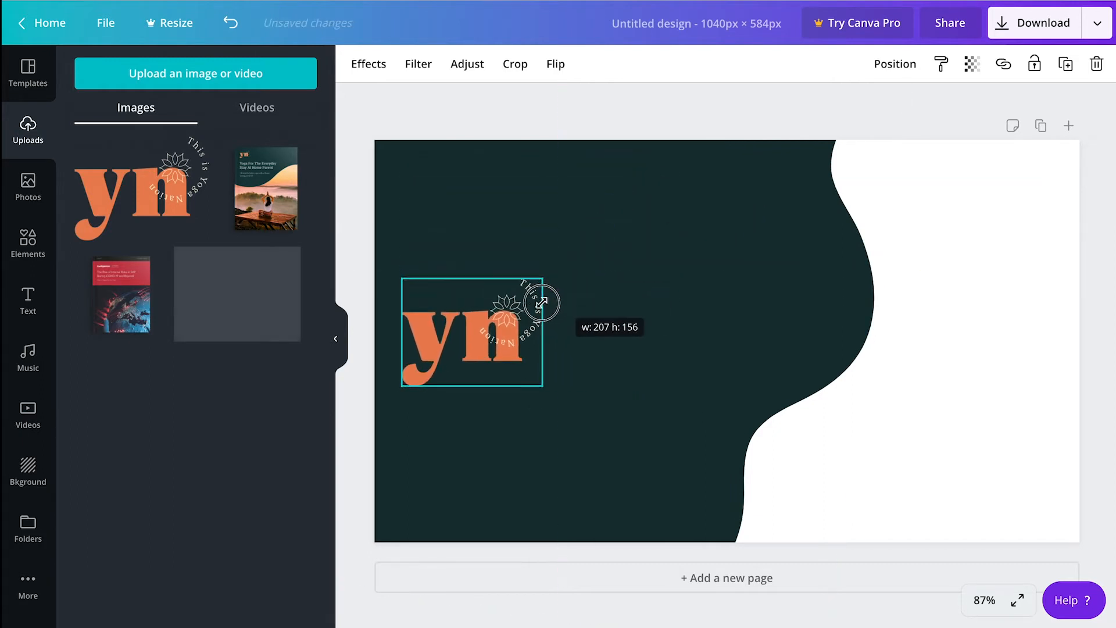
Shrink the orange yn logo and nudge it into the banner's top-left corner
left_click_drag(473, 331, 477, 217)
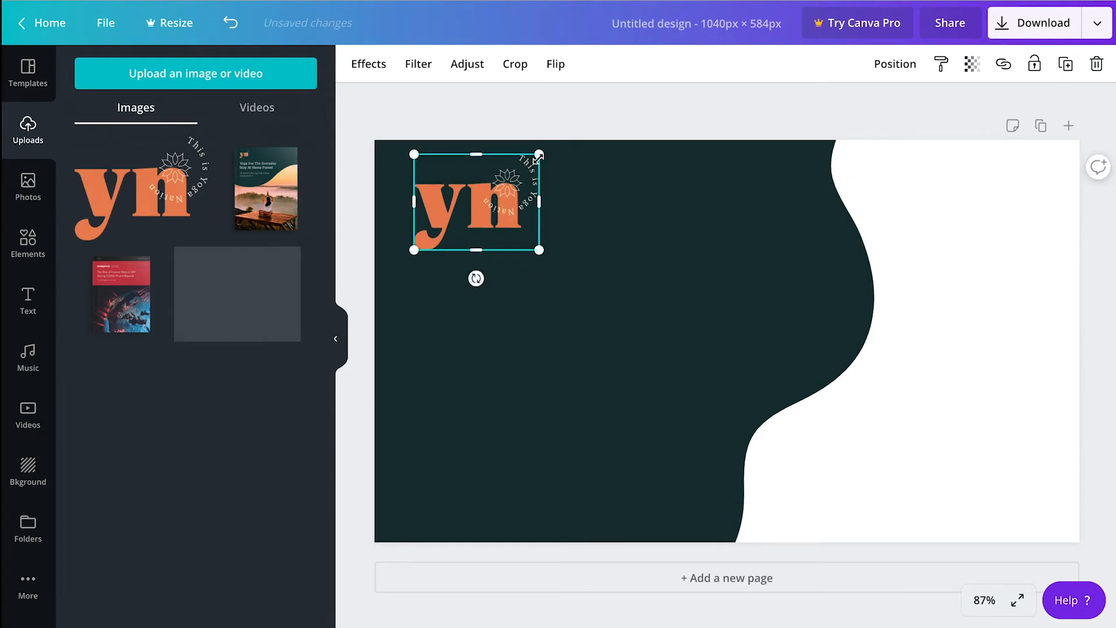
left_click_drag(539, 154, 519, 168)
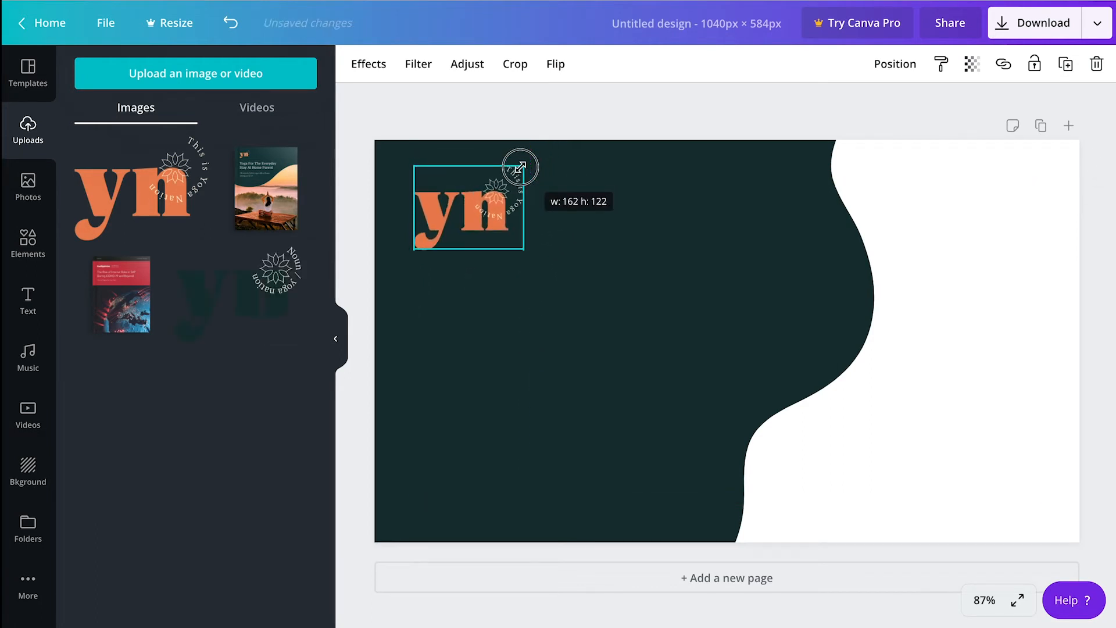
left_click_drag(520, 166, 532, 156)
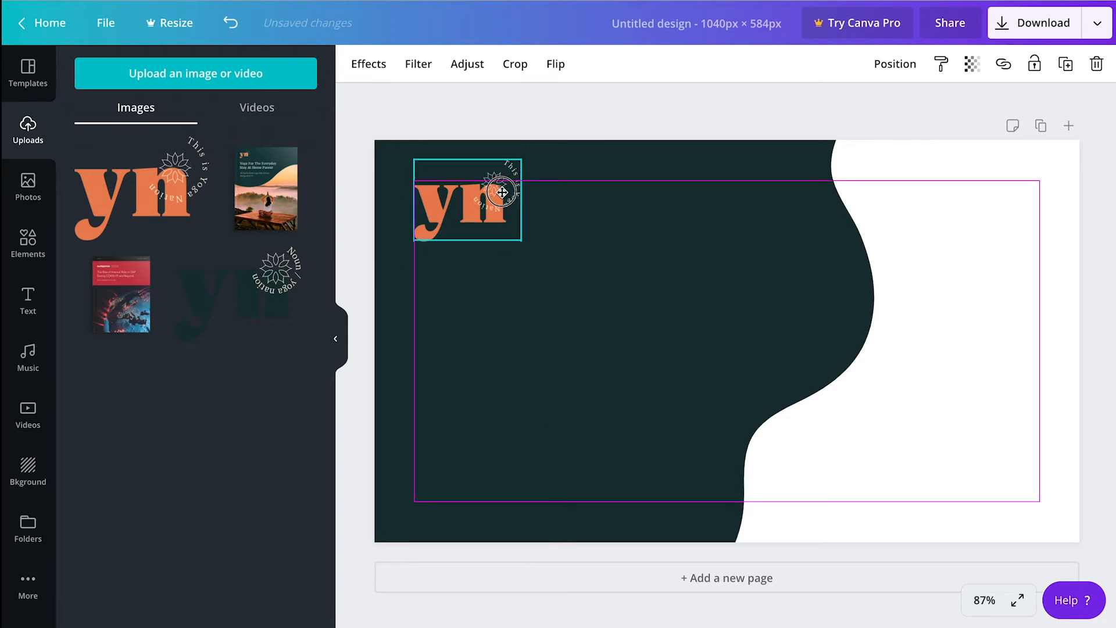
left_click_drag(499, 207, 501, 189)
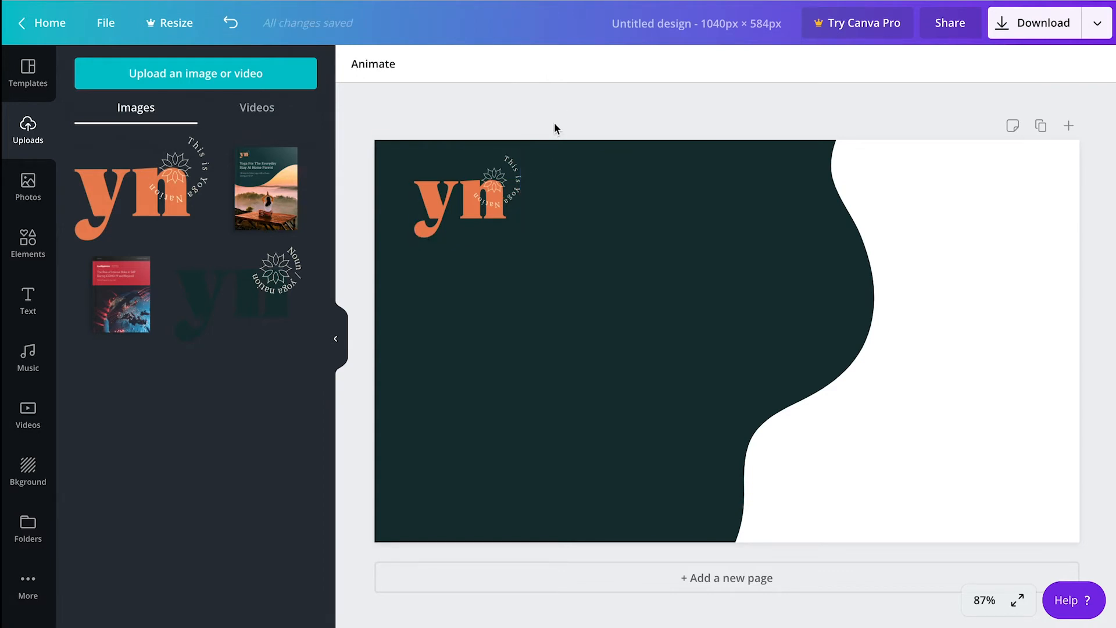
Deselect the logo, leaving it small in the top-left corner of the teal blob
left_click(466, 193)
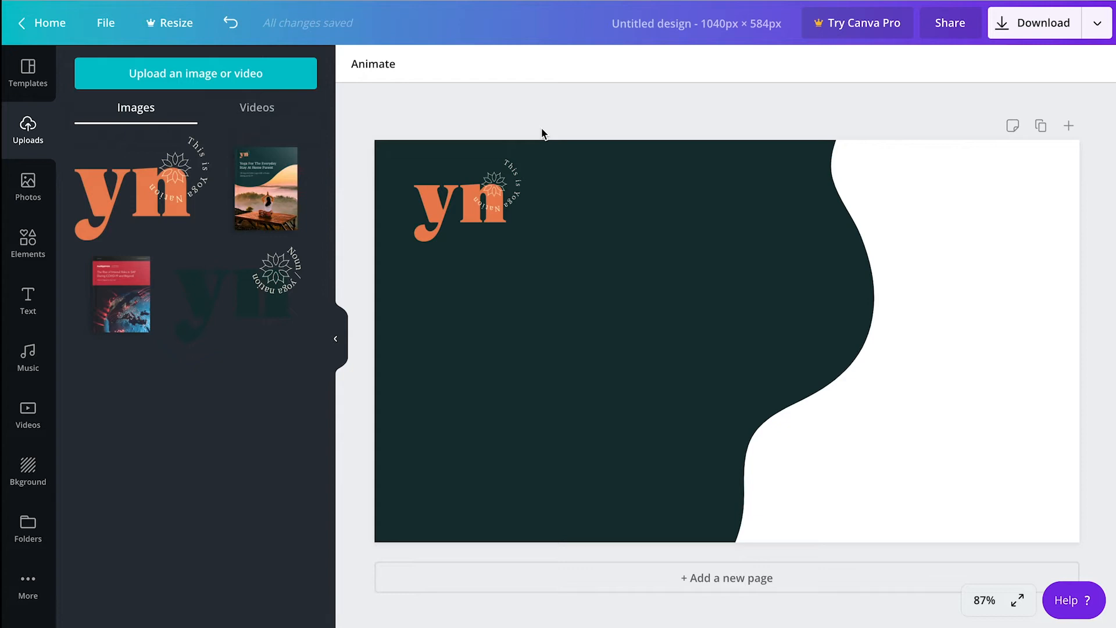
left_click(467, 200)
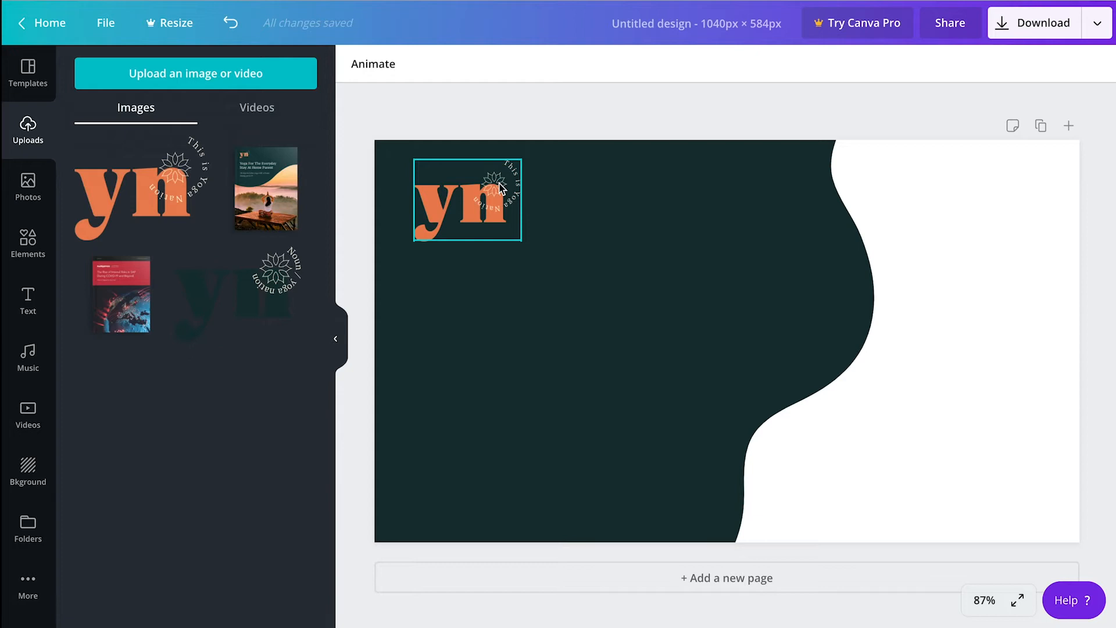
mouse_move(517, 210)
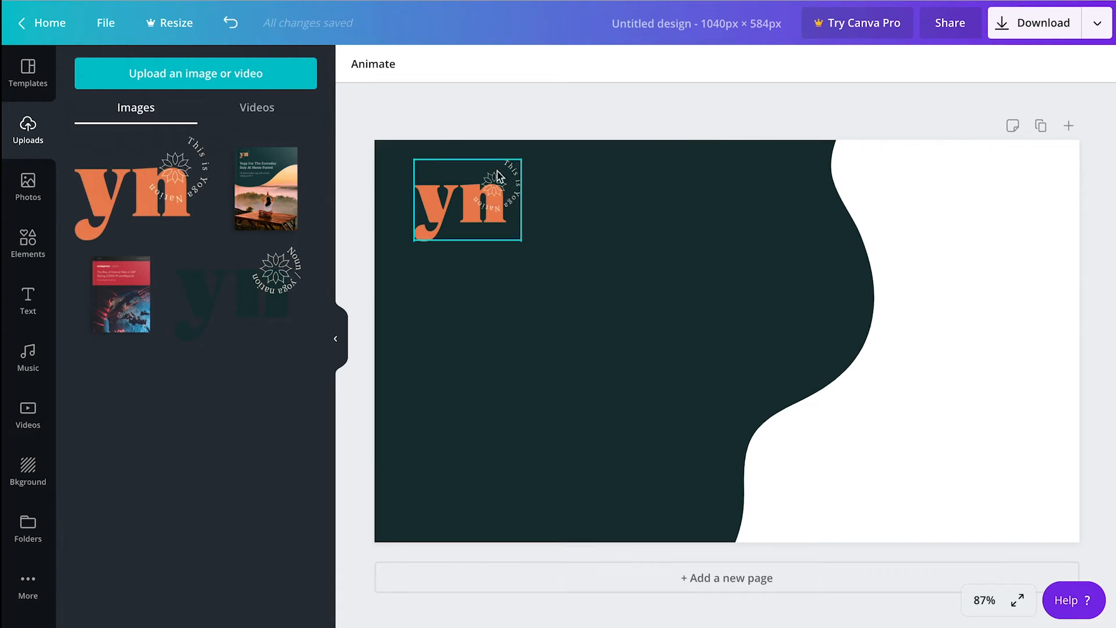
mouse_move(476, 196)
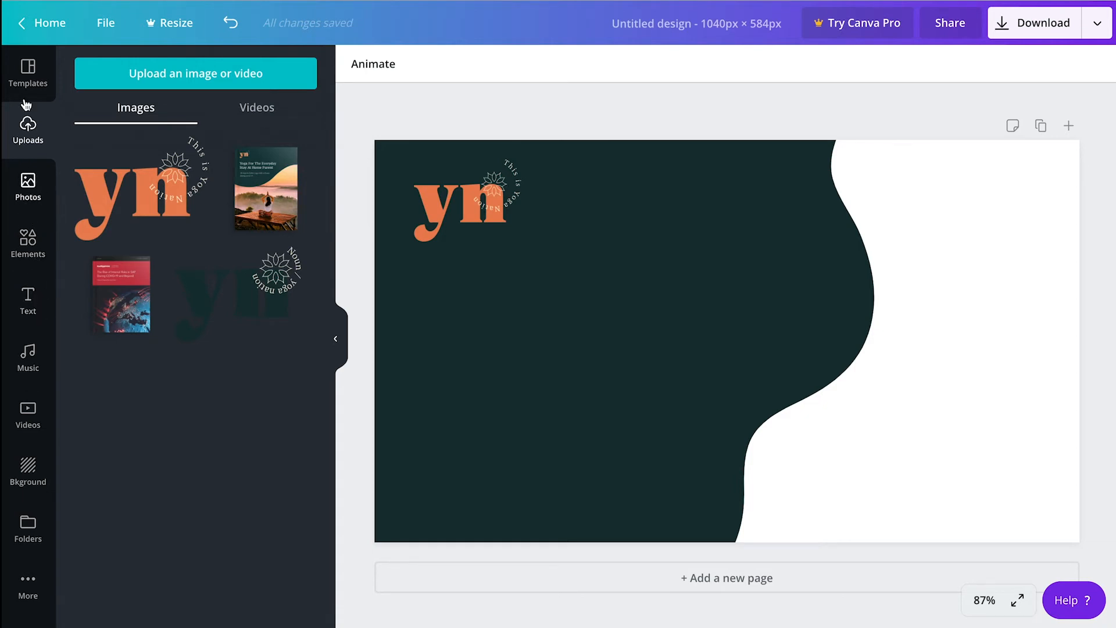
Browse the Text panel combinations and search for 'organic' text styles
left_click(28, 301)
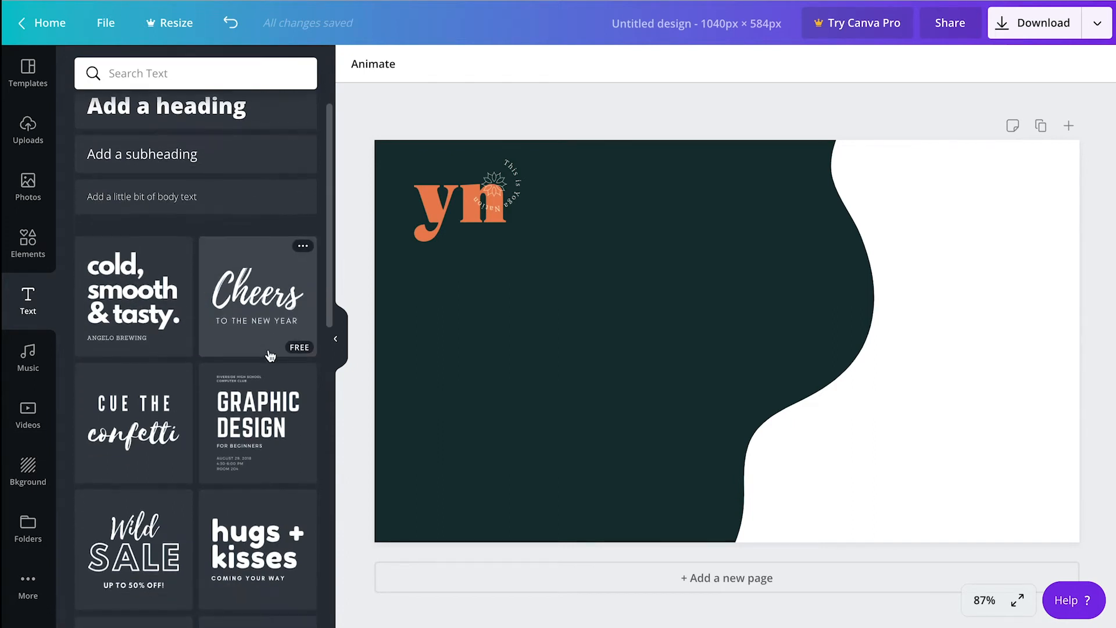
left_click(466, 199)
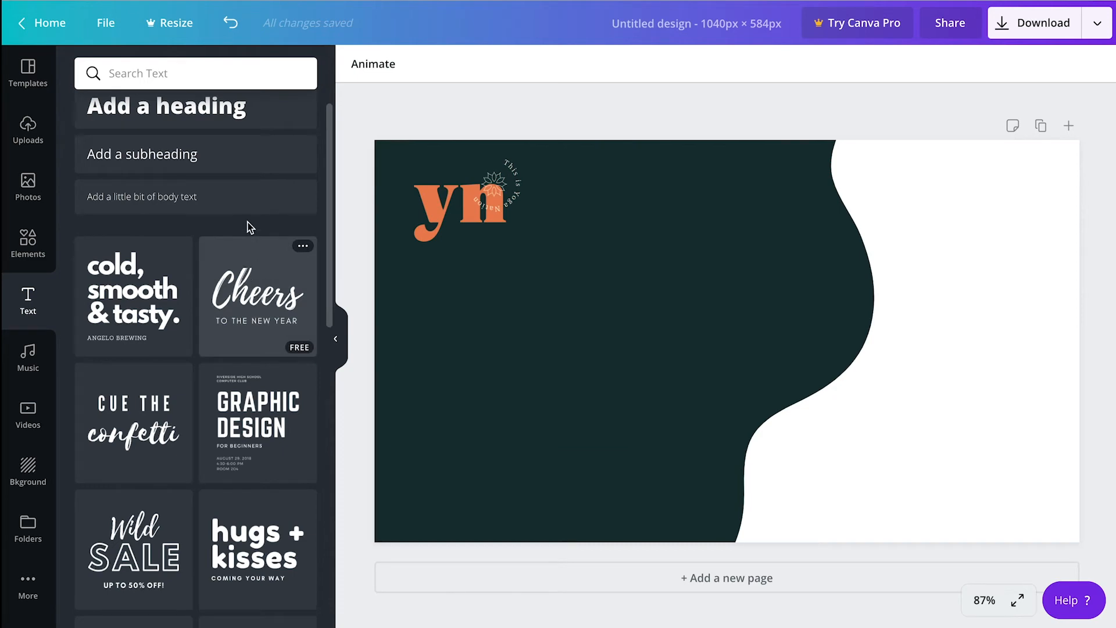
scroll("down", 3)
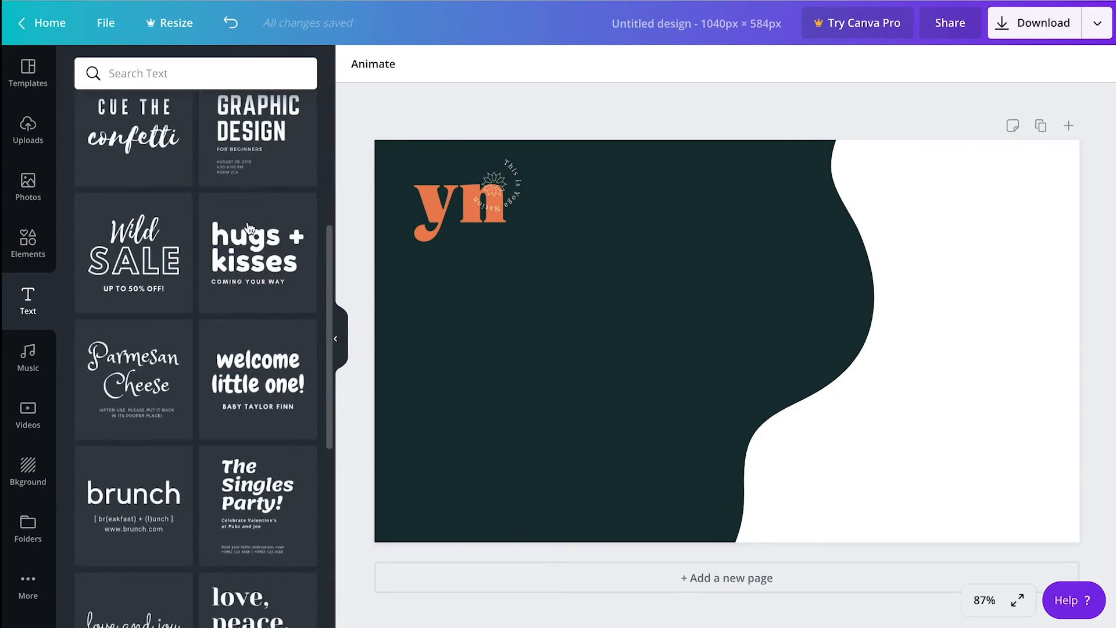
scroll("down", 3)
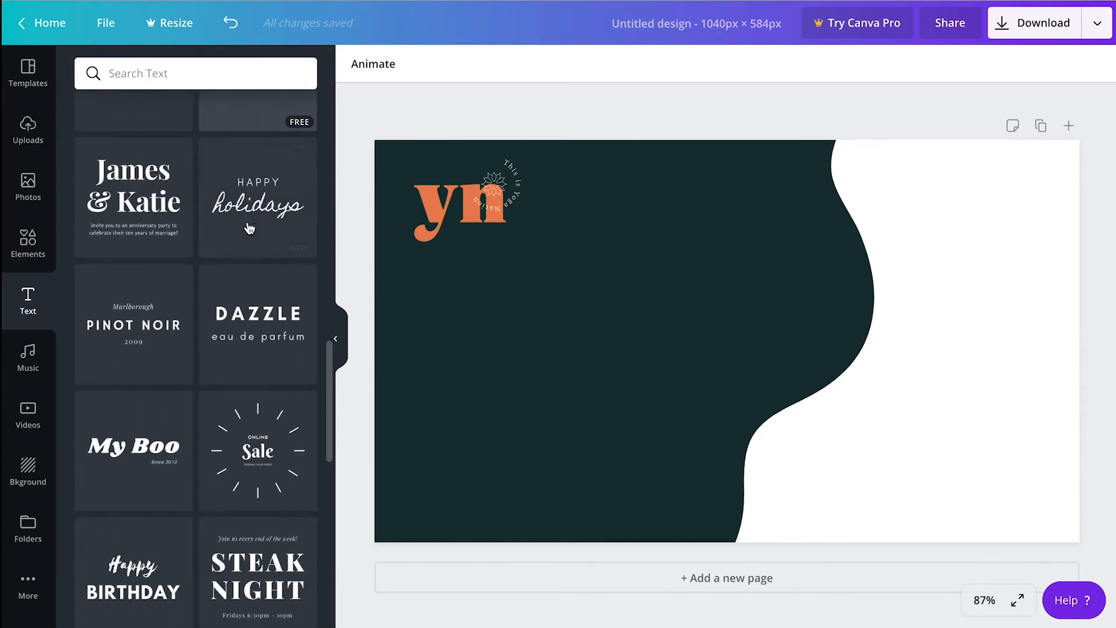
scroll("down", 3)
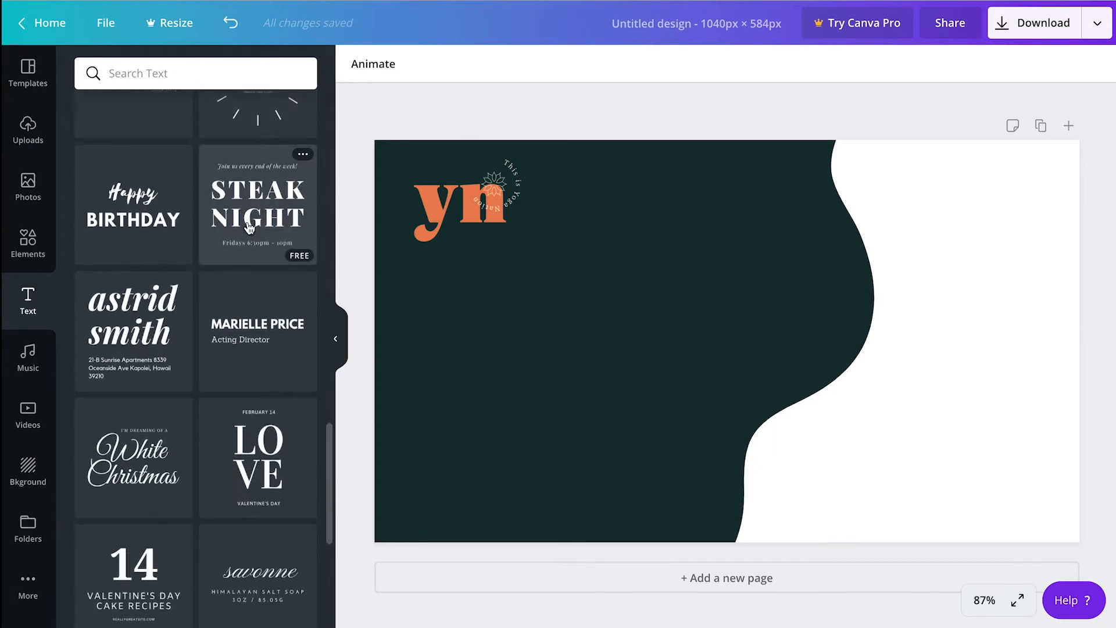
scroll("down", 3)
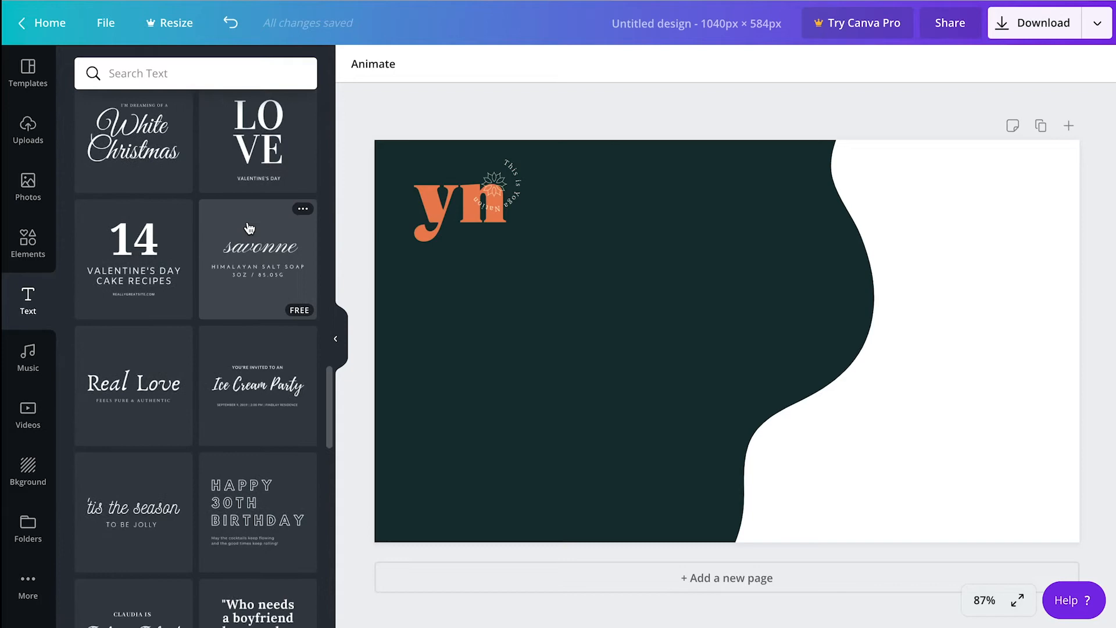
scroll("down", 3)
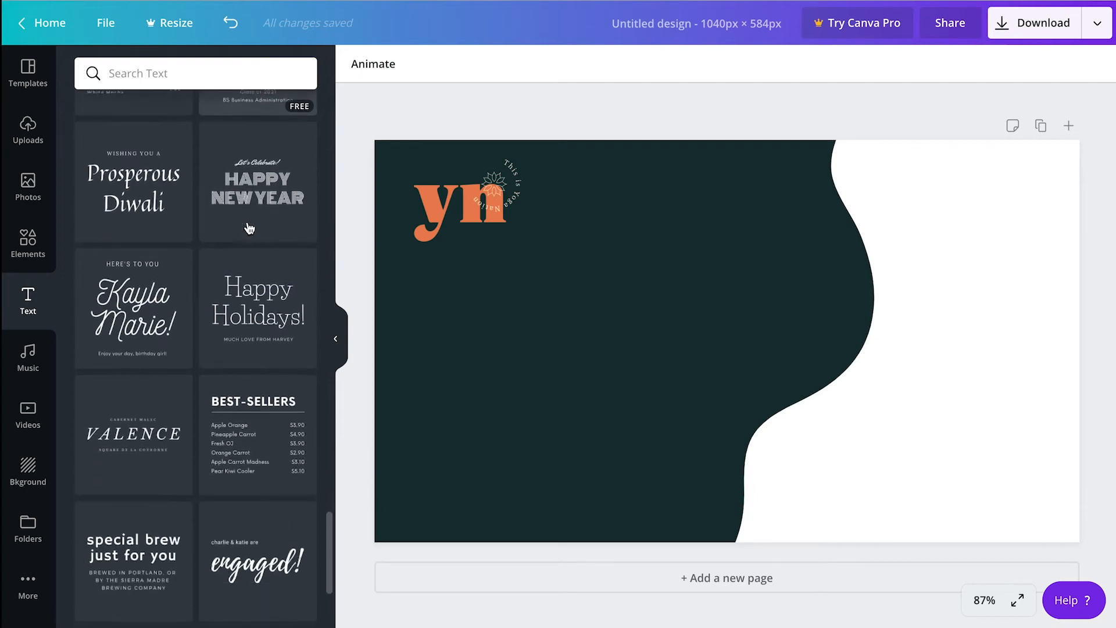
scroll("down", 3)
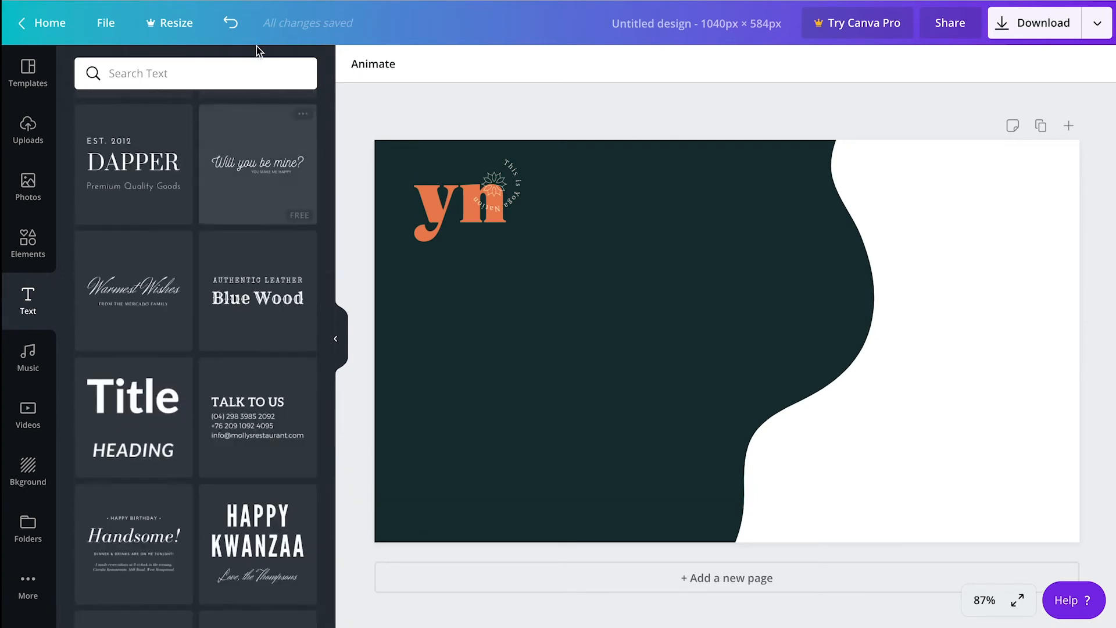
type("organic")
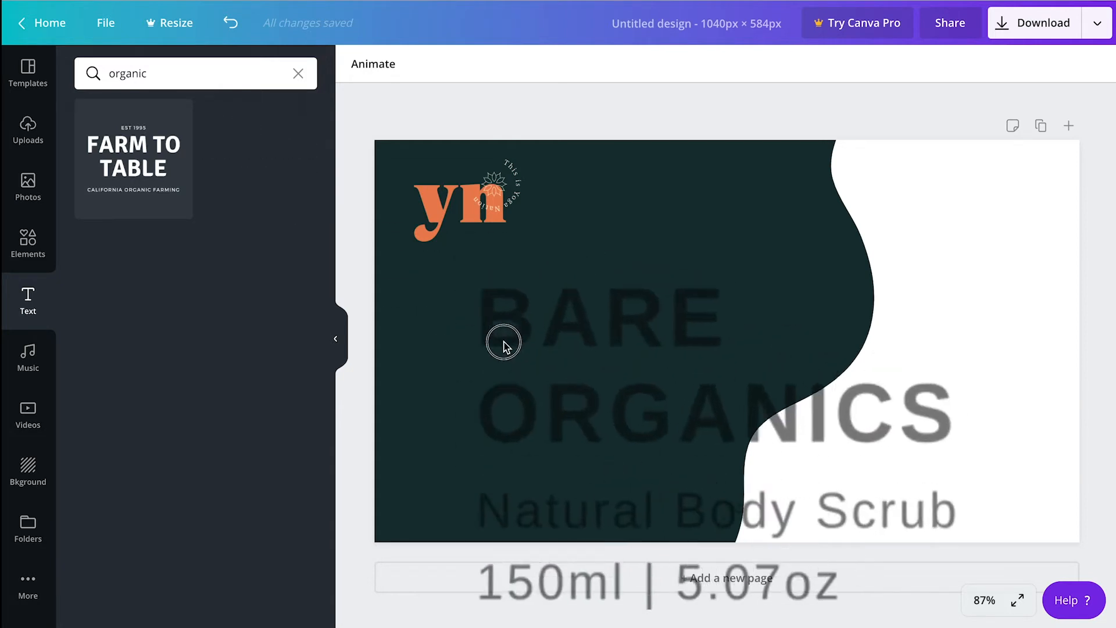
Add the BARE ORGANICS text block under the logo, shrink it and widen the title onto one line
left_click(502, 341)
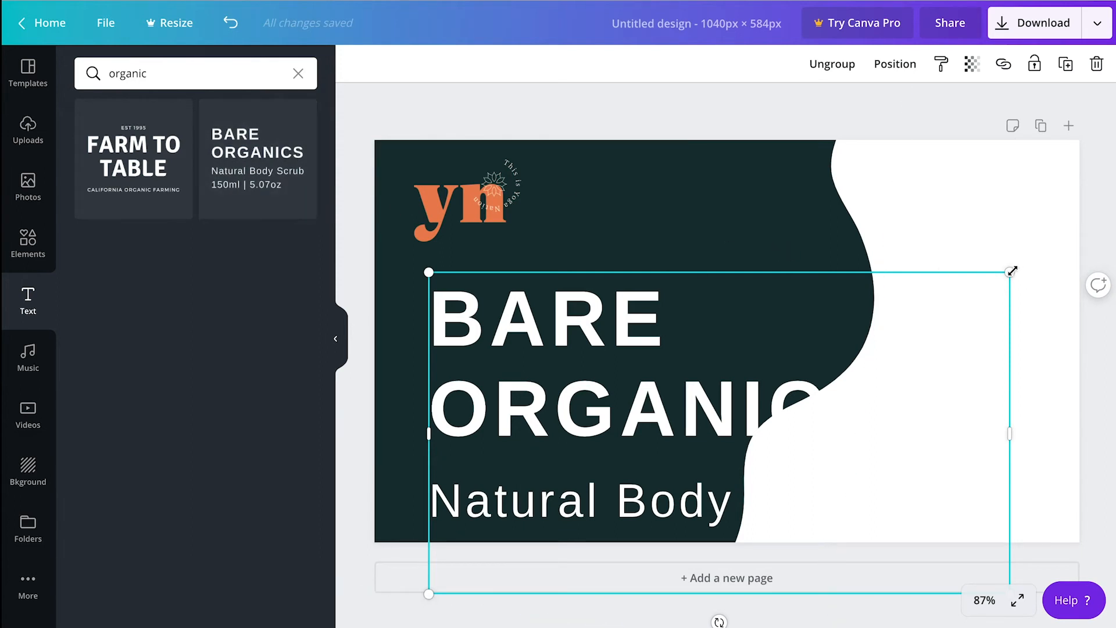
left_click_drag(1009, 270, 694, 454)
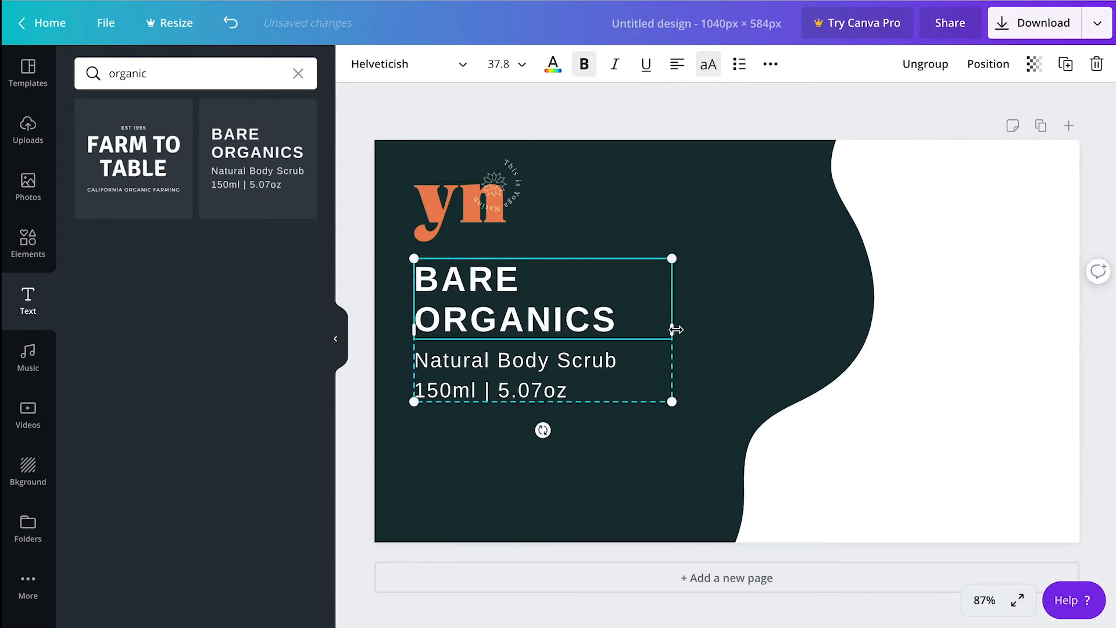
left_click_drag(672, 329, 775, 330)
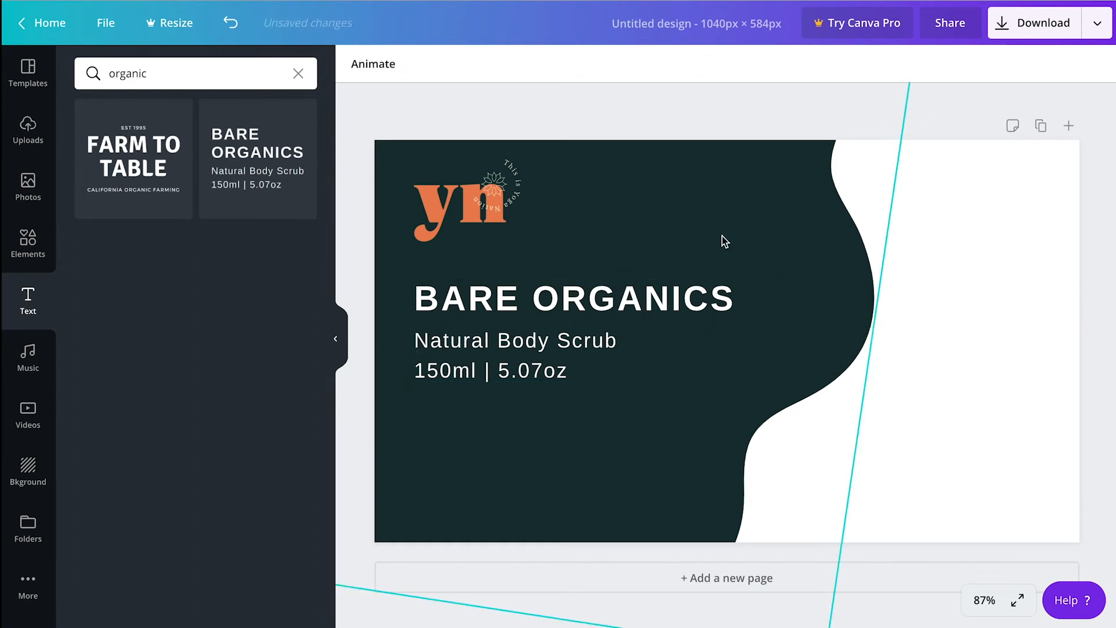
Select the BARE ORGANICS title and enter text editing on it
left_click(574, 298)
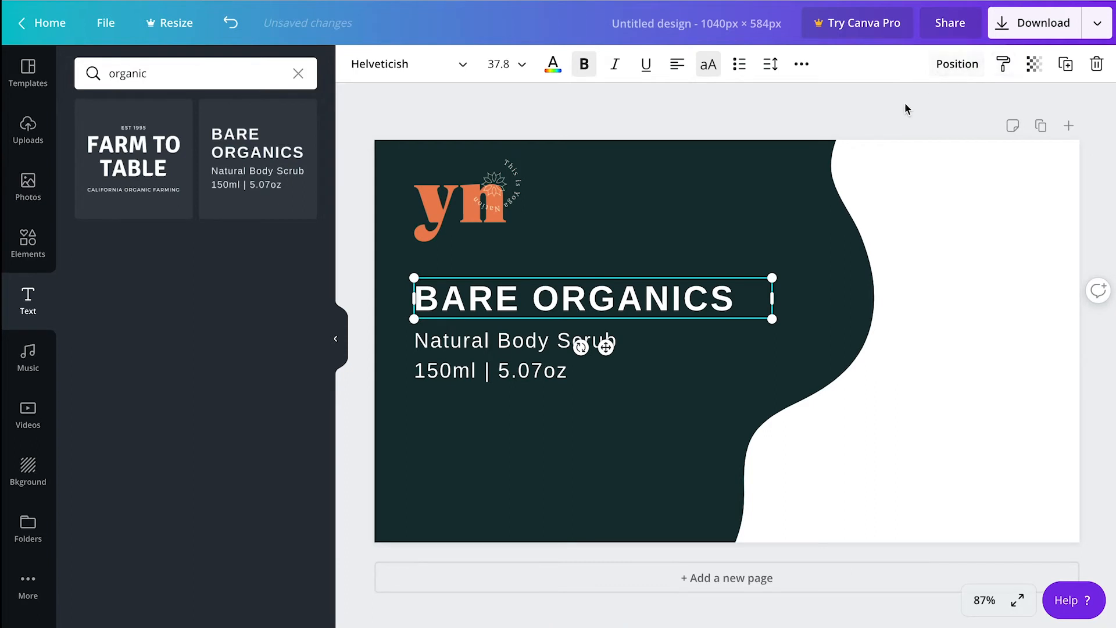
mouse_move(727, 230)
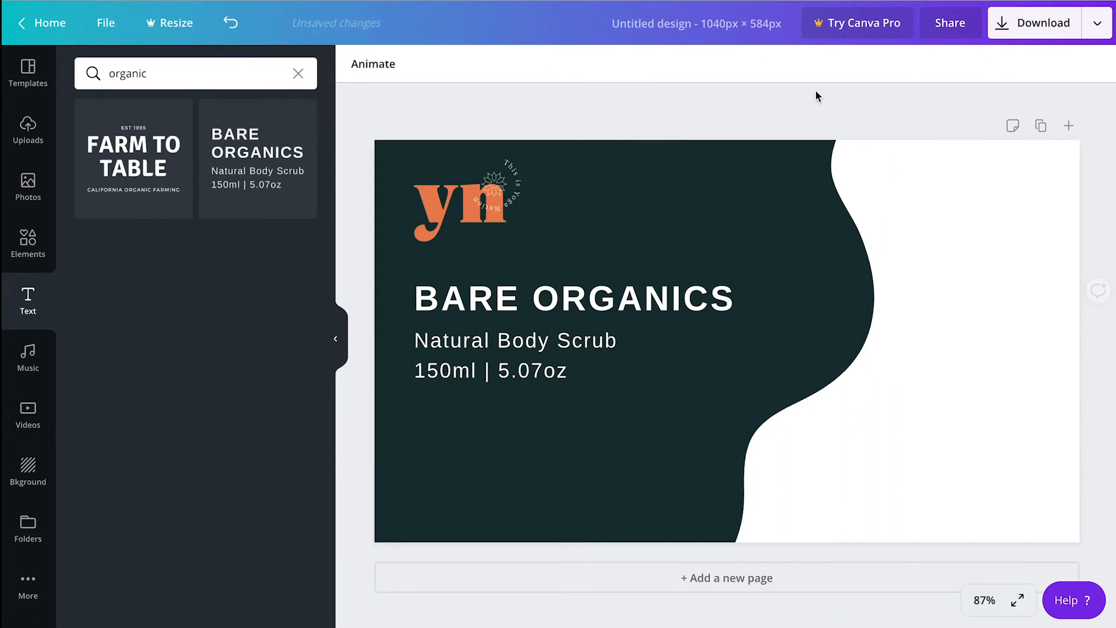
left_click(573, 298)
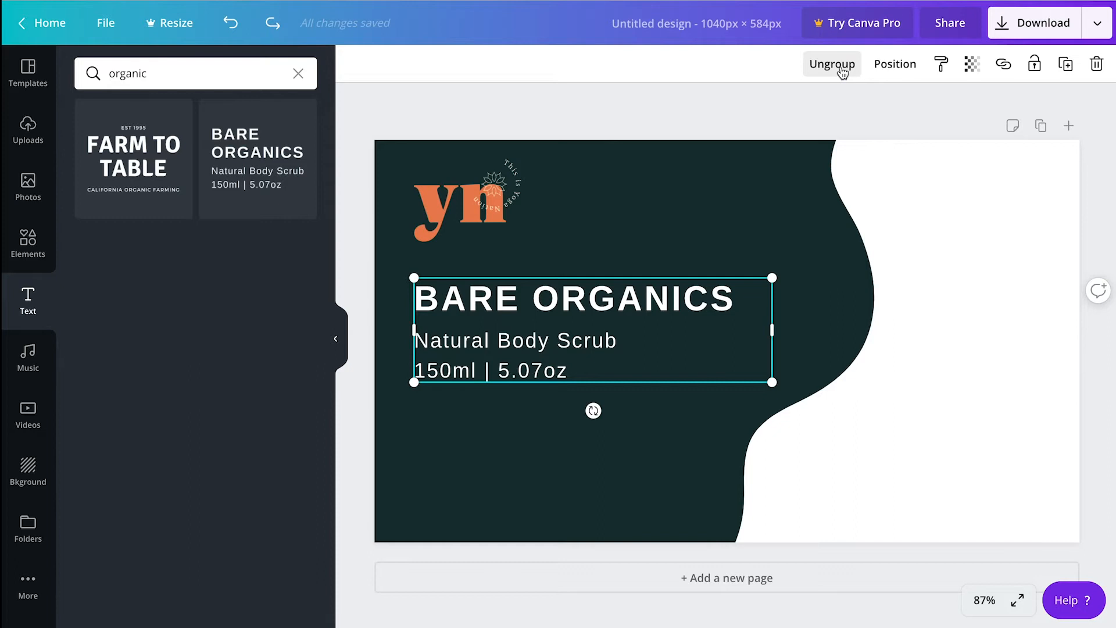
left_click(831, 64)
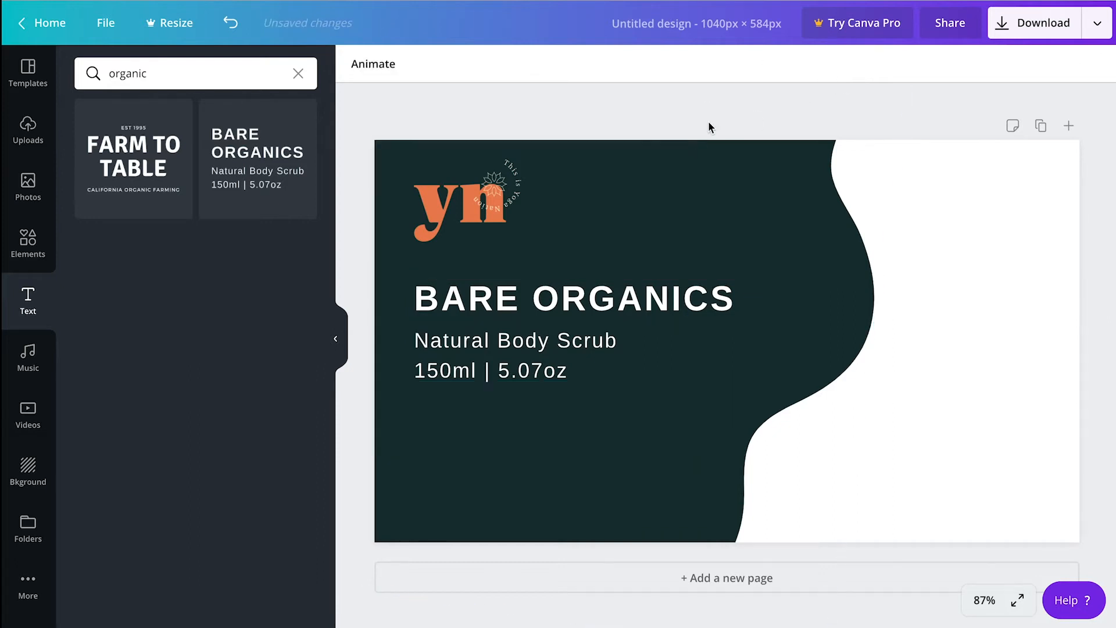
left_click(574, 298)
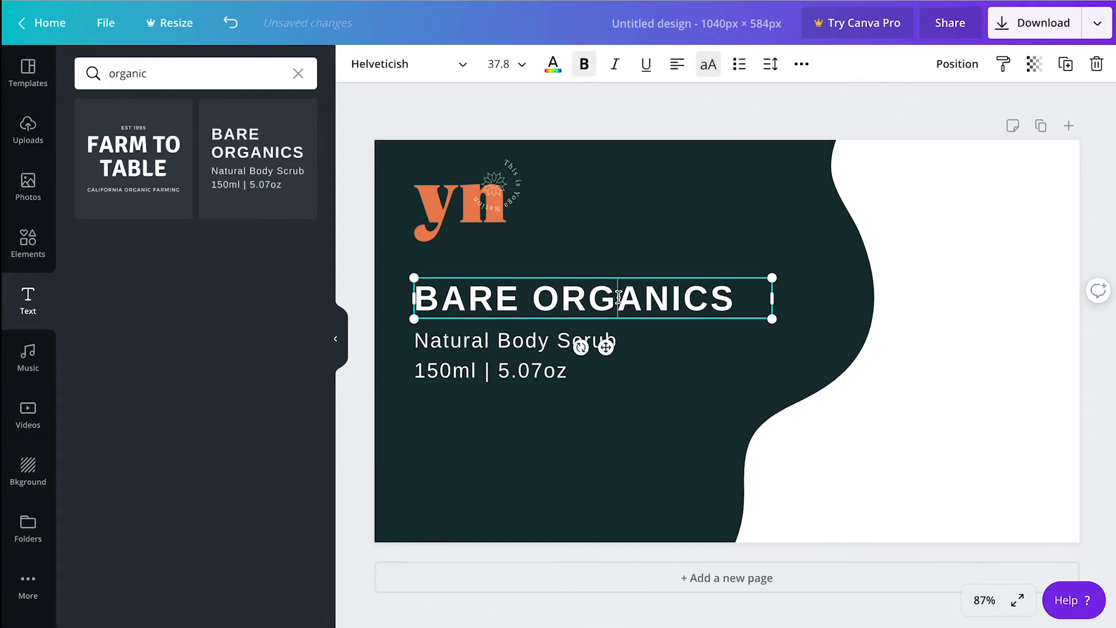
Replace the title wording with YOGA FOR THE EVERYDAY MOM
key("Ctrl+a")
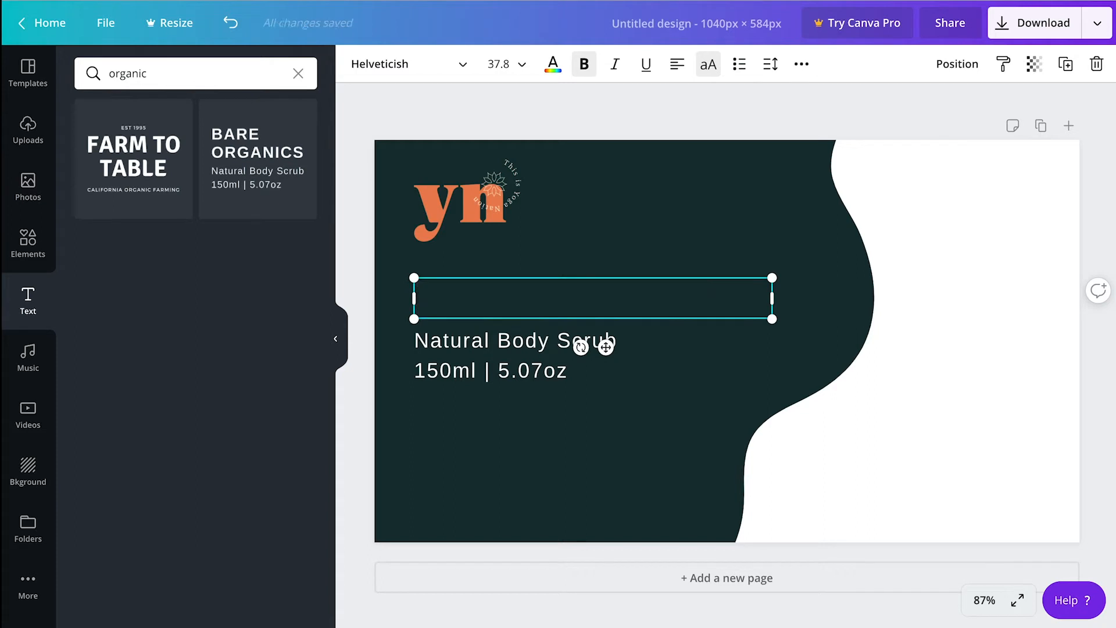
type("YOGA")
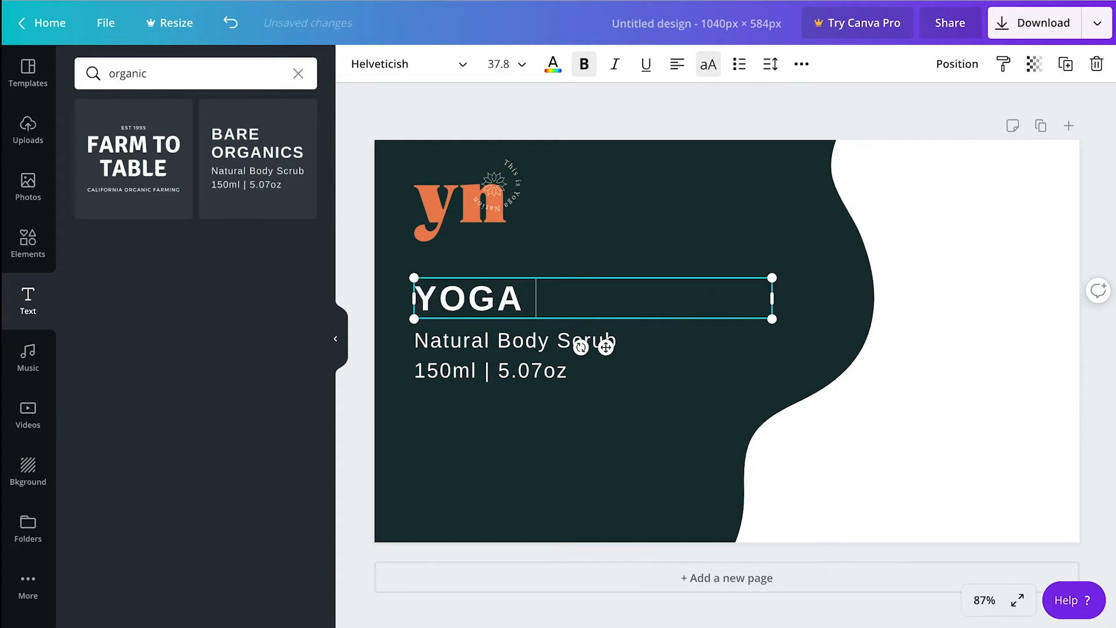
type("FOR THE E")
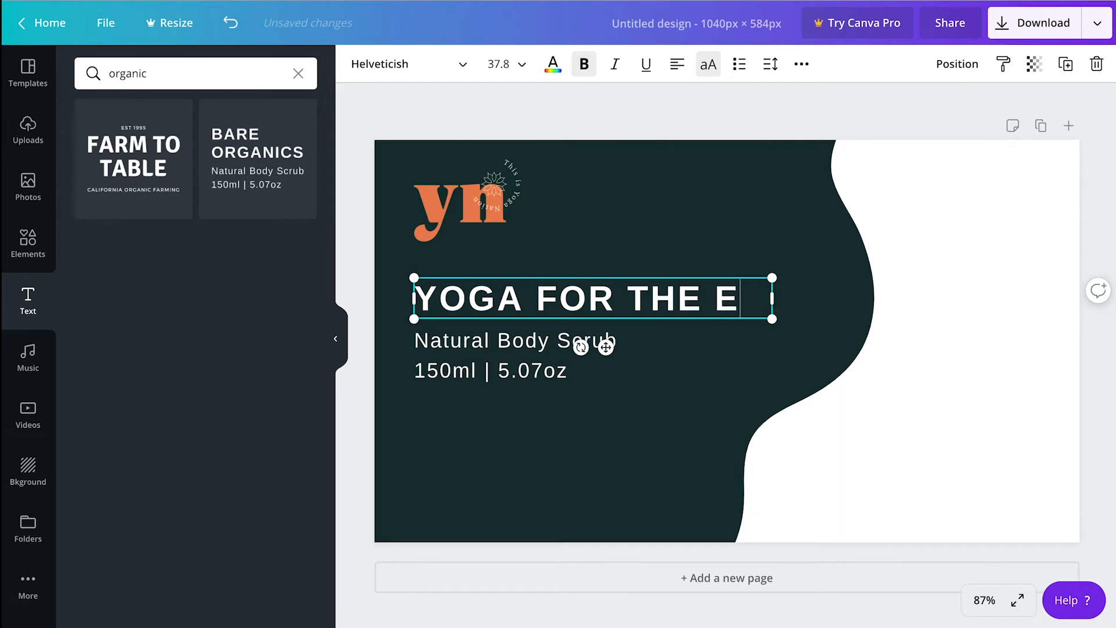
type("VERYDAY")
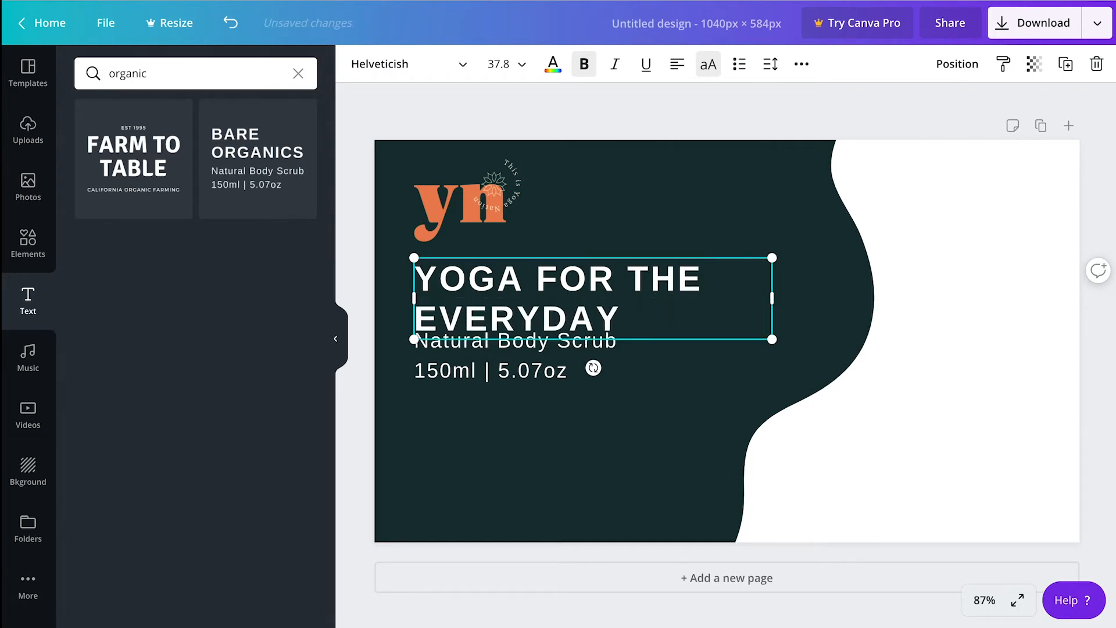
type("MOM")
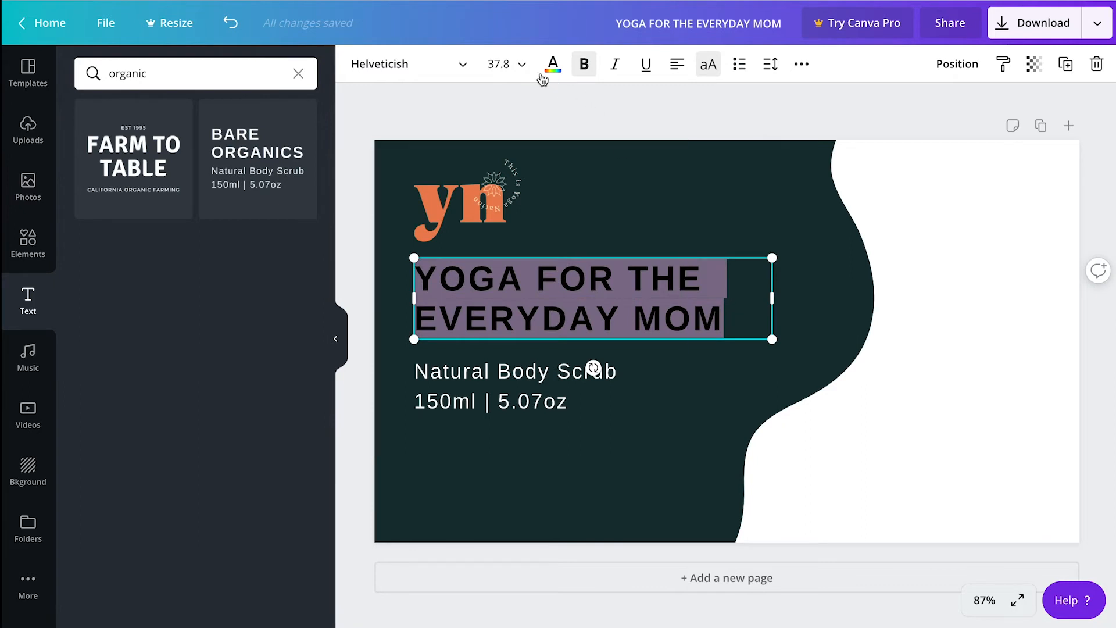
Enlarge the headline to font size 42 so it sits on two lines
left_click(522, 64)
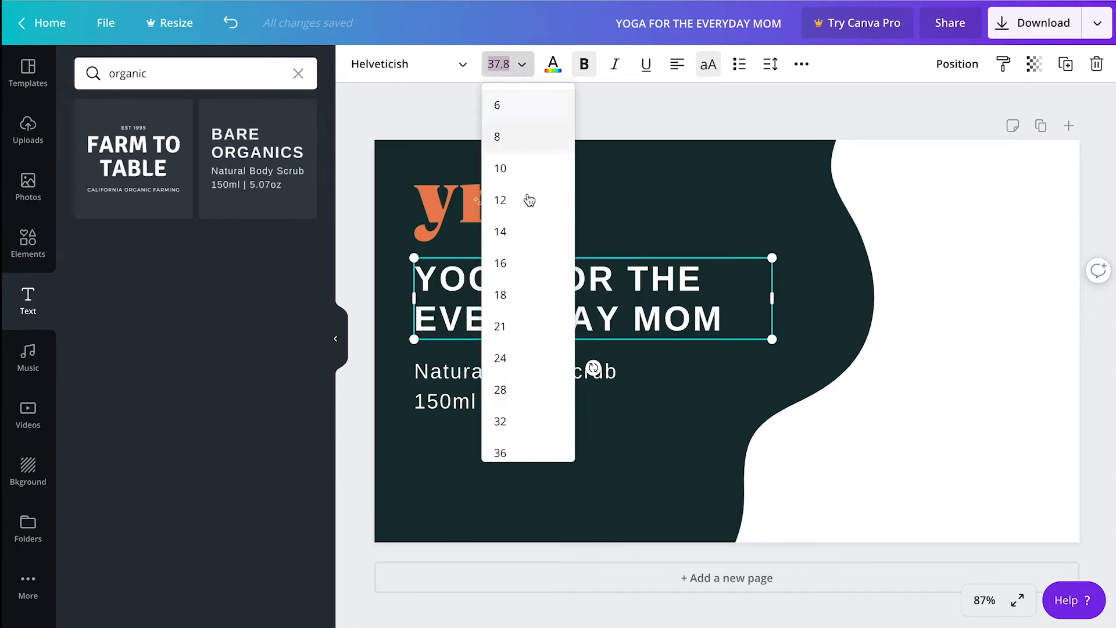
scroll("down", 3)
type("42")
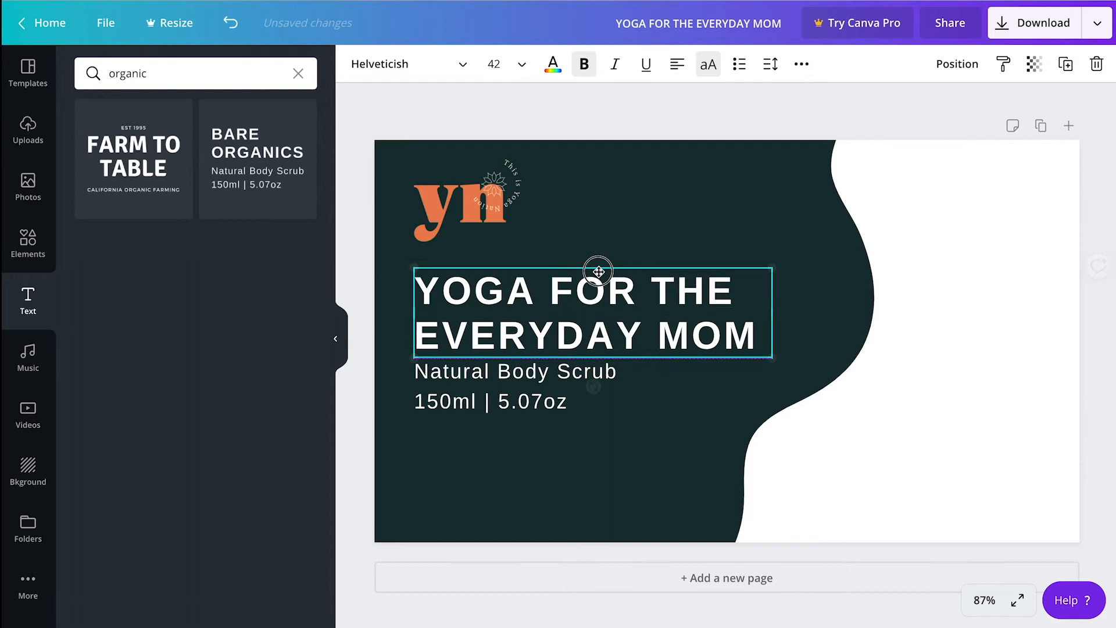
left_click(513, 370)
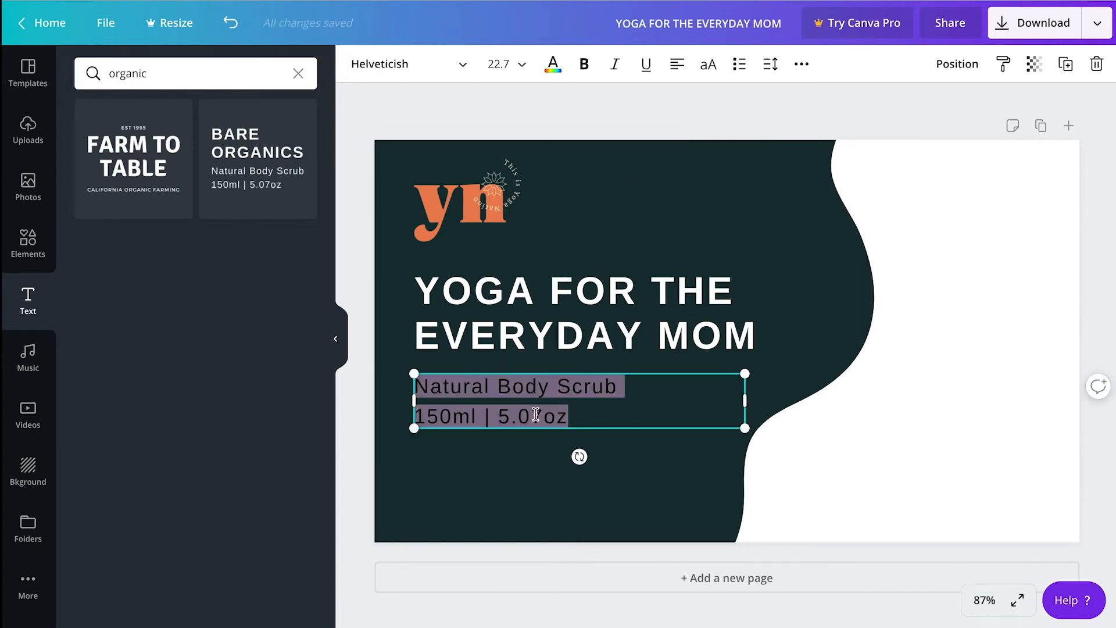
Replace the body-scrub description with 'Simple yoga poses to calm your mind and strengthen your body.'
key("Delete")
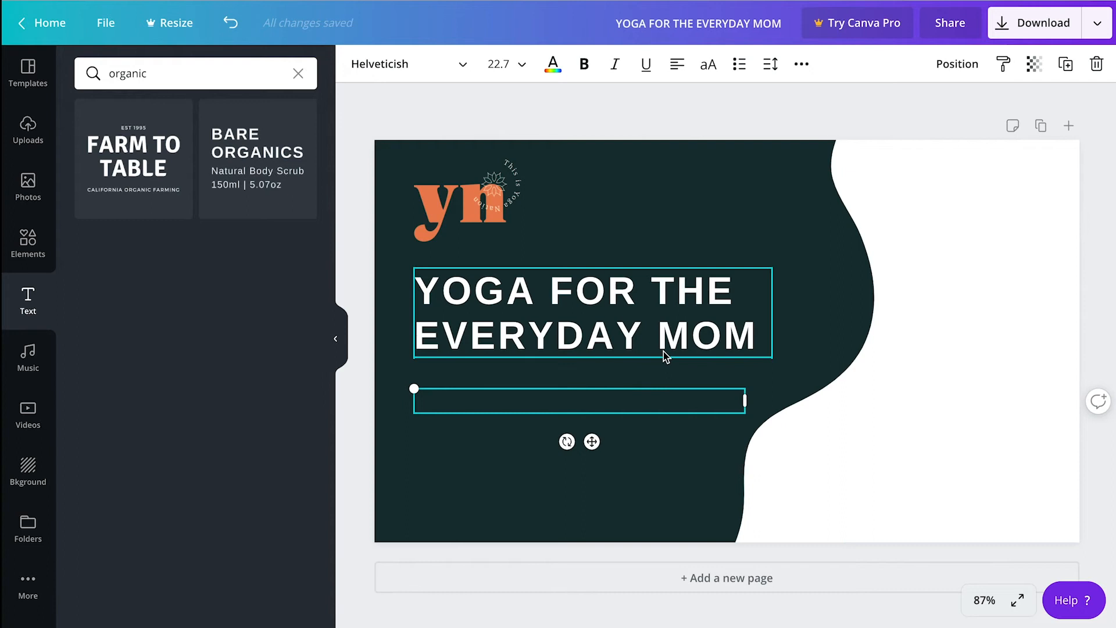
type("SIMPL")
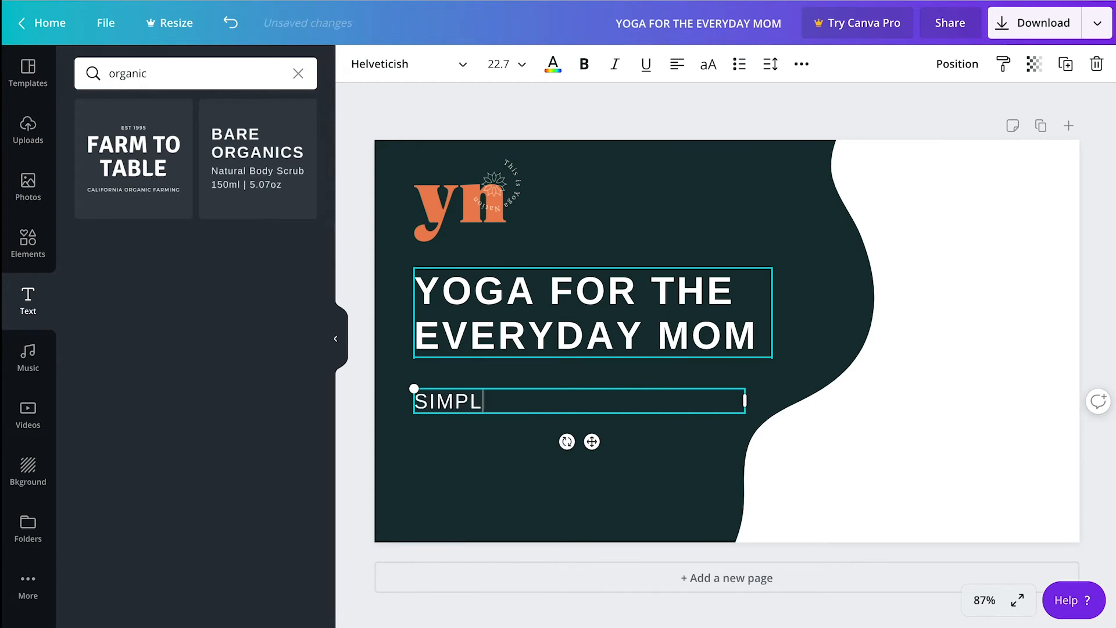
key("Backspace")
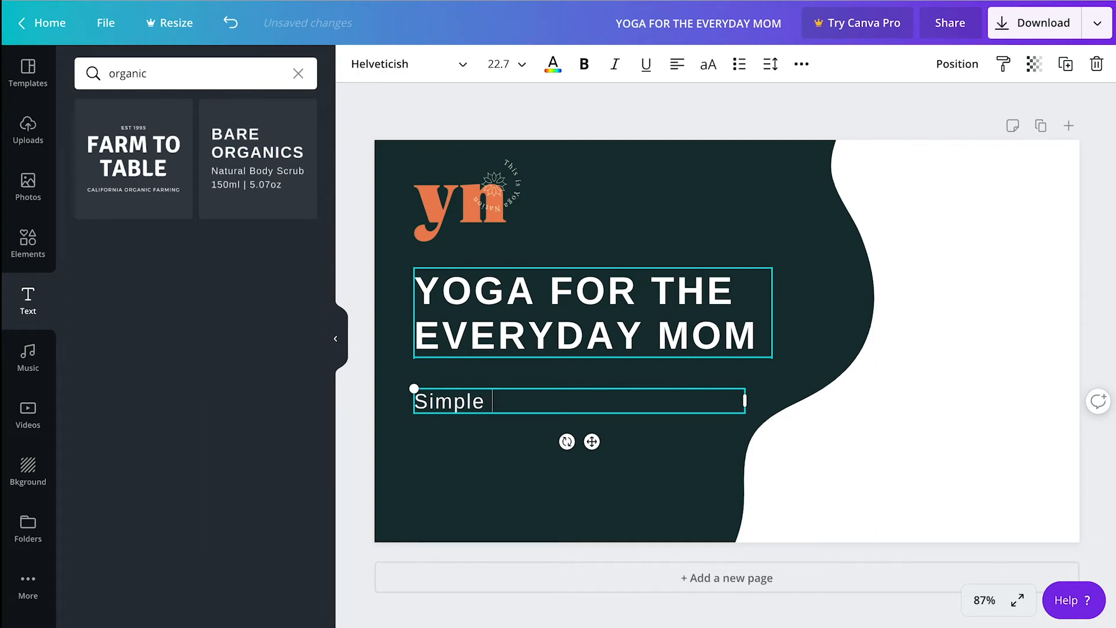
type("yoga")
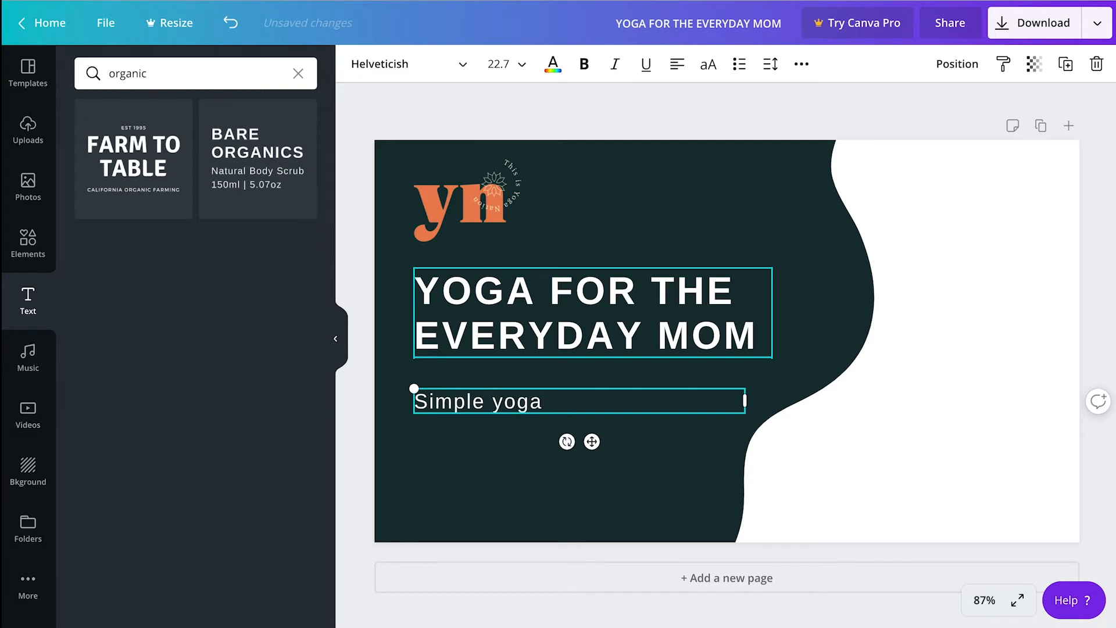
type("poses to calm your mind and")
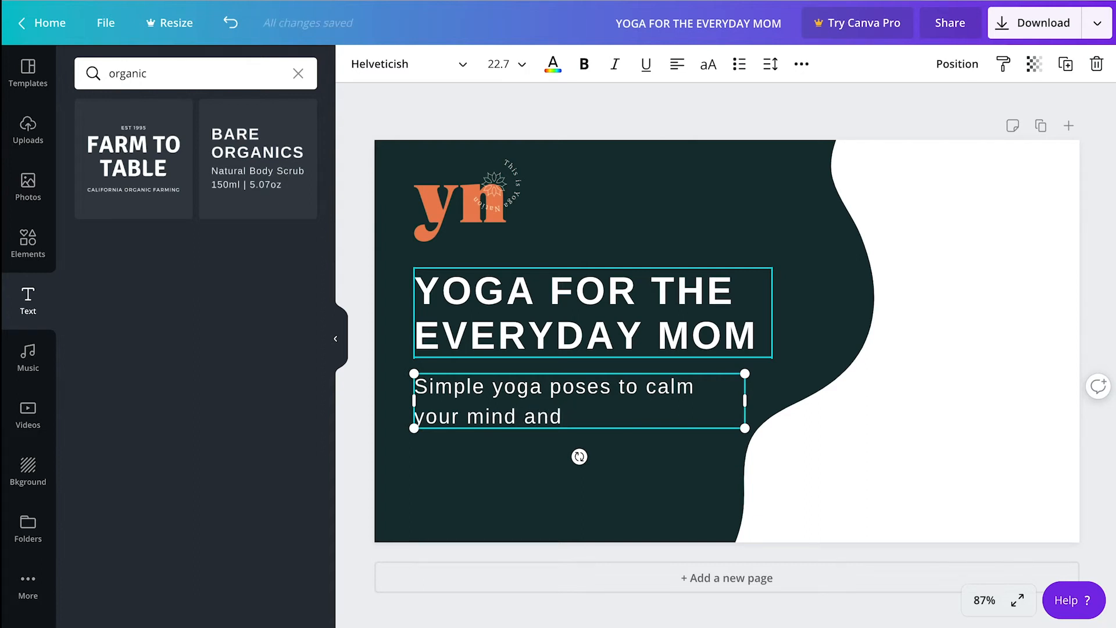
type("streng")
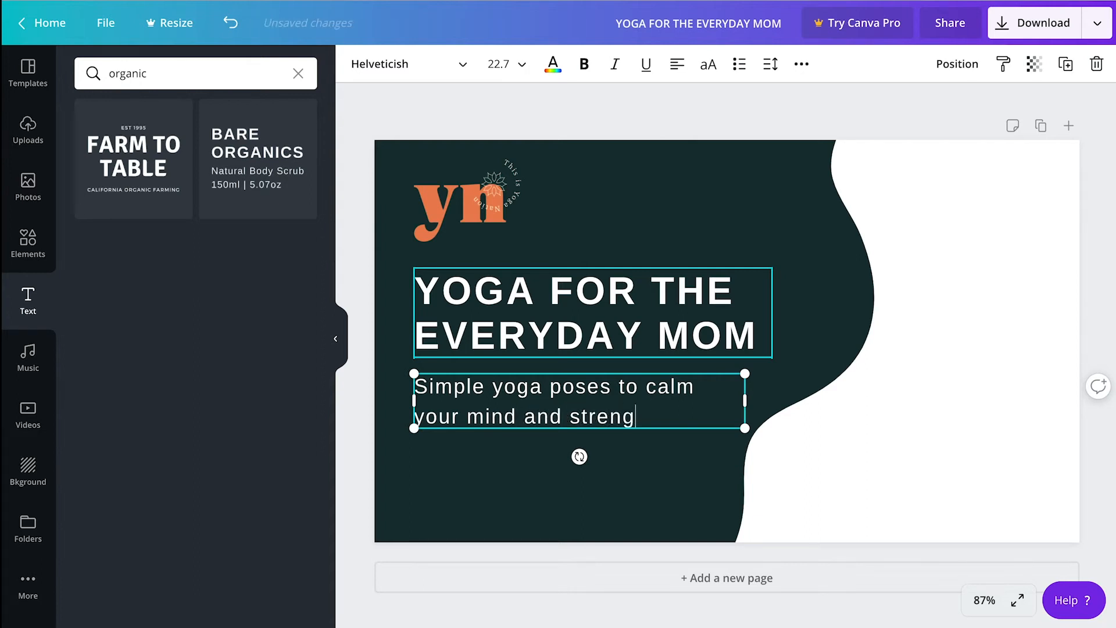
type("then")
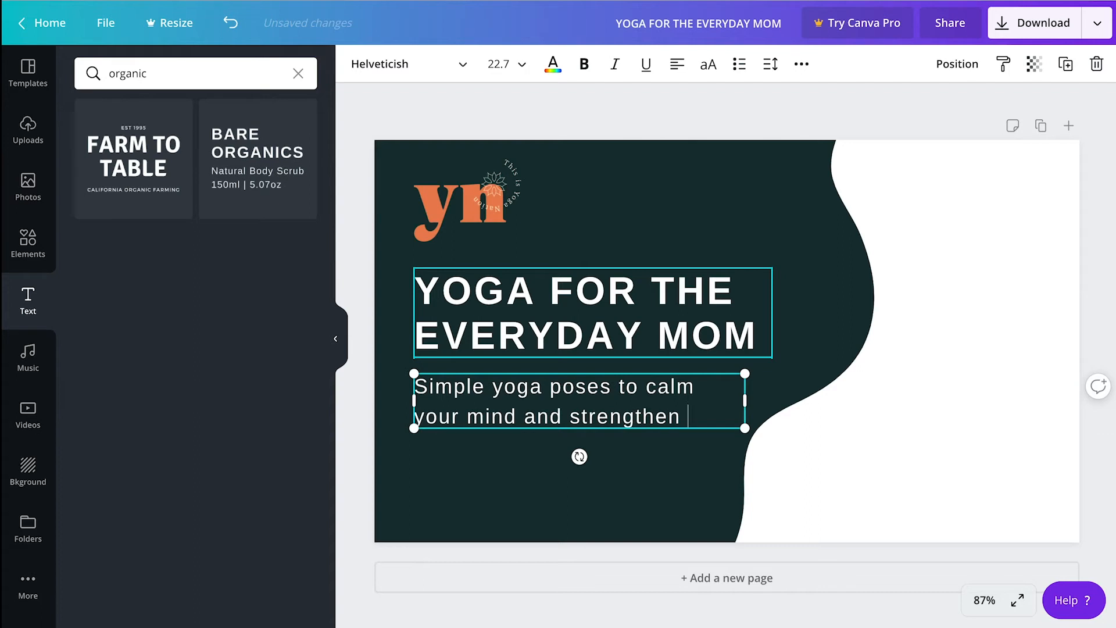
type("your")
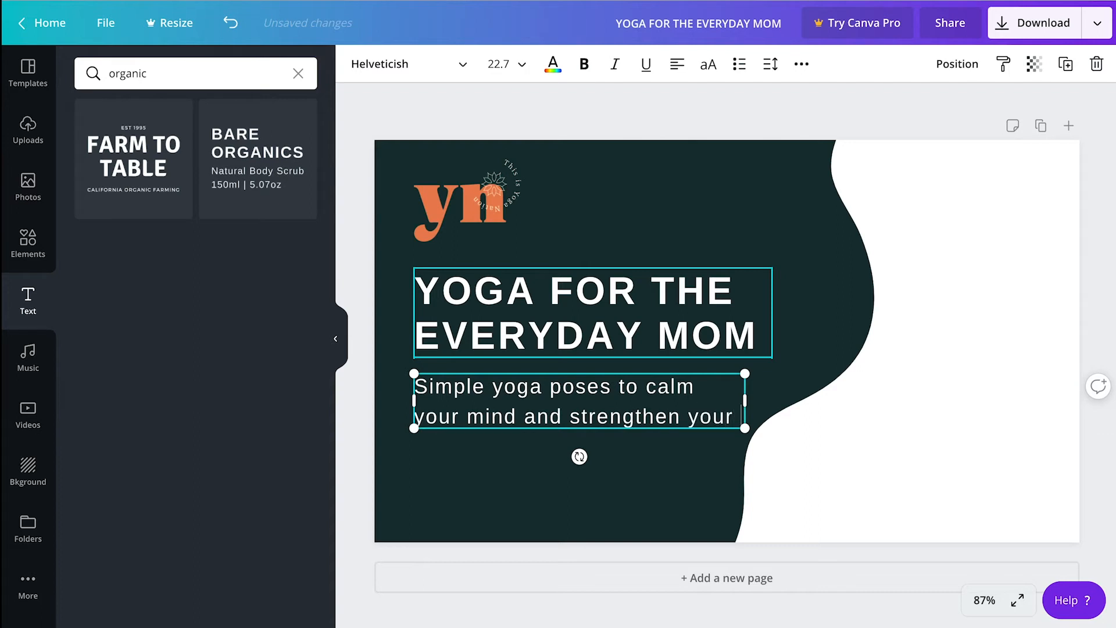
type("body")
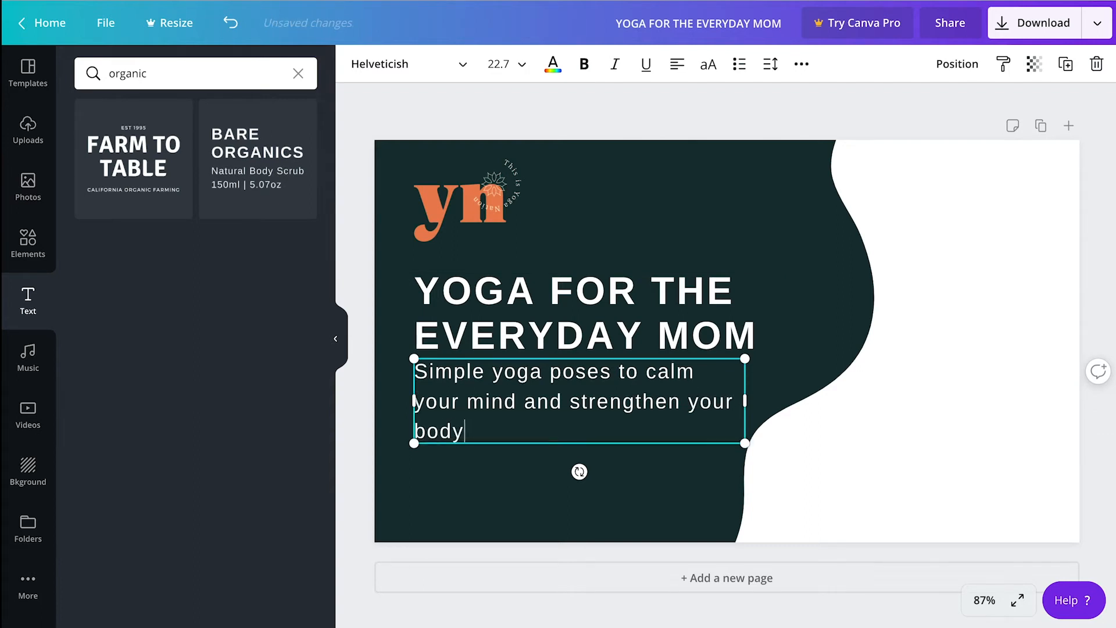
type(".")
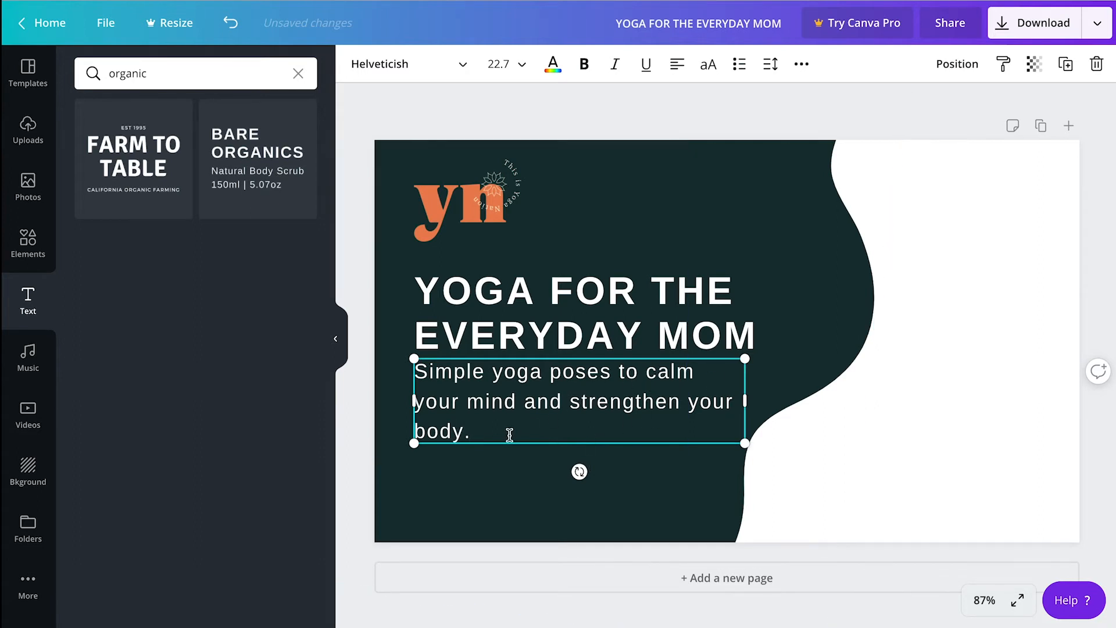
triple_click(549, 401)
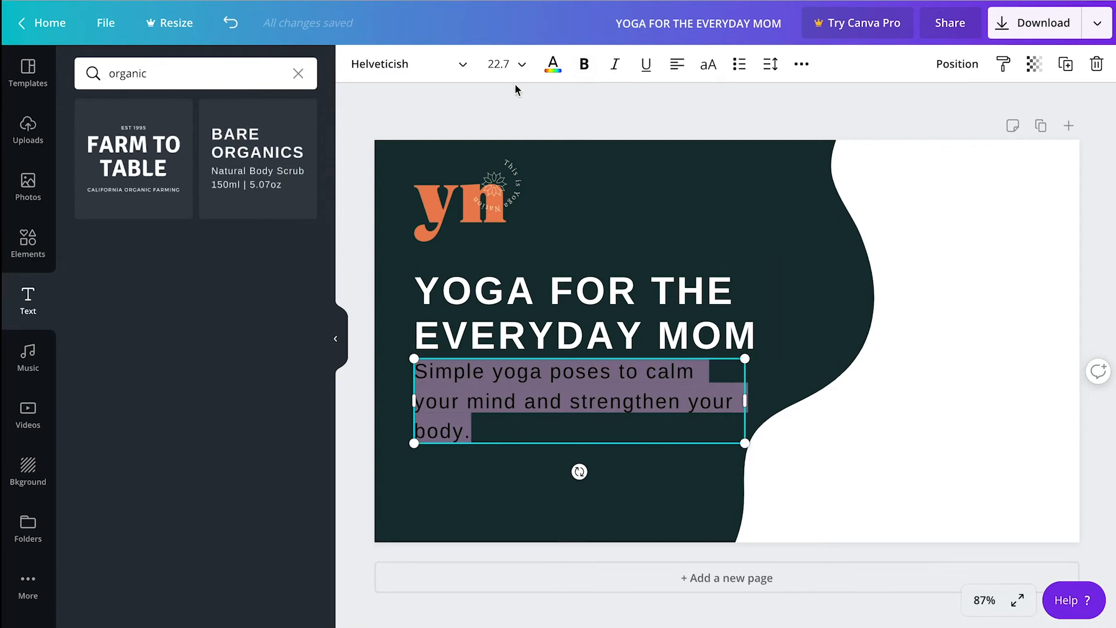
Reduce the subtitle to size 18 and nudge it lower onto two lines under the headline
left_click(522, 64)
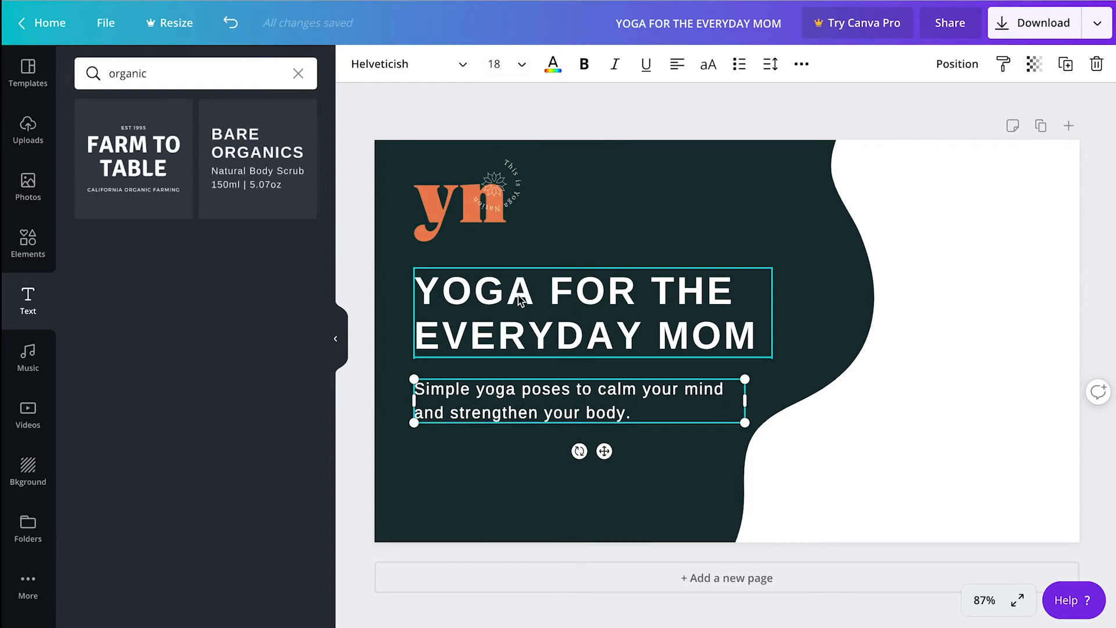
left_click(570, 400)
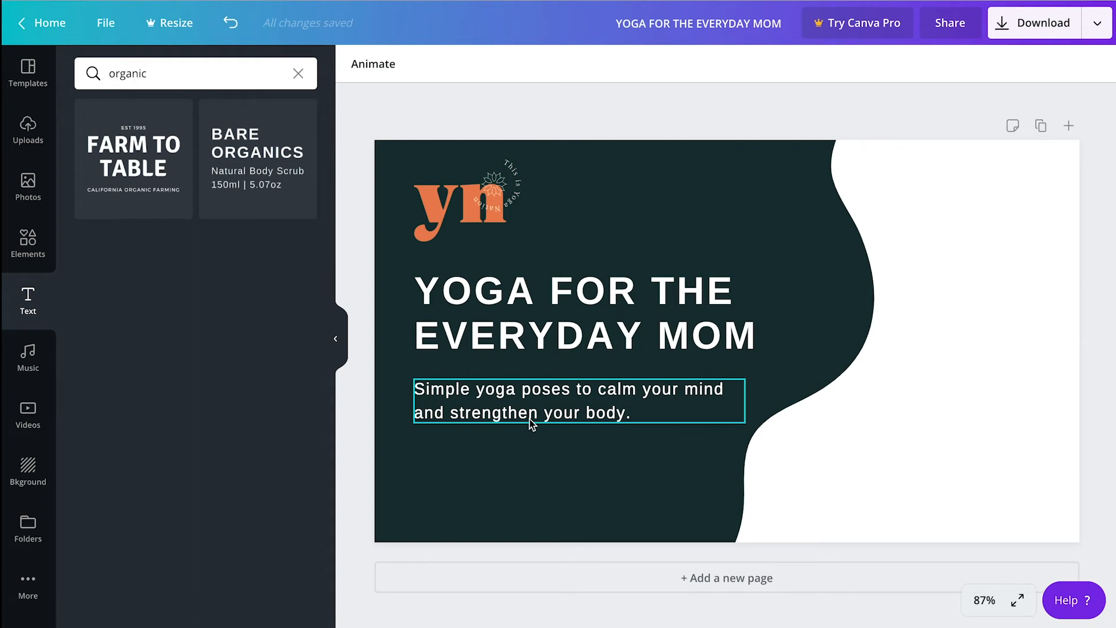
mouse_move(545, 430)
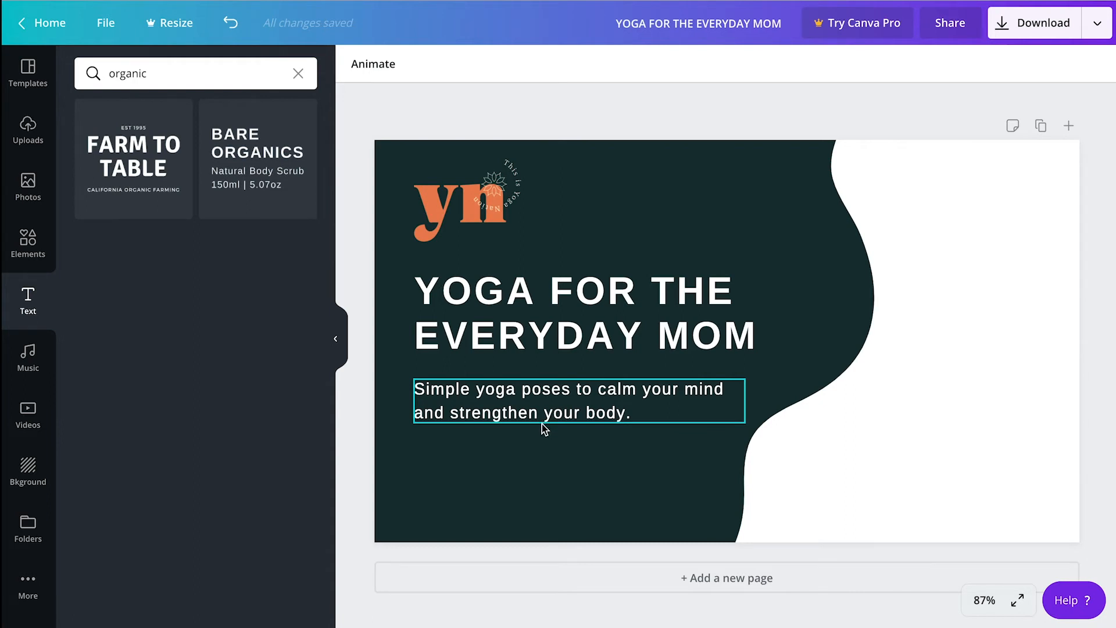
left_click(610, 256)
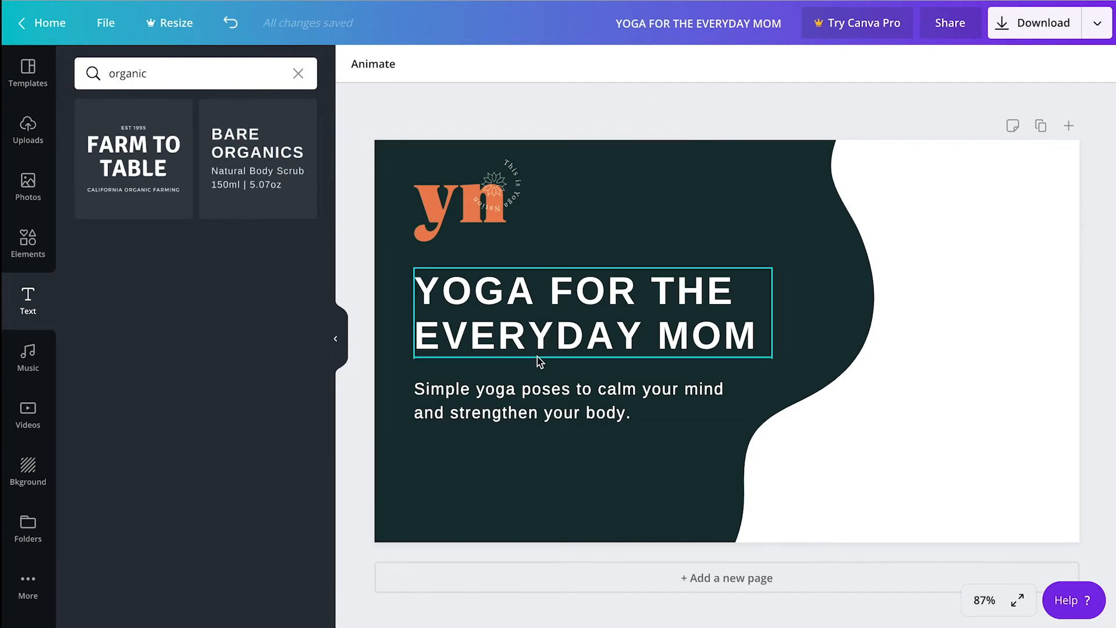
left_click(578, 400)
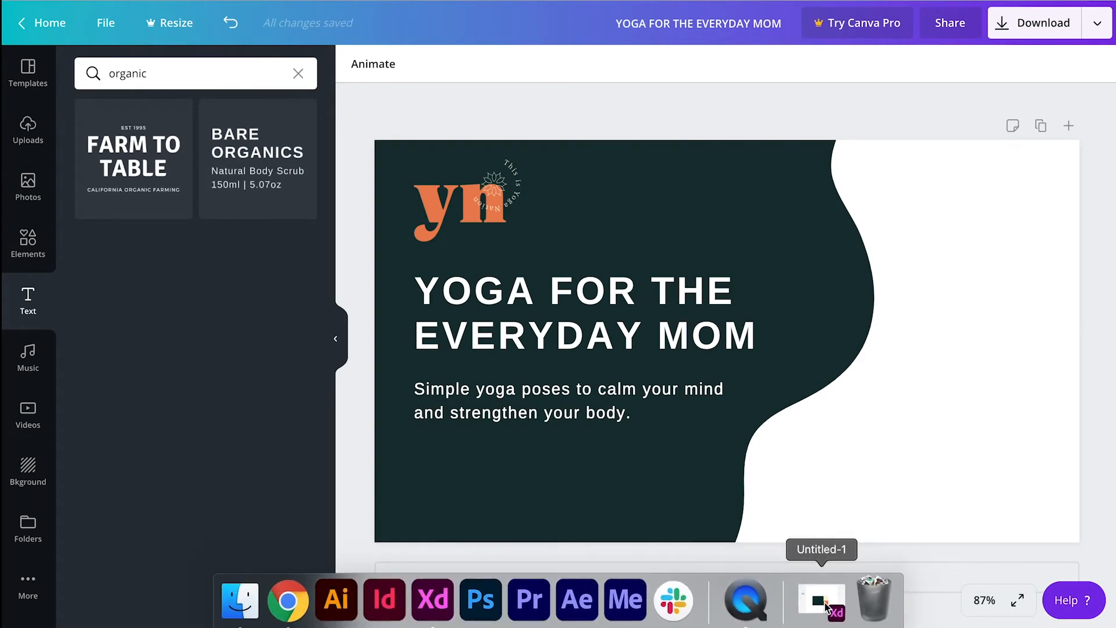
left_click(821, 600)
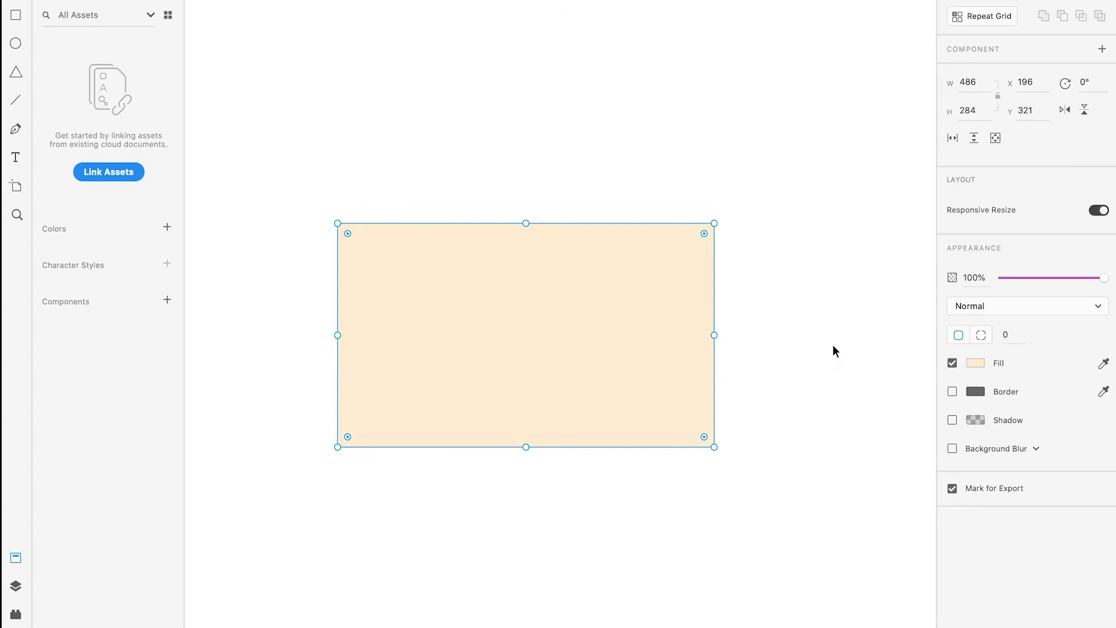
left_click(971, 362)
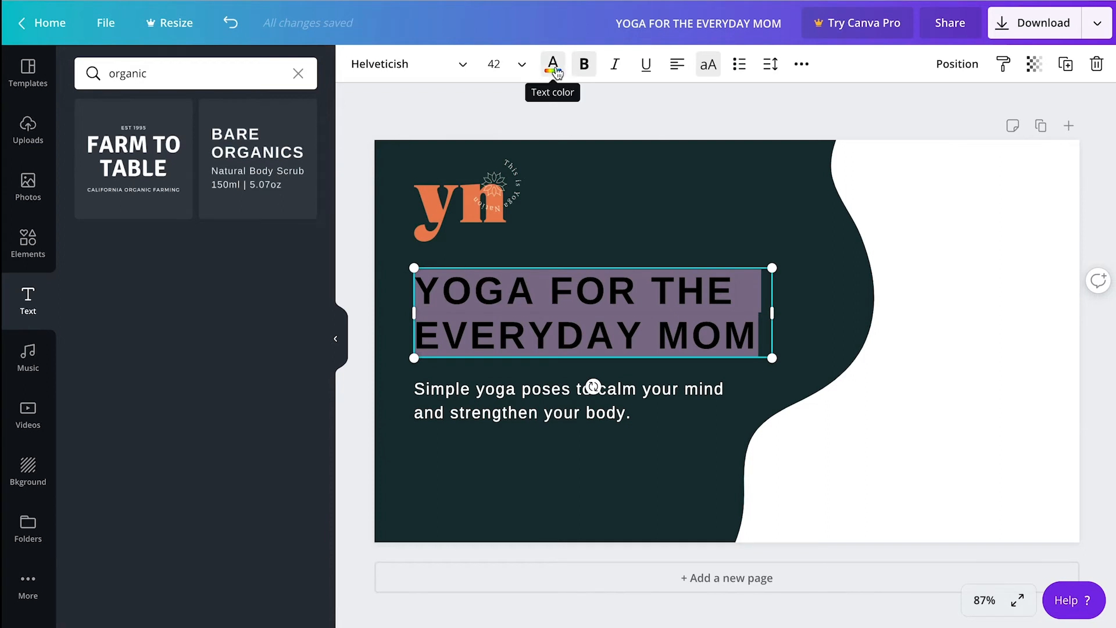
Recolour the headline with the custom cream #FAEFD9
left_click(553, 64)
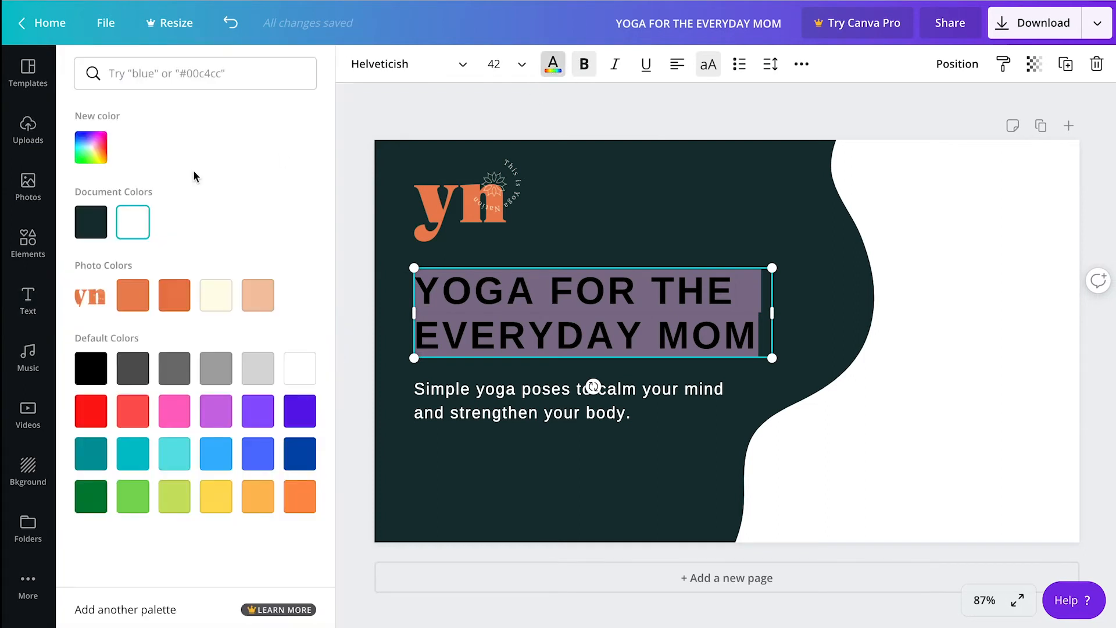
left_click(91, 147)
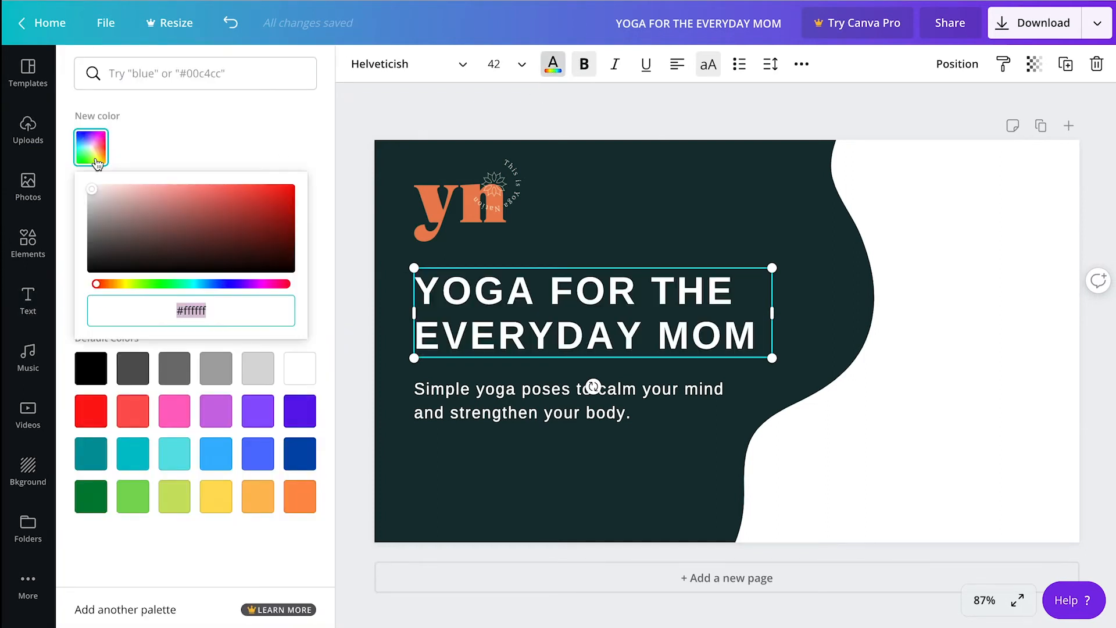
type("#FAEFD9")
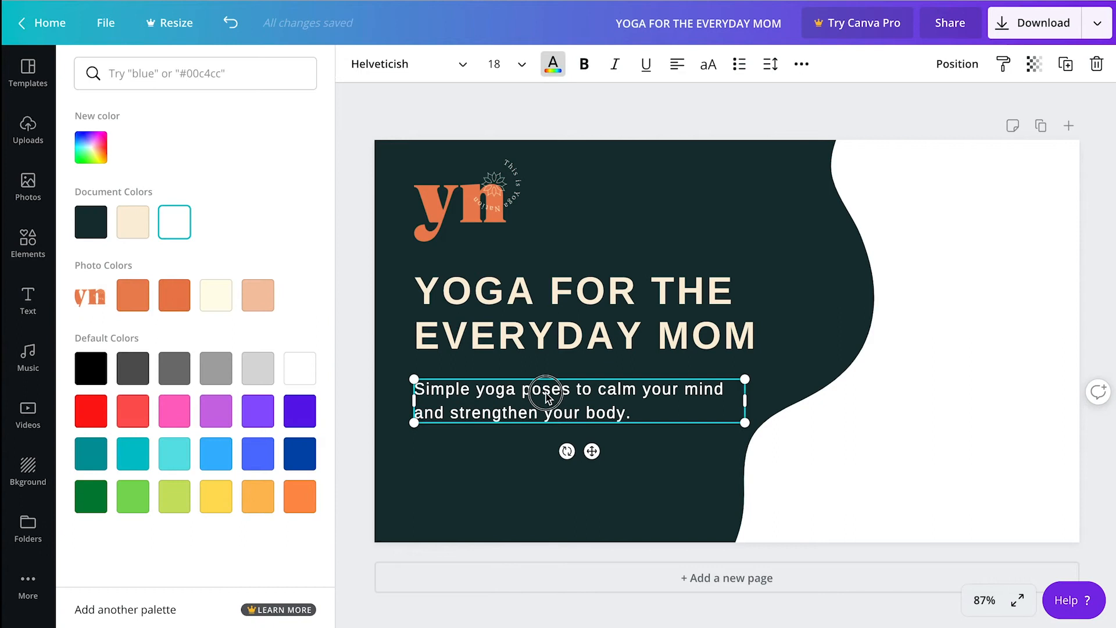
Recolour the subtitle cream from the Document Colors swatch
double_click(545, 389)
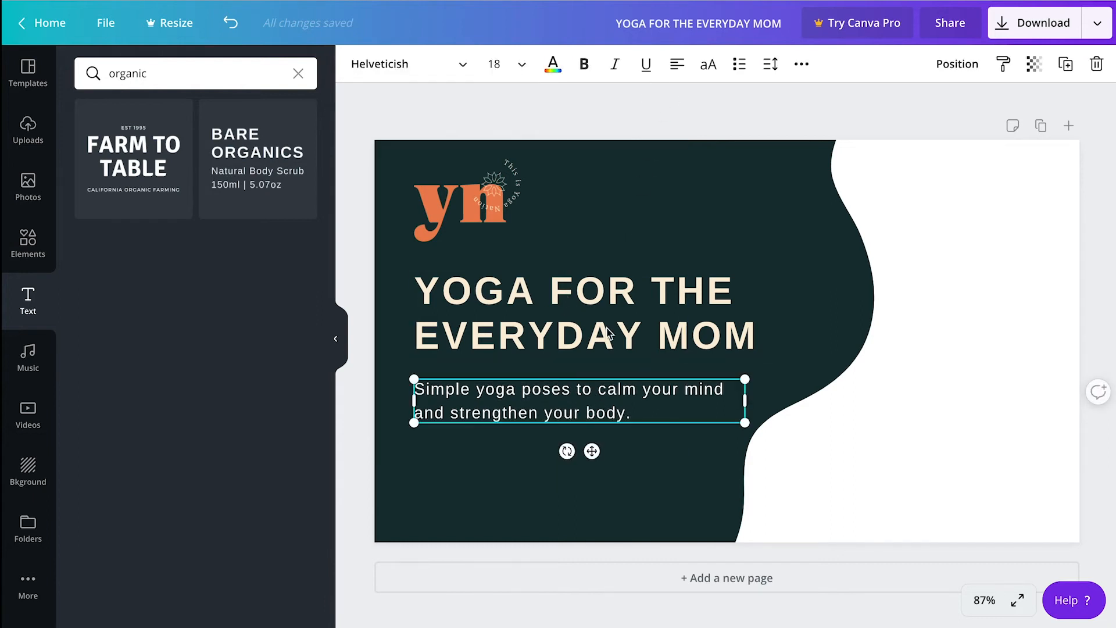
left_click(553, 64)
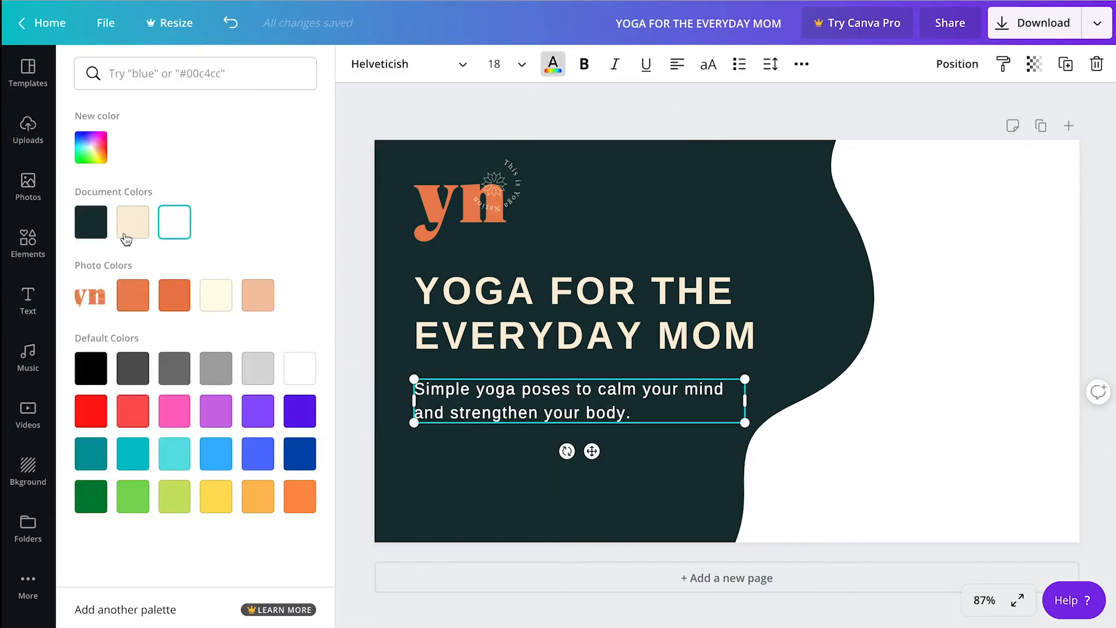
left_click(133, 222)
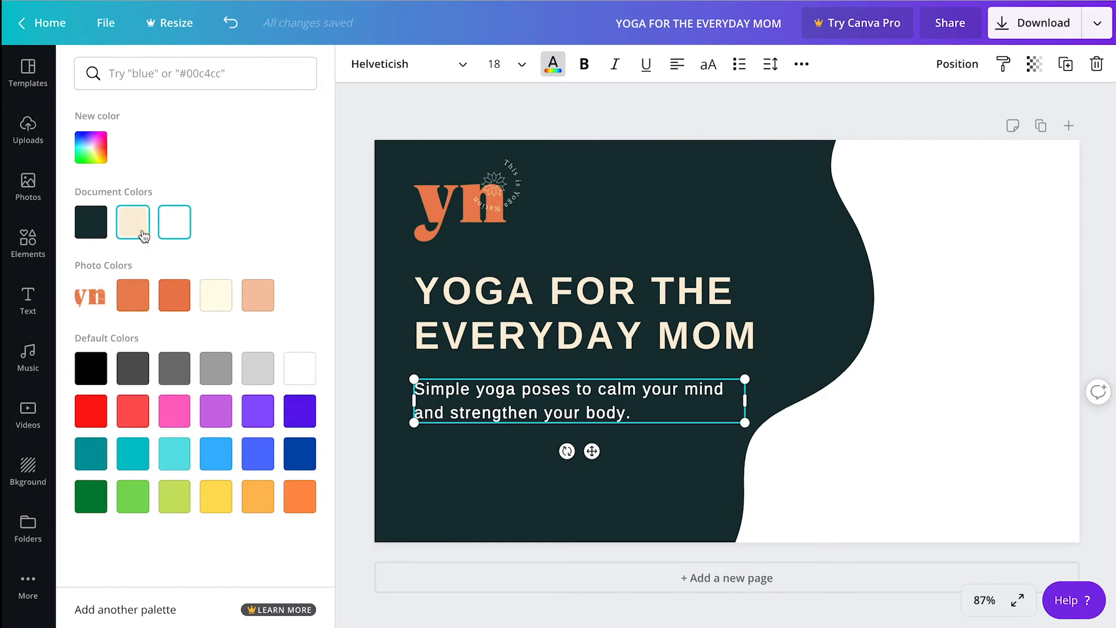
mouse_move(132, 221)
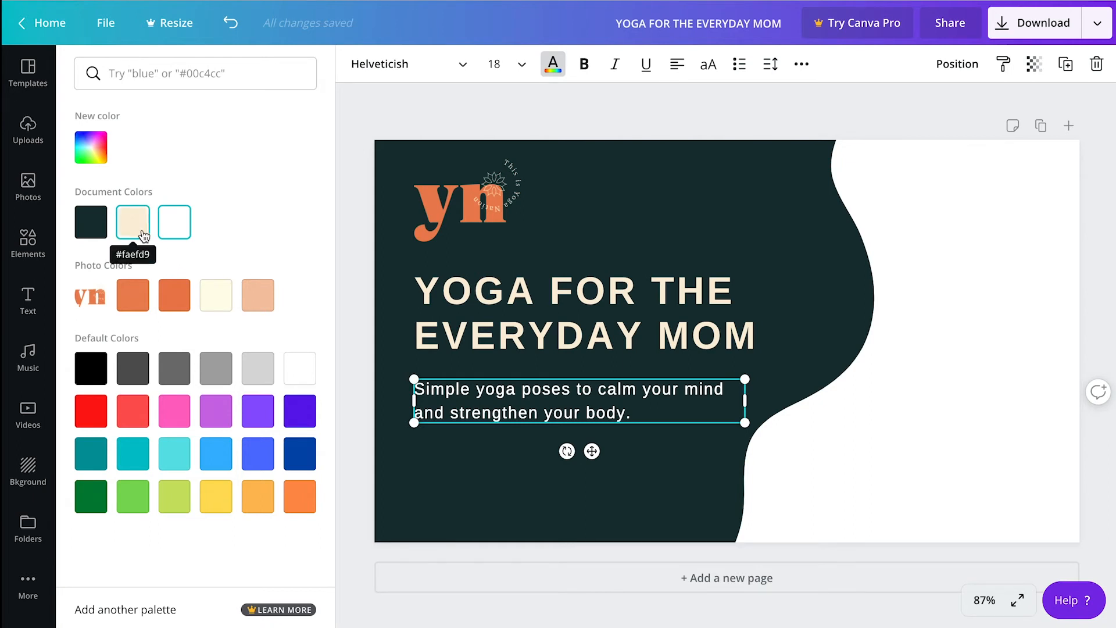
type("organic")
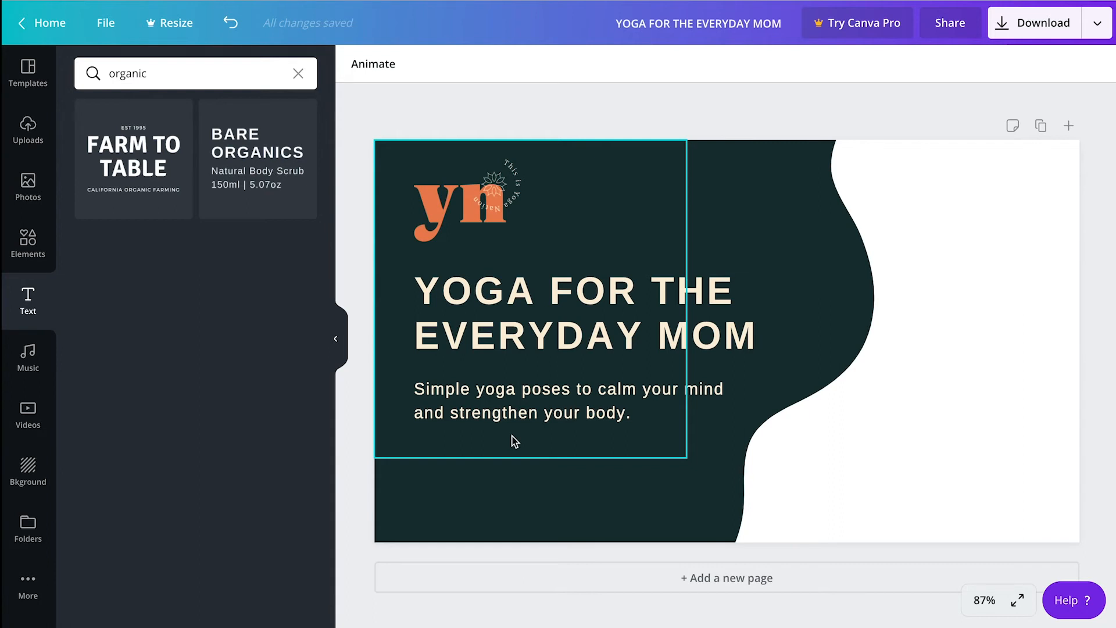
left_click(310, 237)
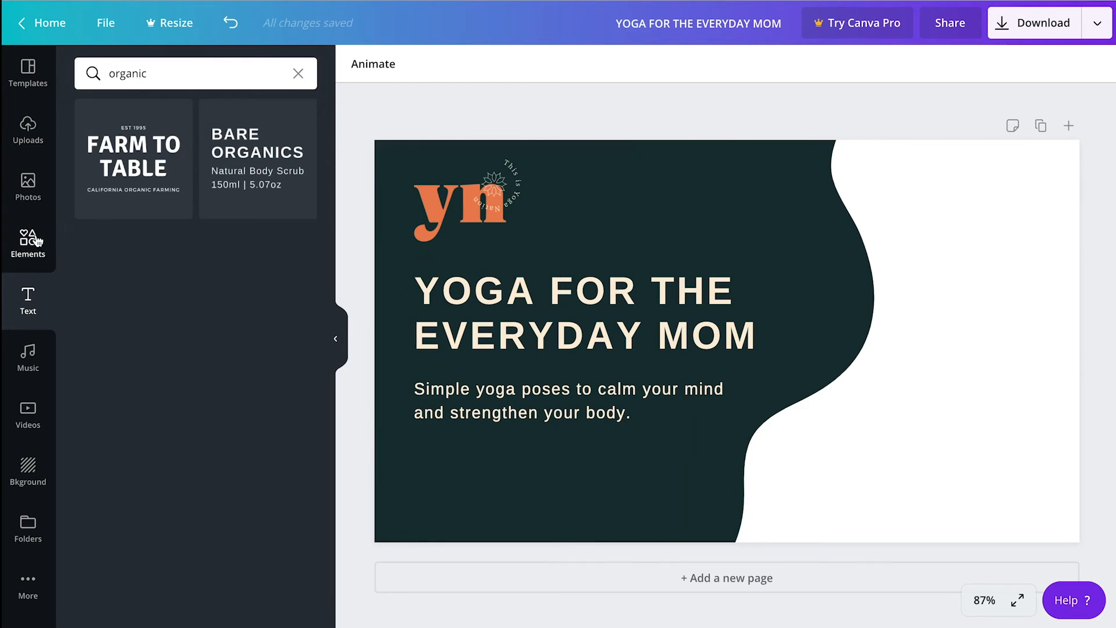
Add a grey square from Elements and place it below the subtitle at the left margin
left_click(298, 73)
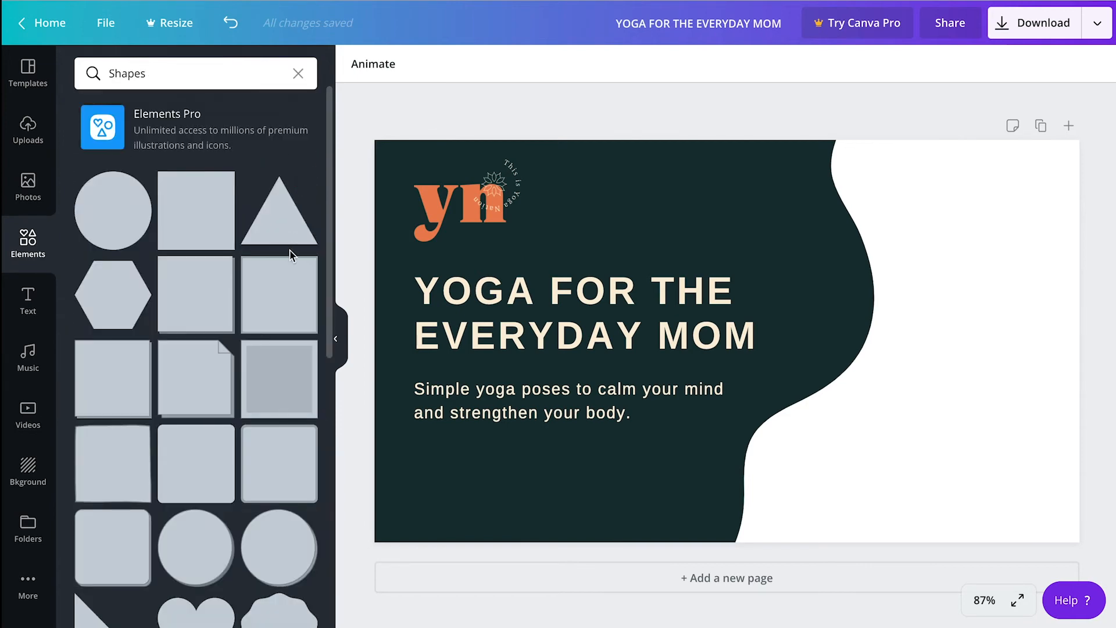
scroll("down", 3)
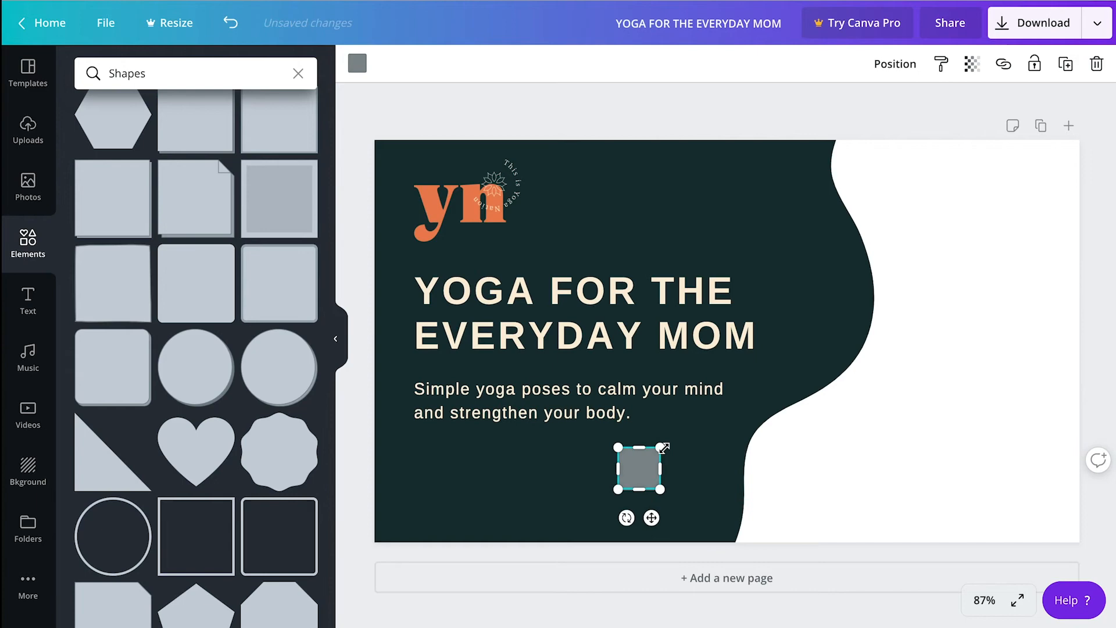
left_click_drag(639, 468, 435, 469)
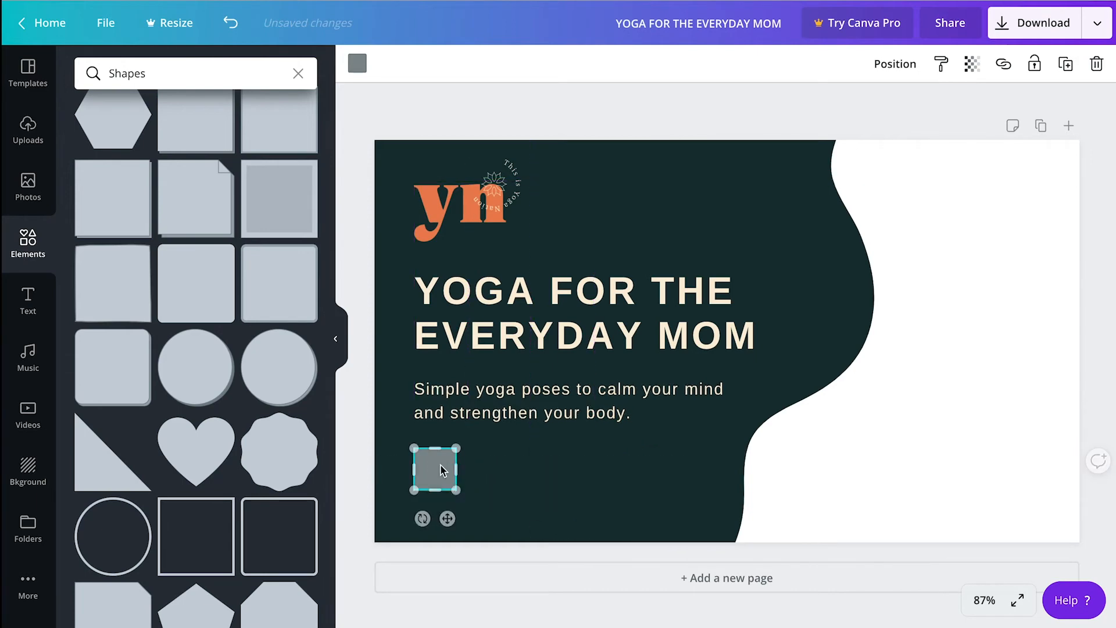
left_click_drag(460, 447, 466, 450)
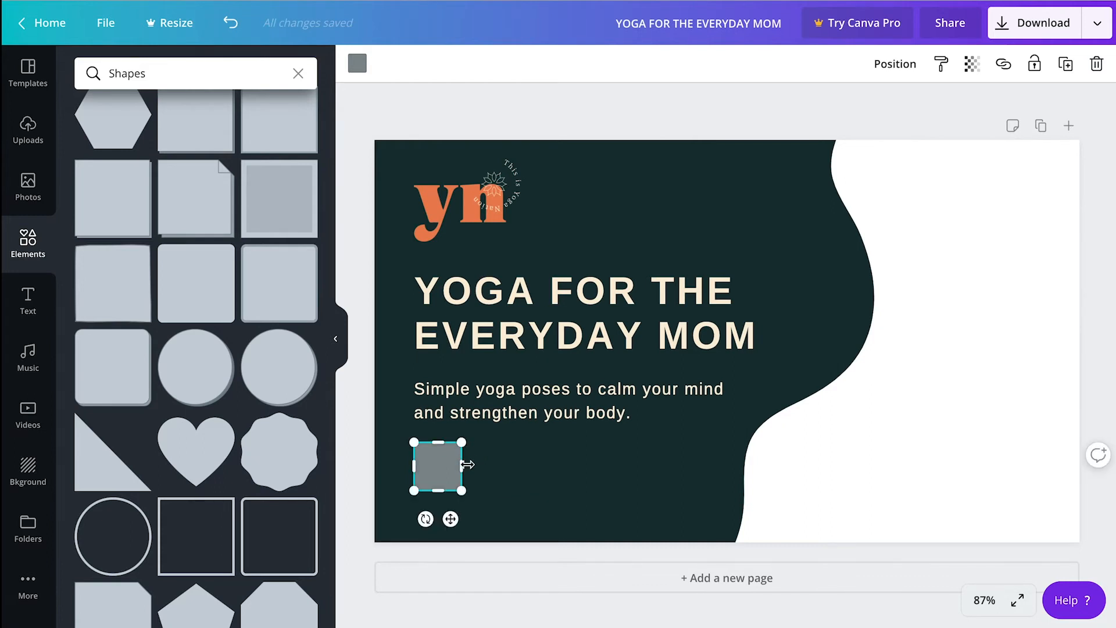
Stretch the square sideways into a wide button-shaped rectangle
left_click_drag(463, 467, 530, 470)
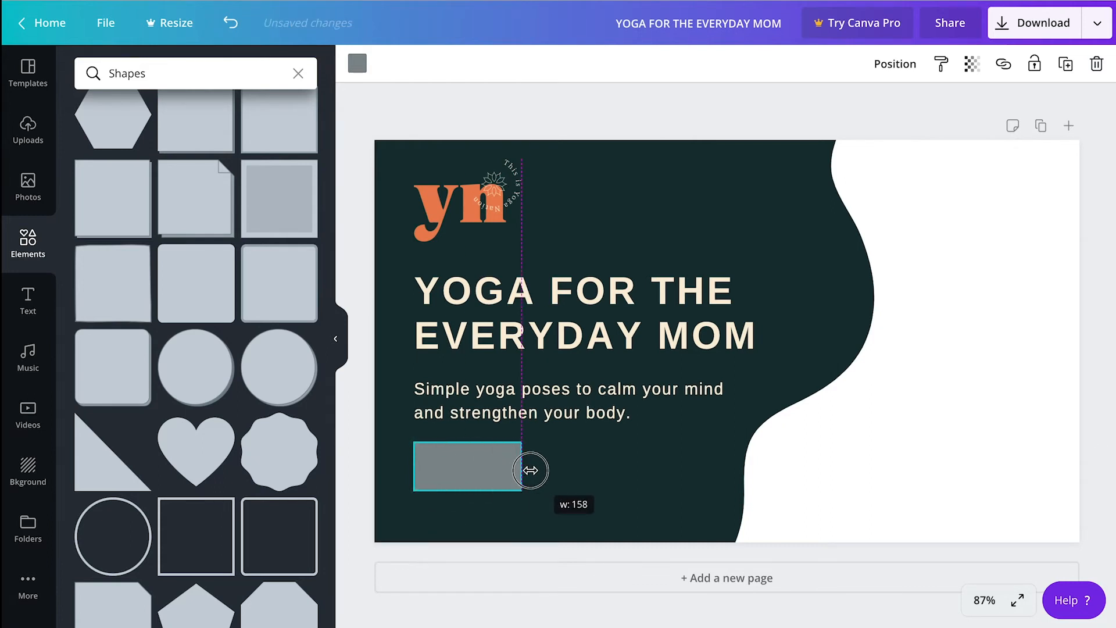
left_click_drag(530, 470, 565, 470)
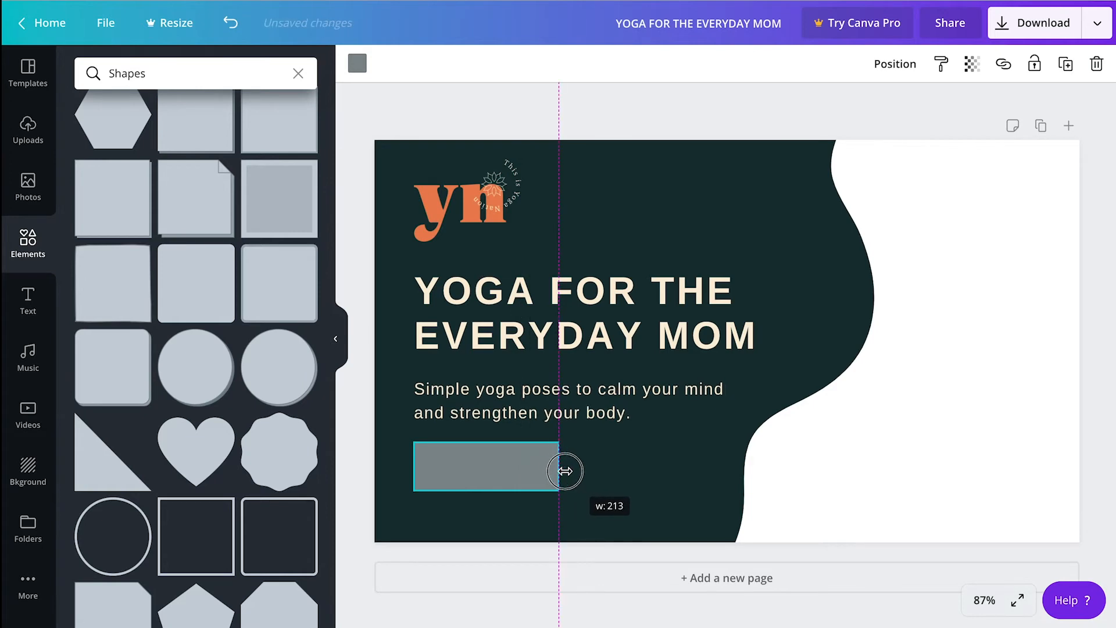
left_click_drag(564, 471, 571, 471)
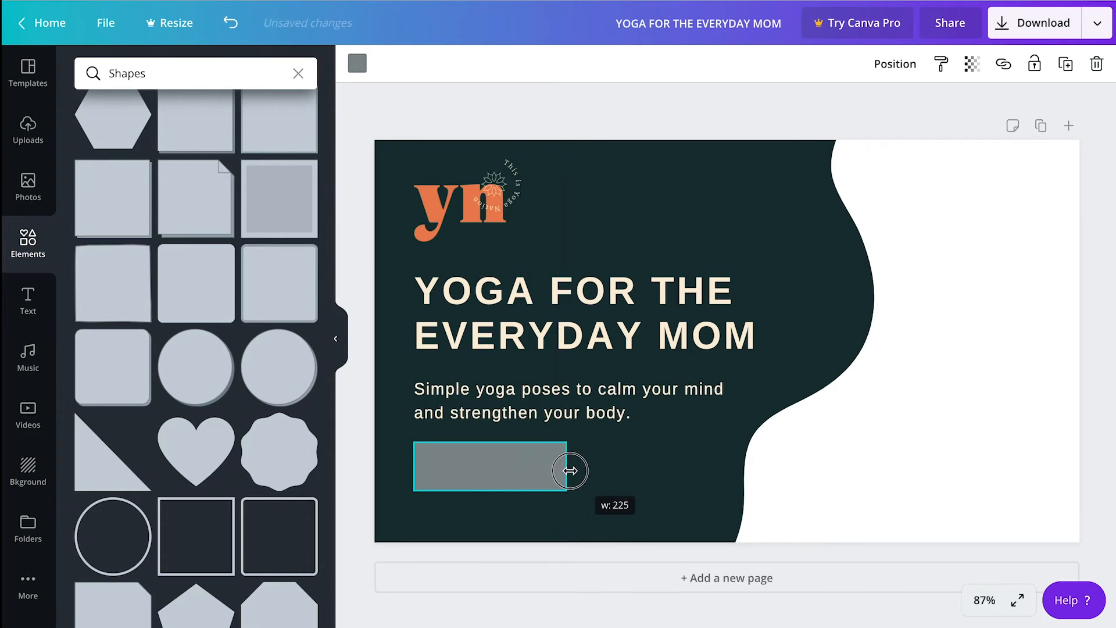
left_click_drag(570, 470, 578, 470)
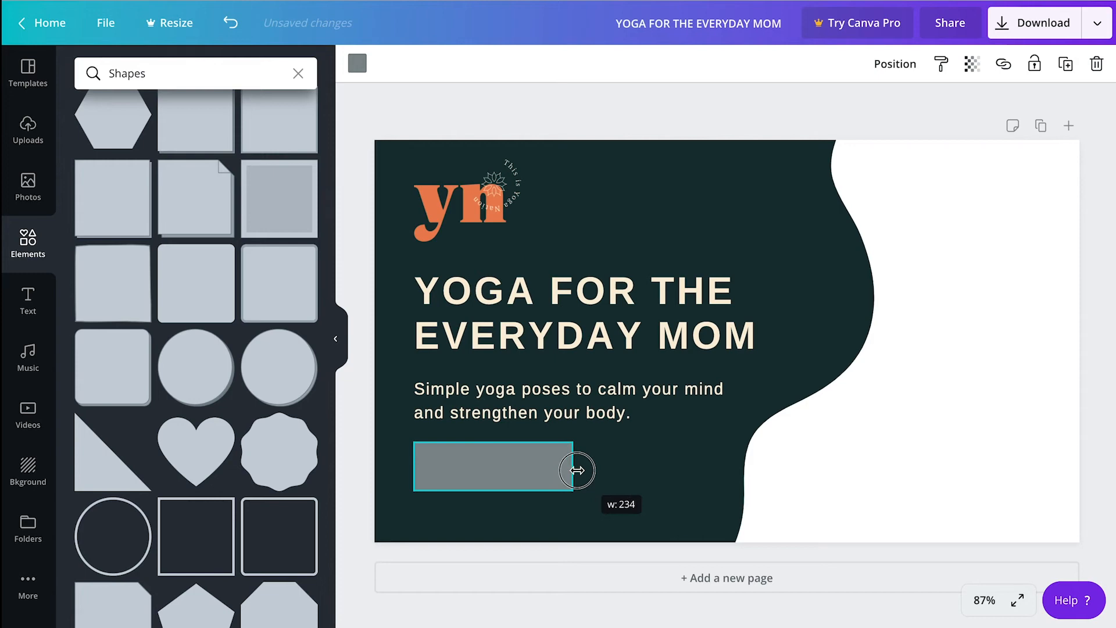
left_click_drag(577, 469, 583, 469)
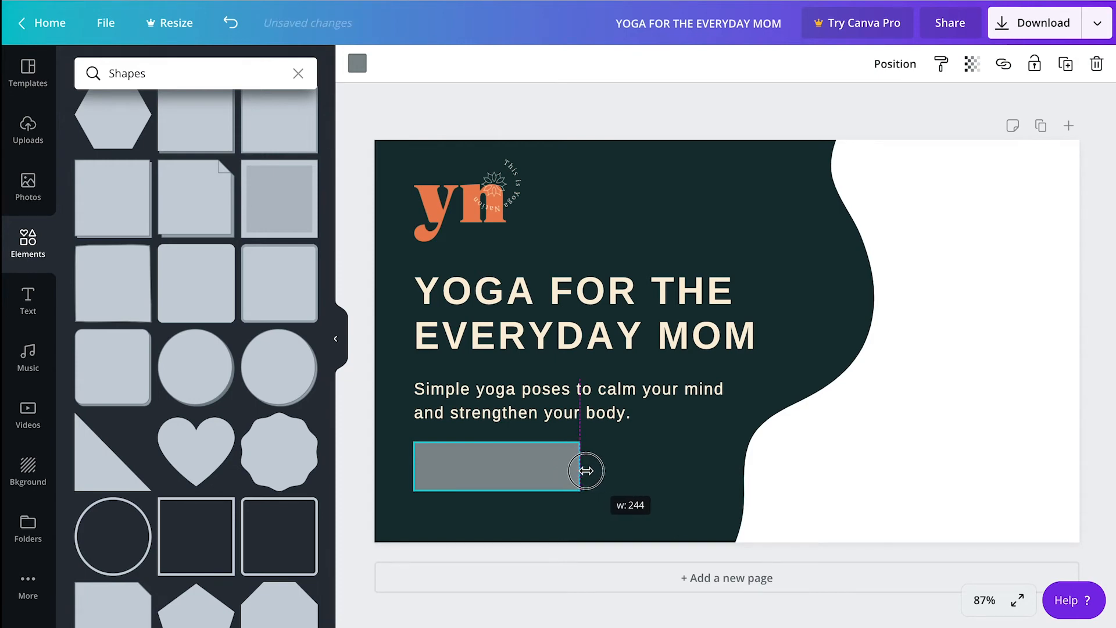
left_click_drag(586, 470, 595, 472)
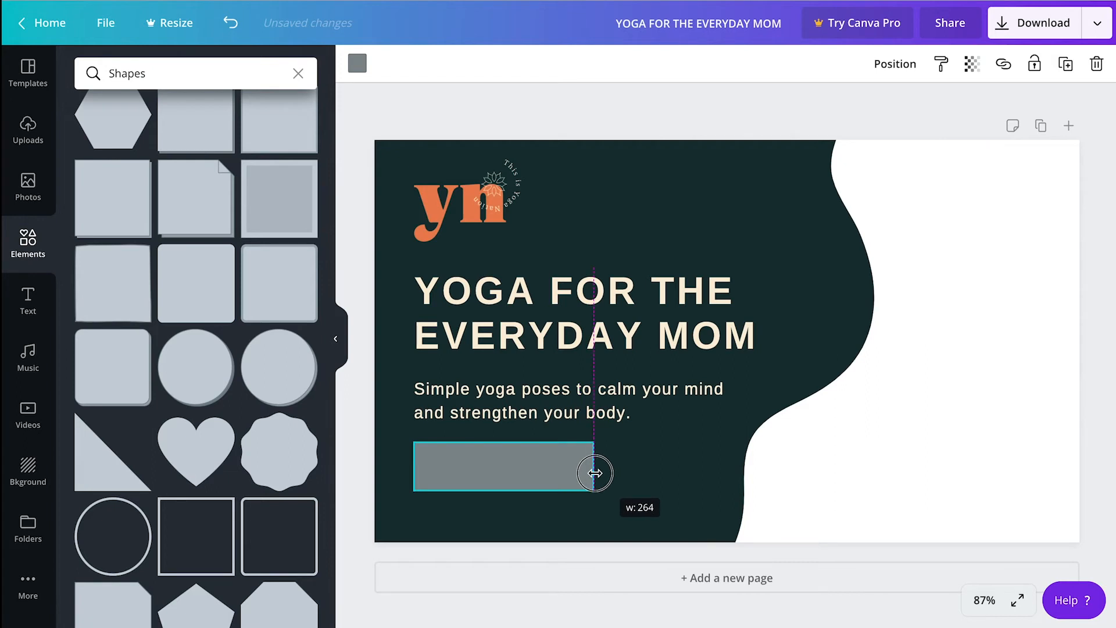
left_click_drag(594, 472, 585, 473)
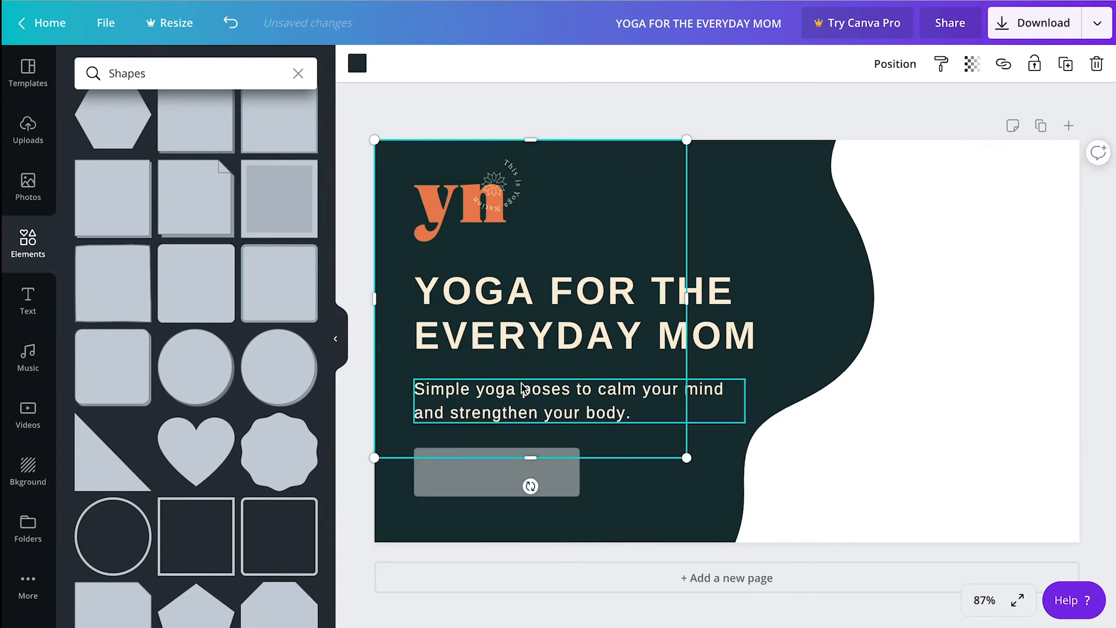
left_click(523, 401)
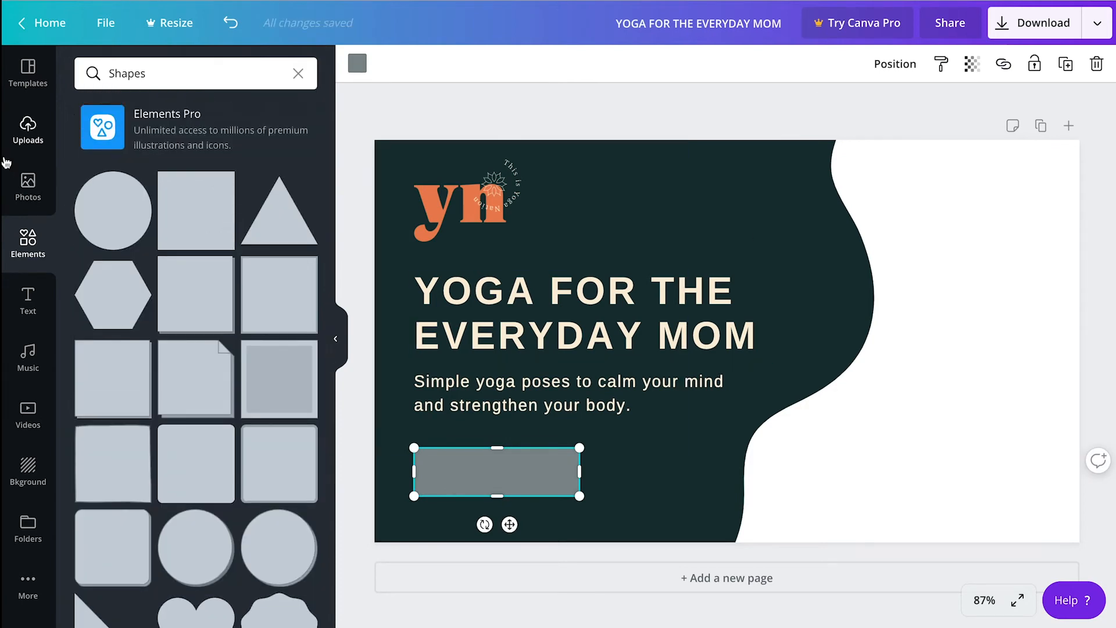
mouse_move(55, 182)
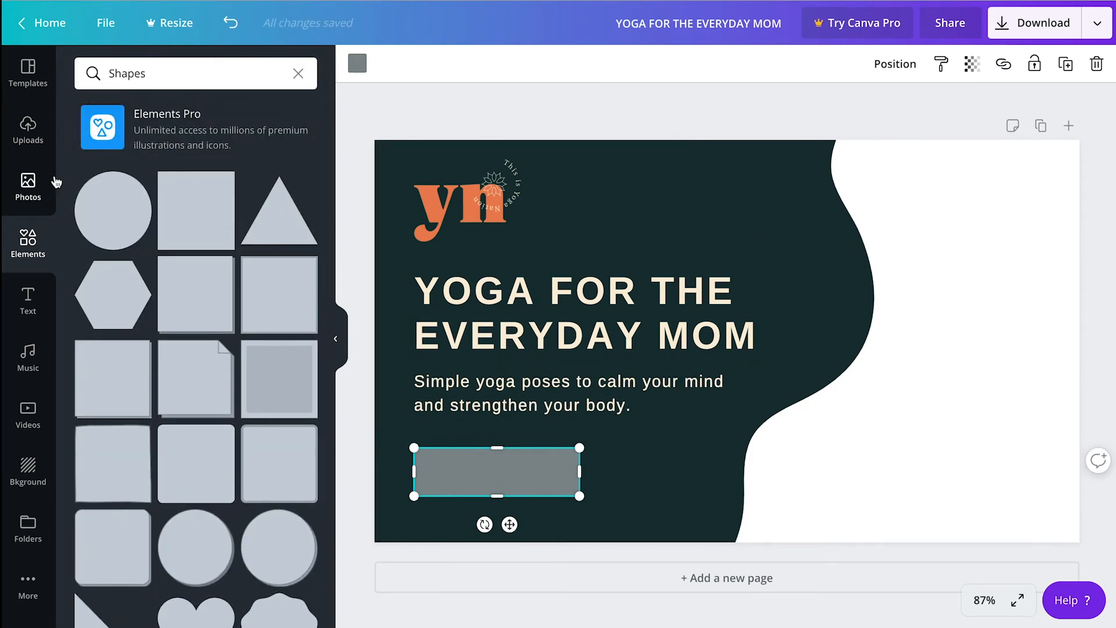
mouse_move(27, 185)
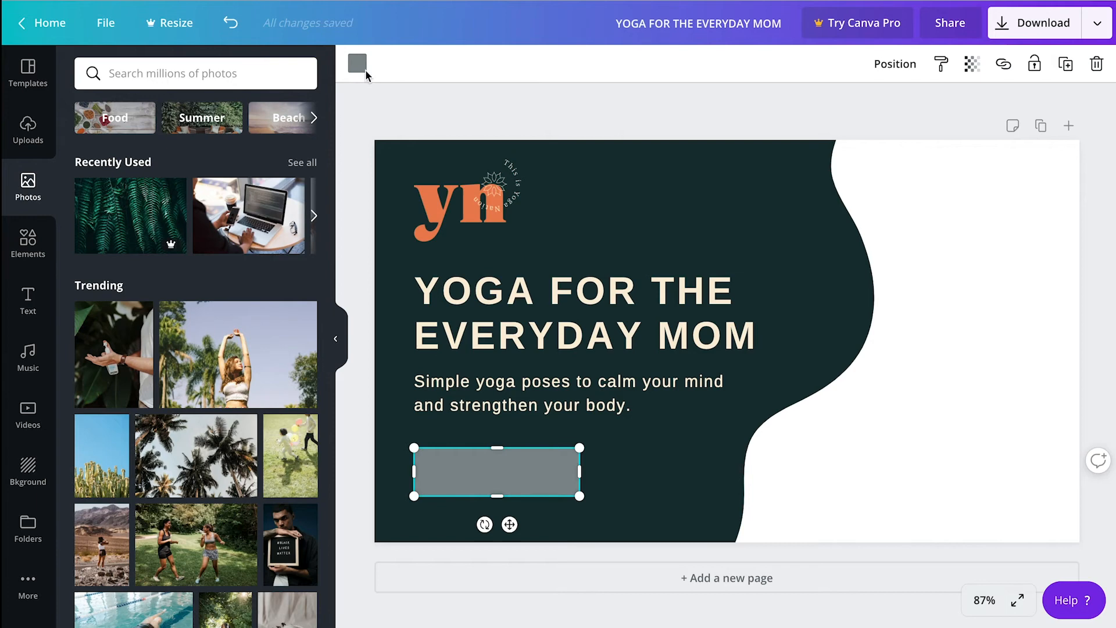
mouse_move(511, 456)
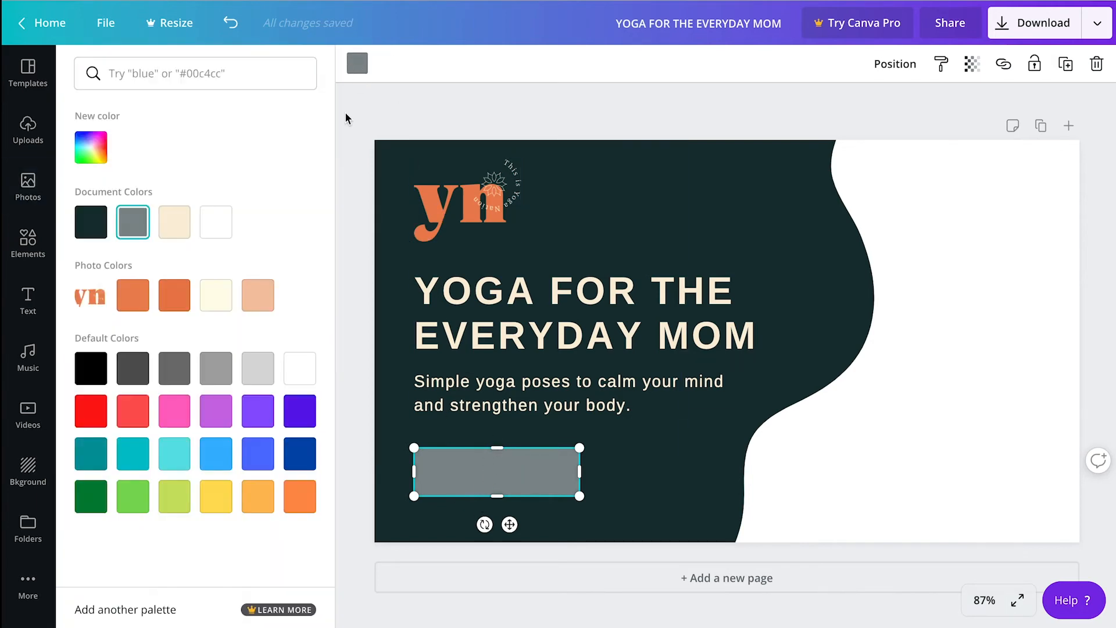
Turn the button rectangle the logo's orange and start a 'Download Now' label over it
left_click(173, 294)
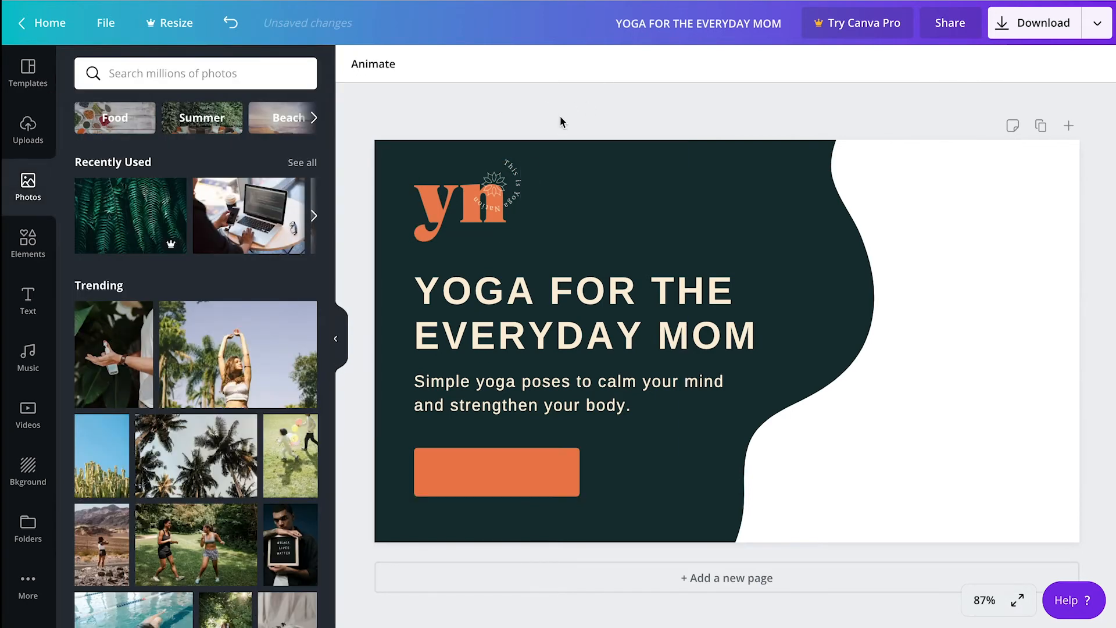
left_click(562, 312)
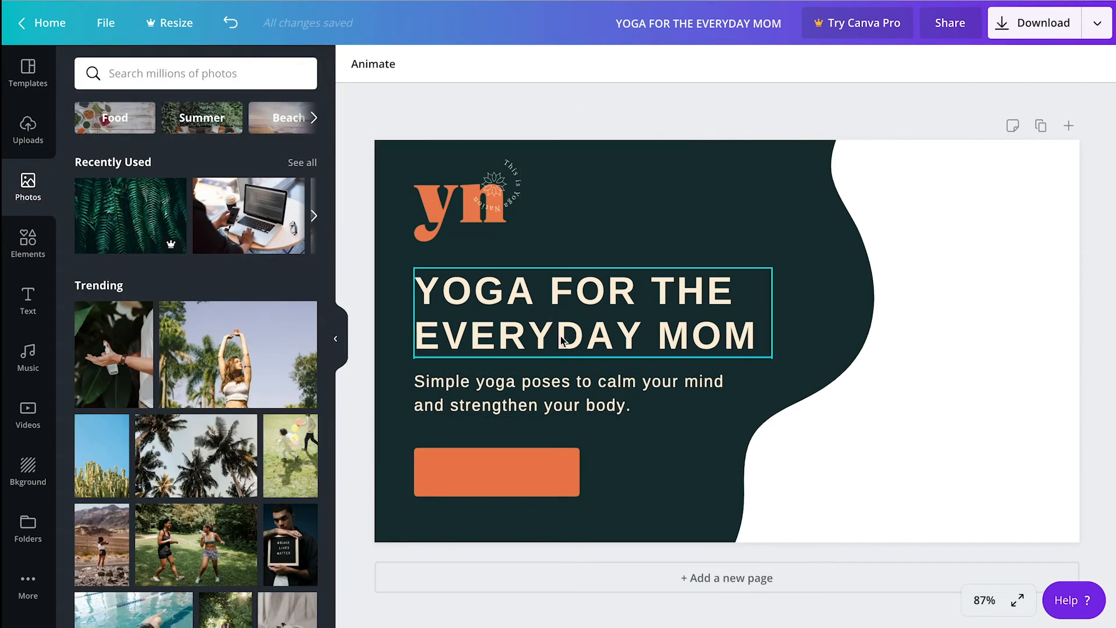
left_click(568, 393)
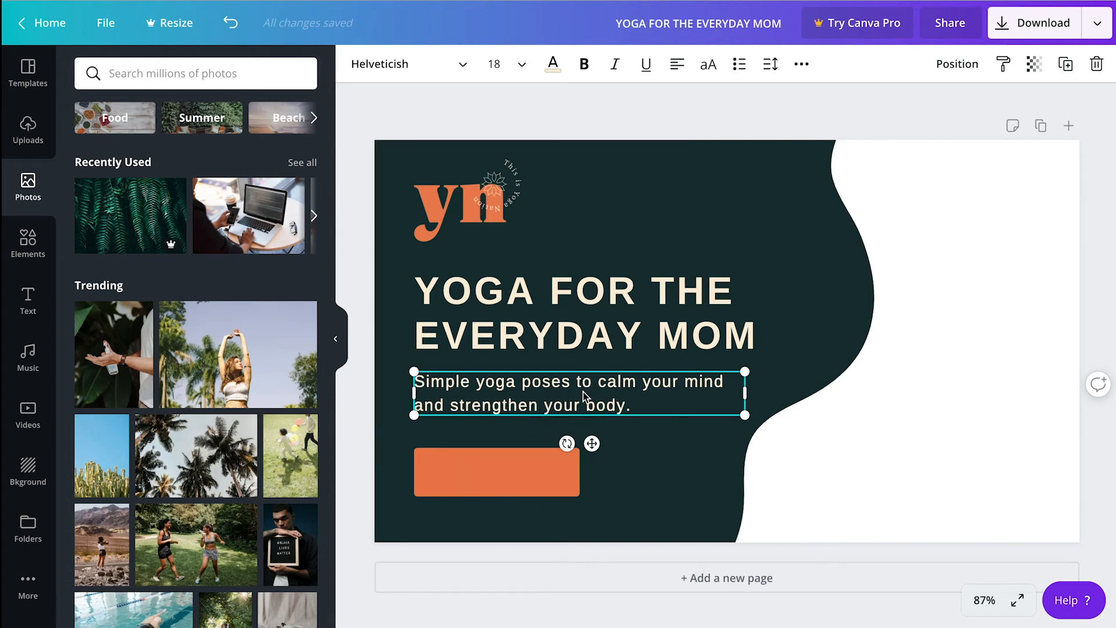
mouse_move(541, 406)
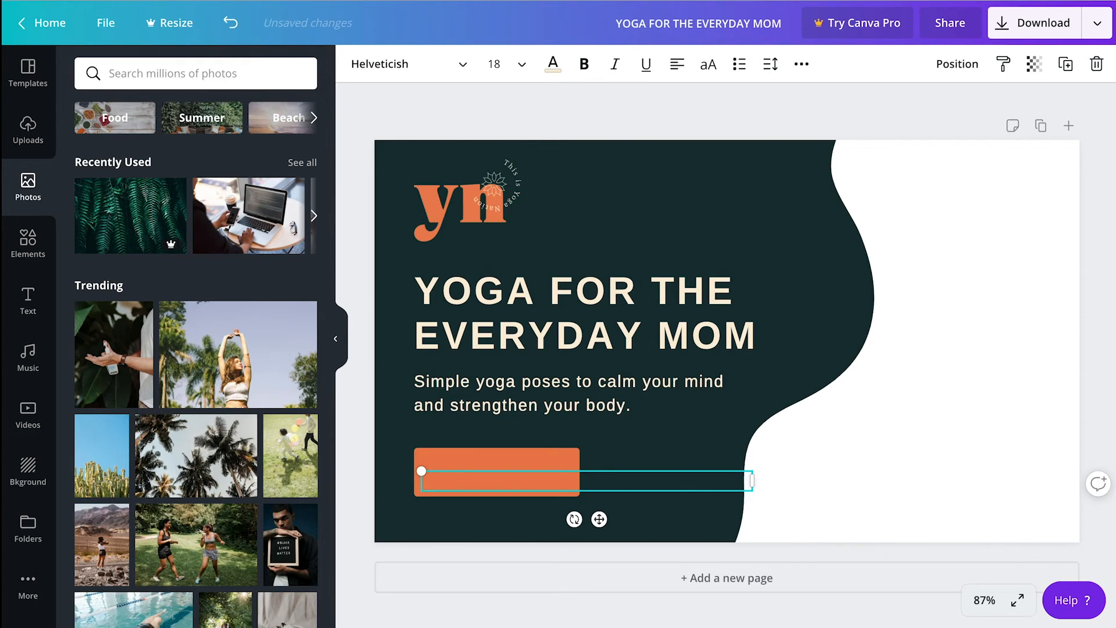
type("Download No")
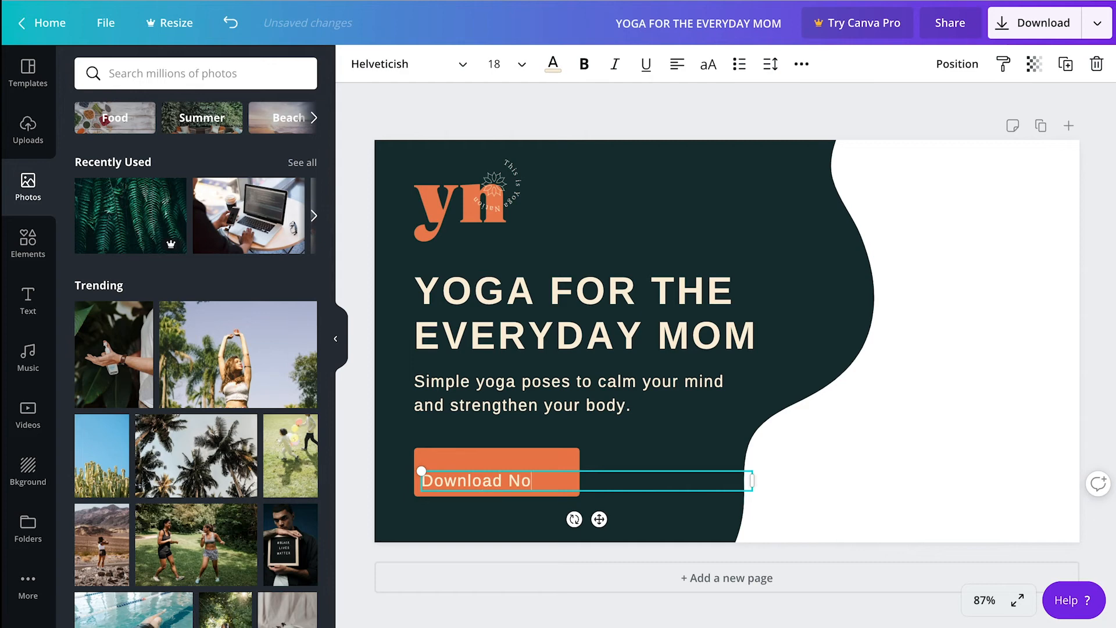
left_click(568, 393)
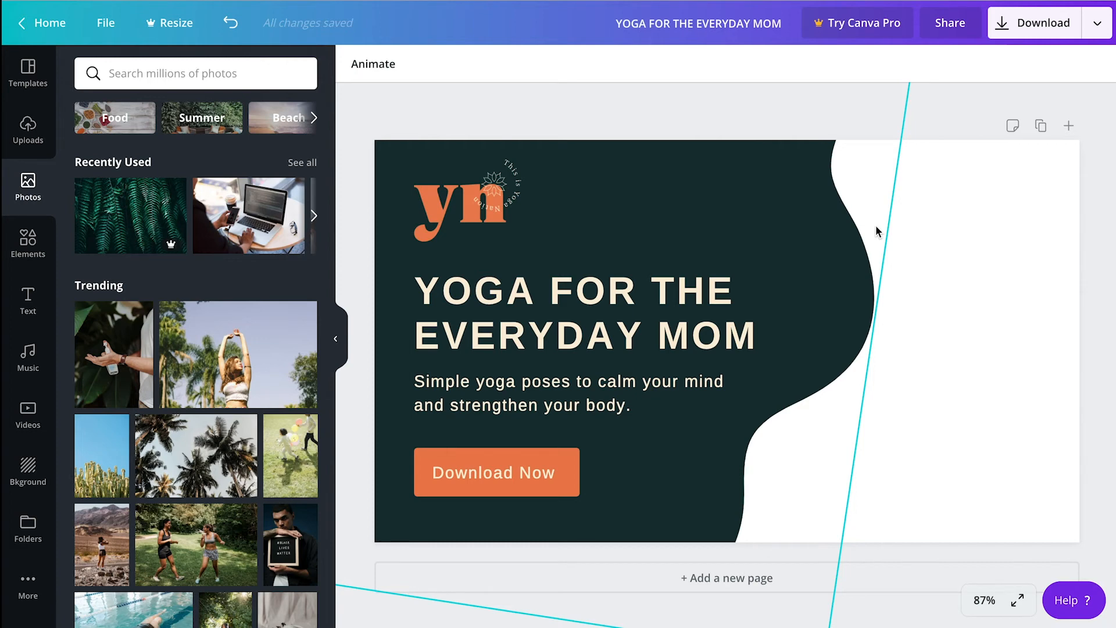
mouse_move(835, 145)
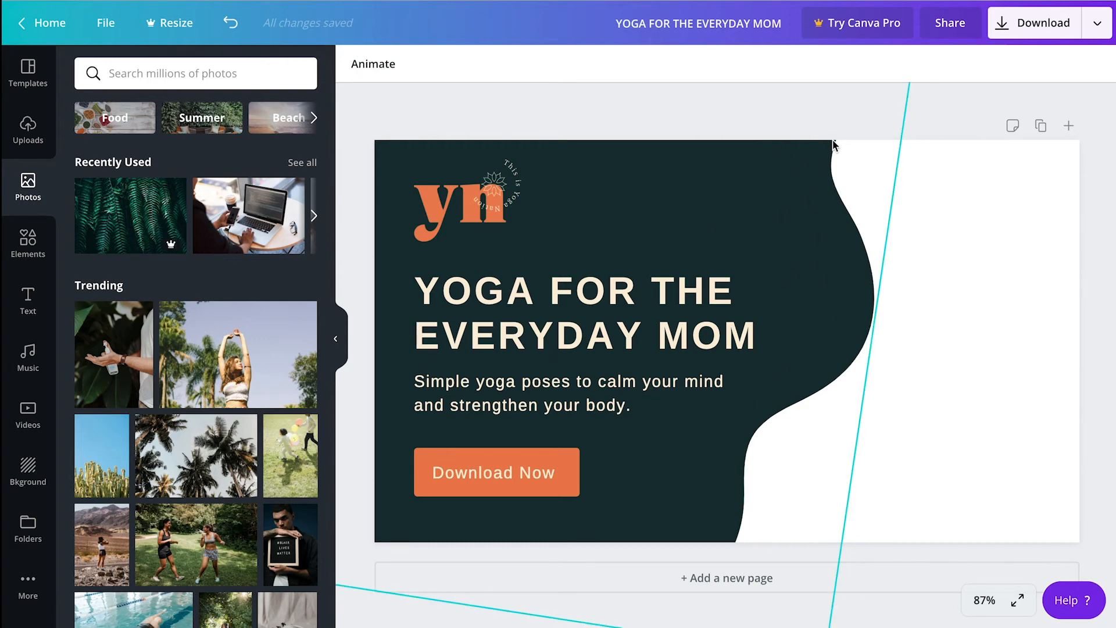
Send the large orange shape to the back so the green panel's wavy edge overlaps it
left_click(568, 393)
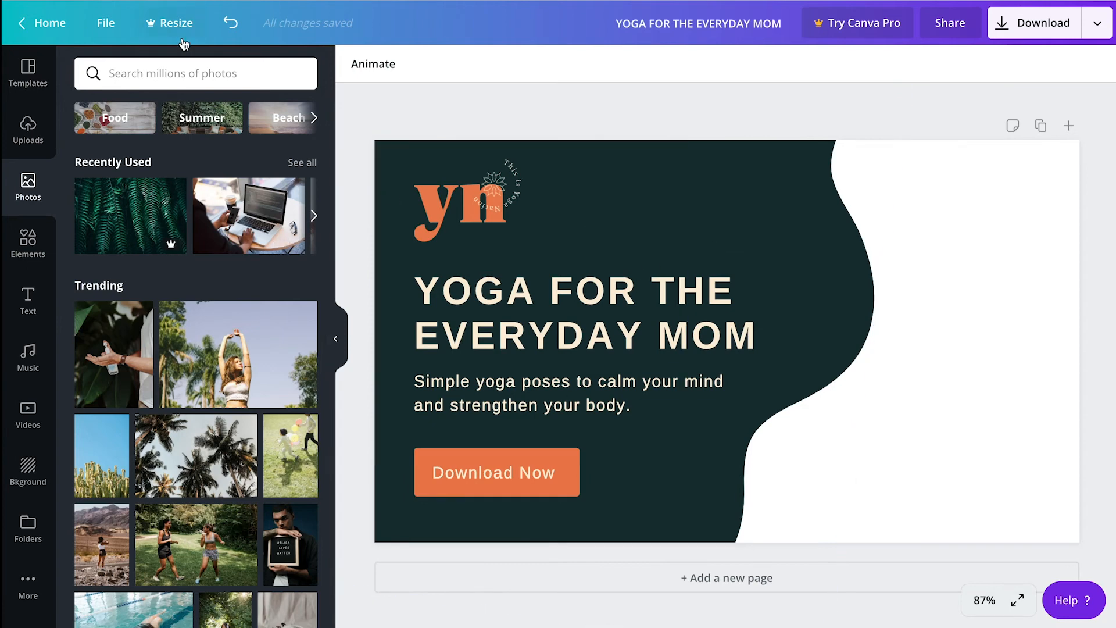
mouse_move(29, 242)
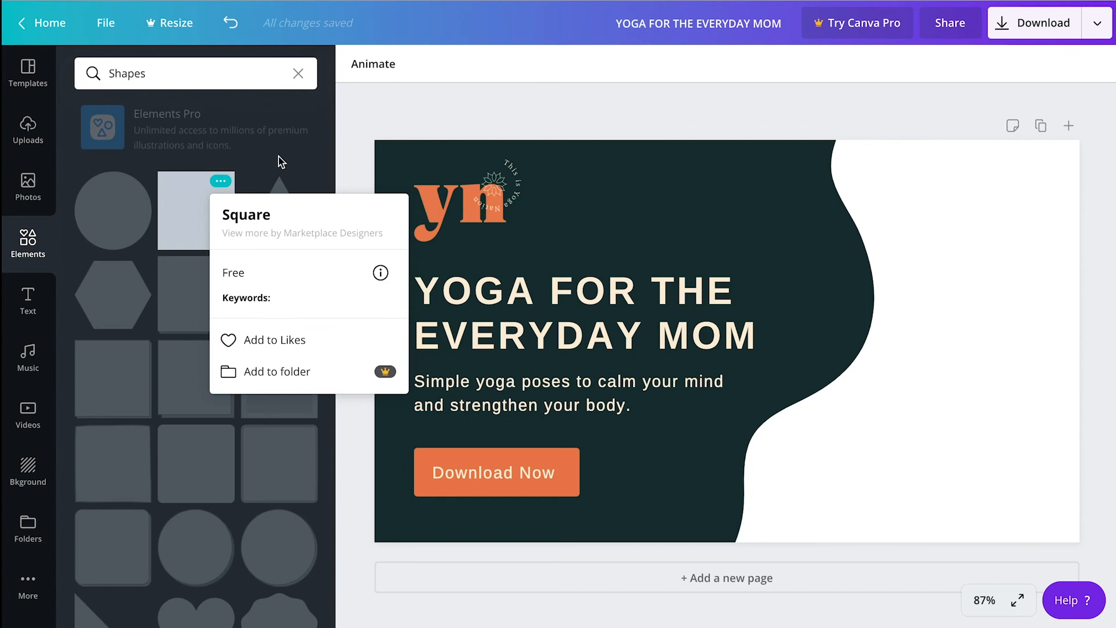
left_click(196, 210)
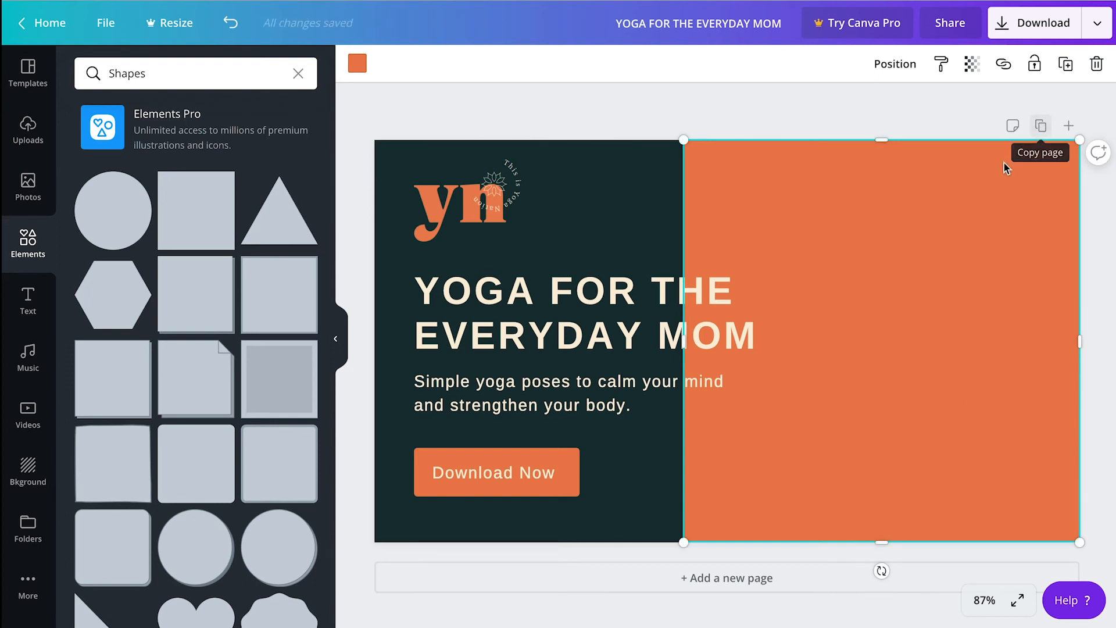
mouse_move(895, 240)
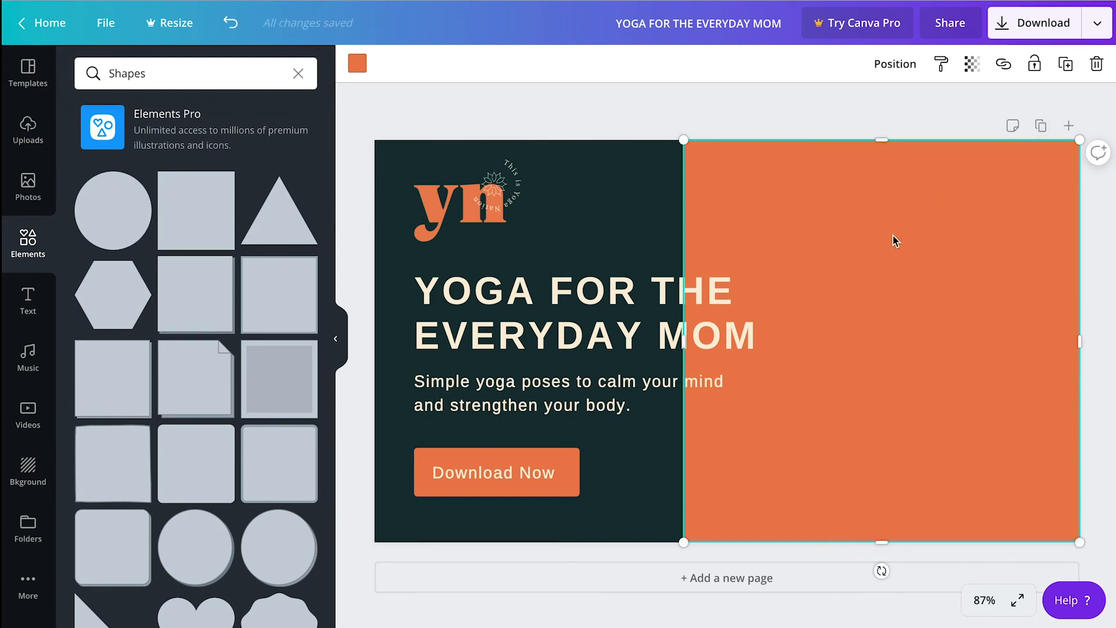
mouse_move(890, 262)
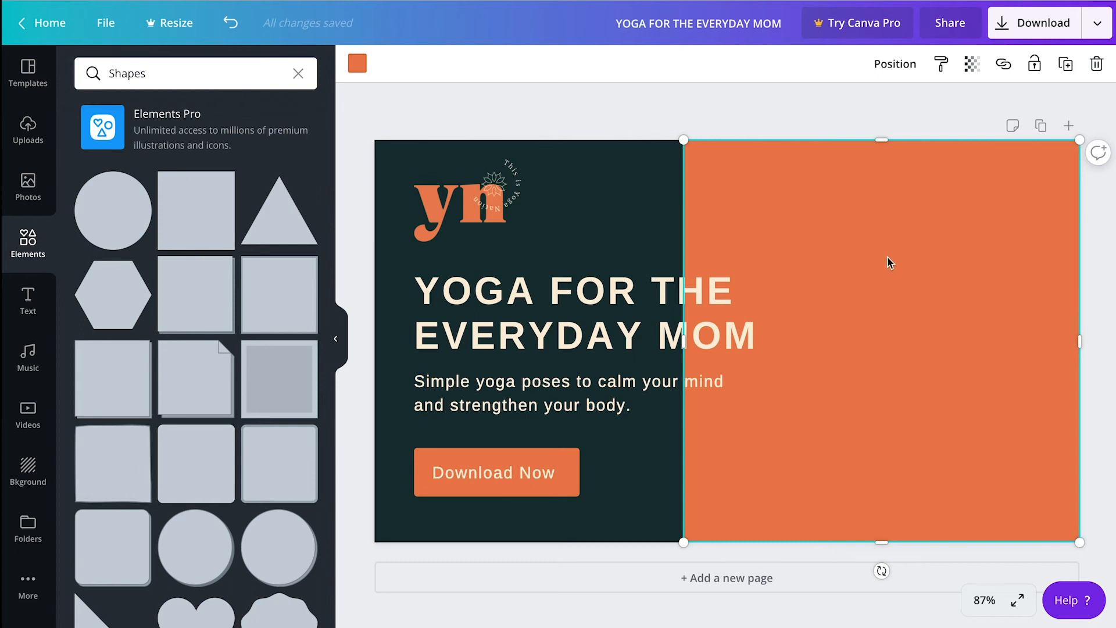
mouse_move(868, 227)
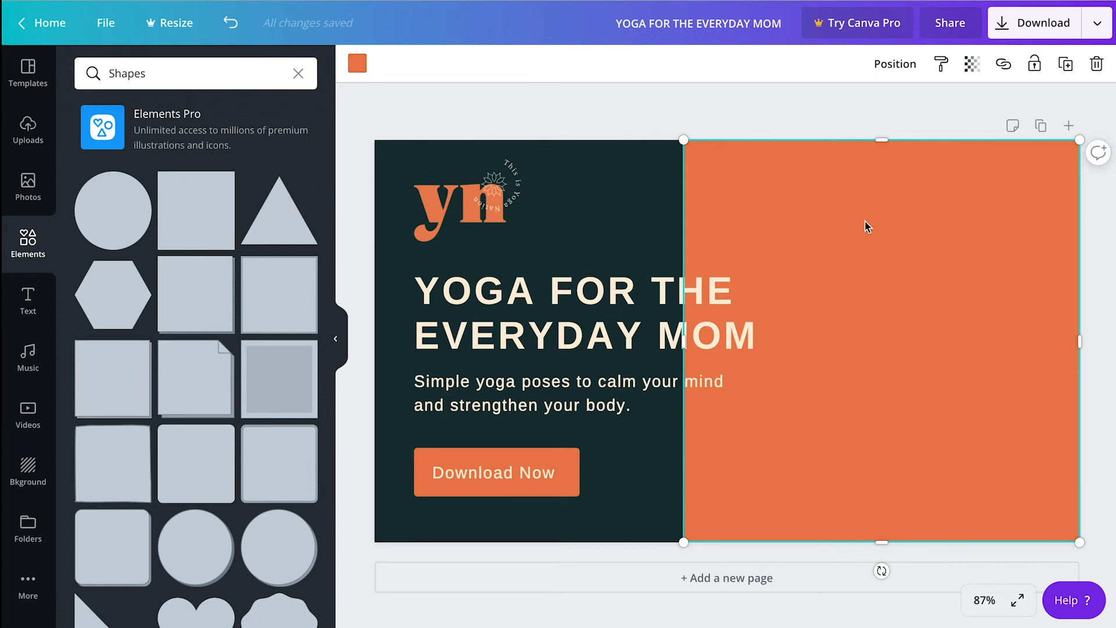
right_click(872, 202)
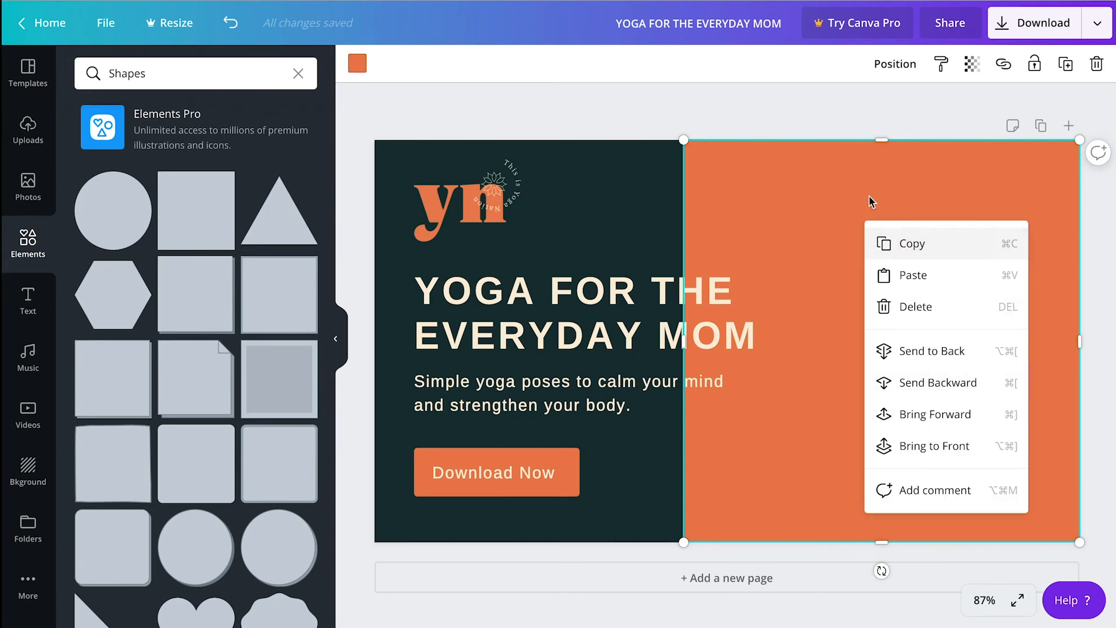
mouse_move(930, 350)
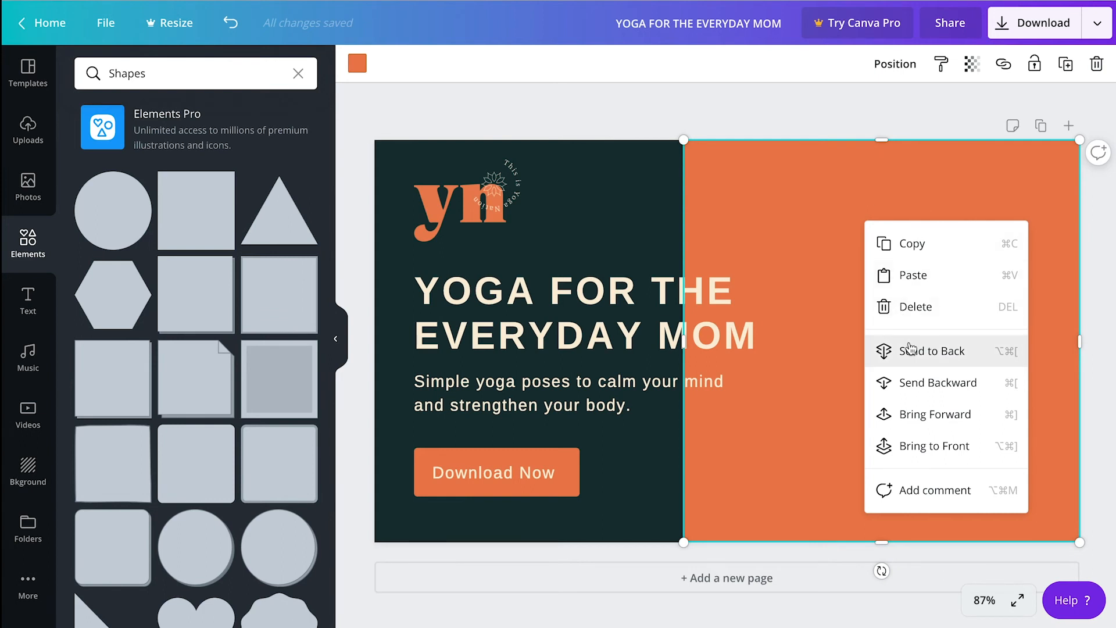
left_click(932, 350)
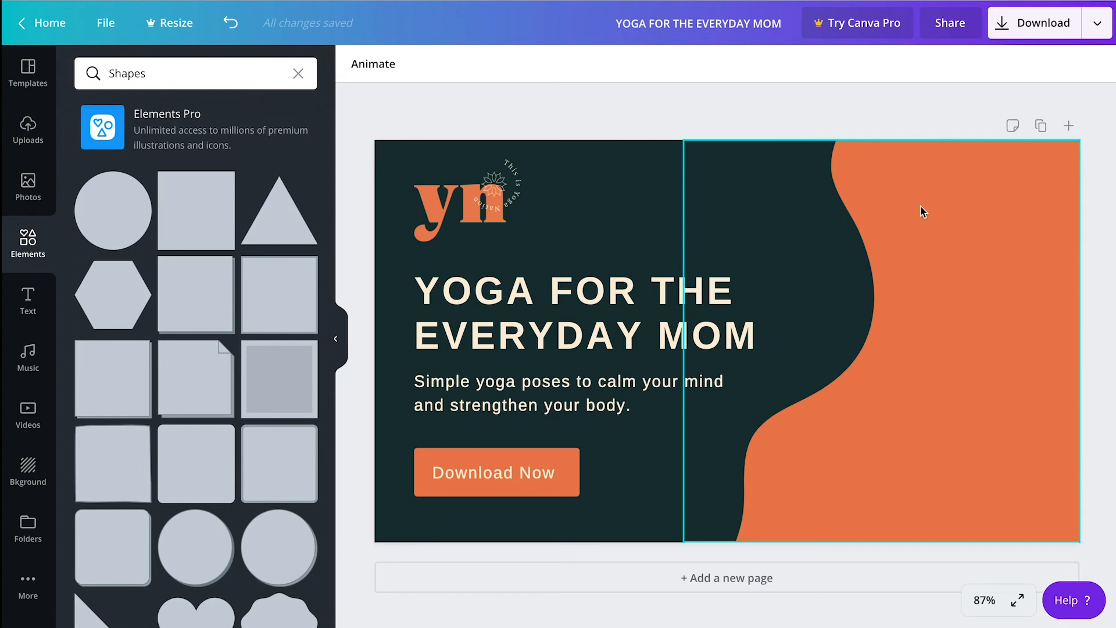
mouse_move(986, 247)
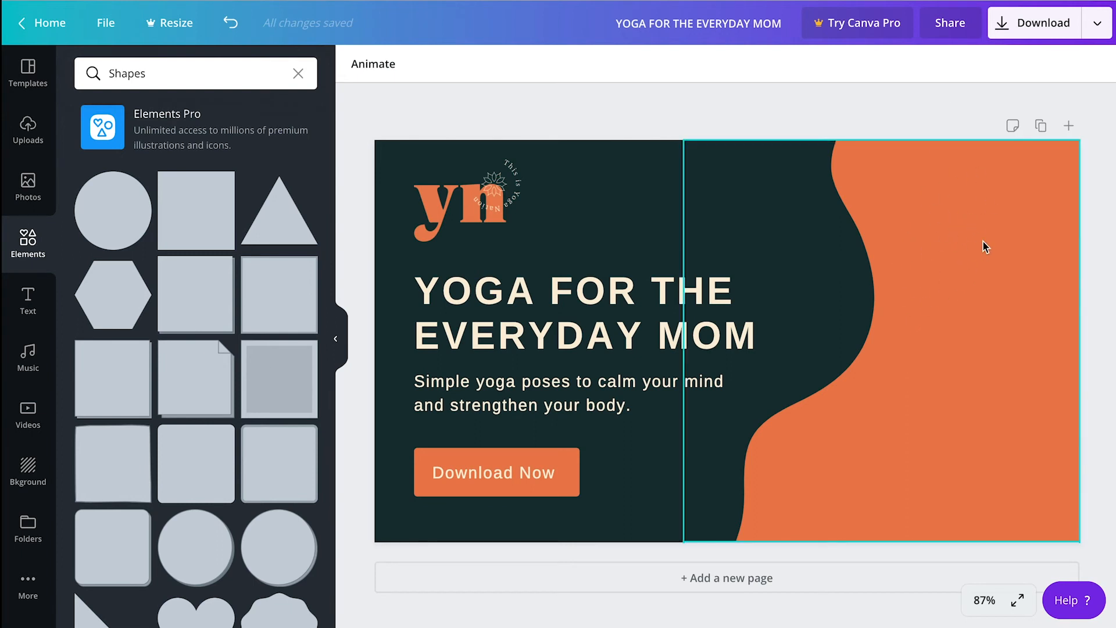
mouse_move(895, 290)
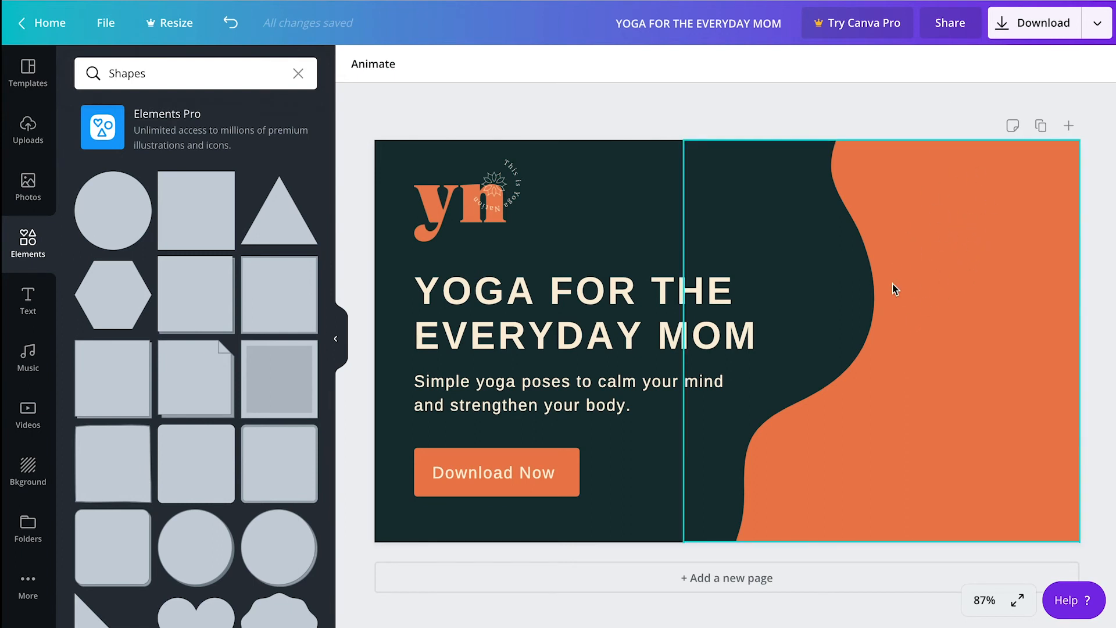
mouse_move(1015, 180)
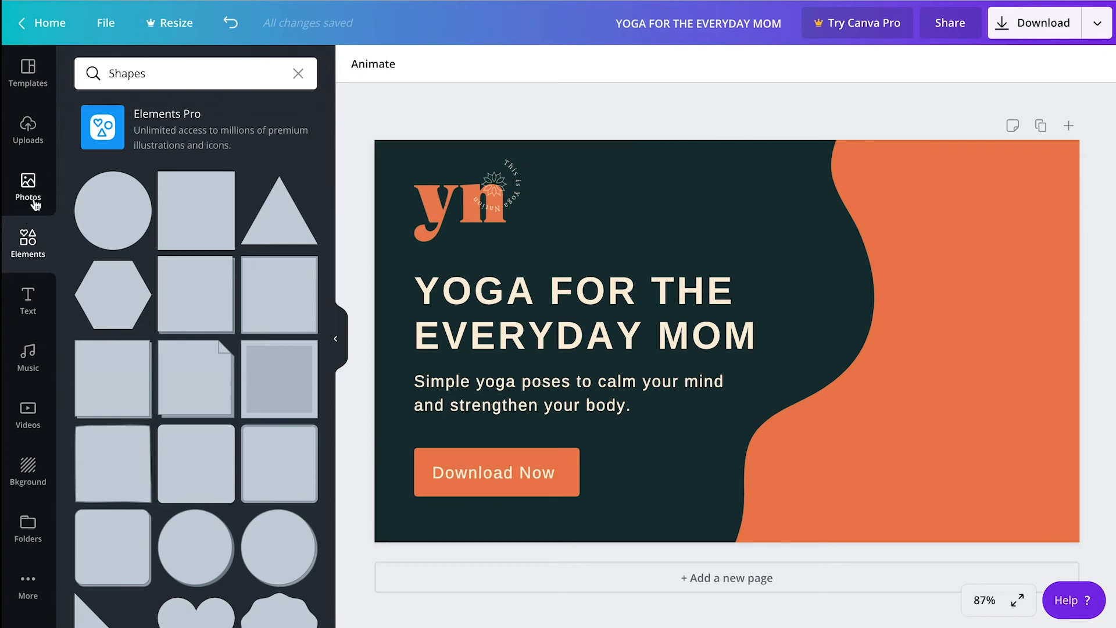
Search Elements for 'leaf' and add a line-art leaf recoloured cream
left_click(28, 130)
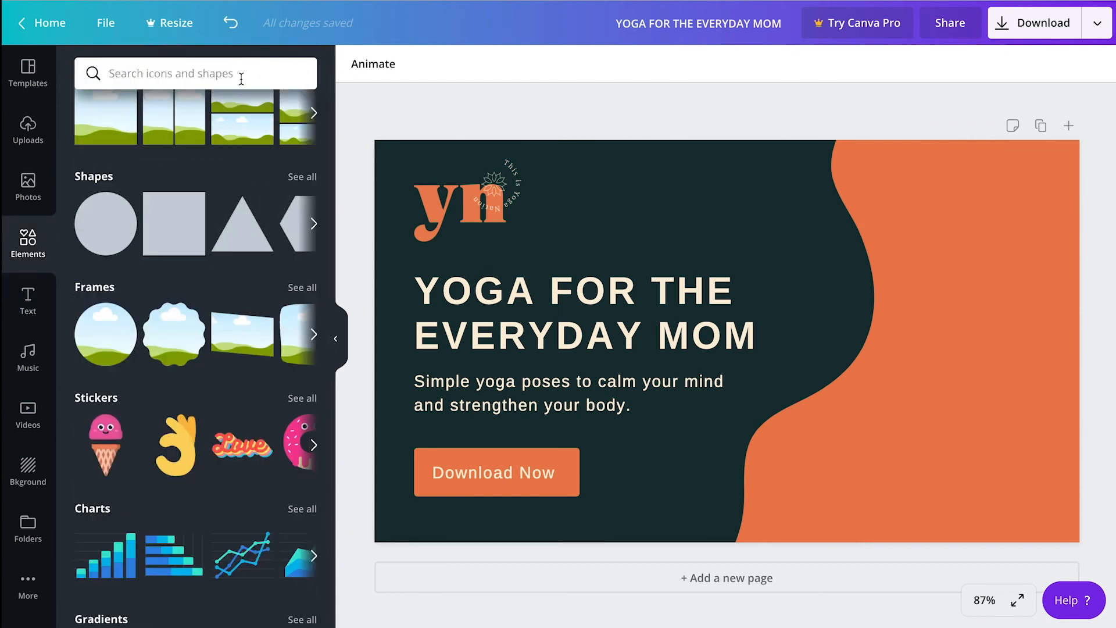
type("leaf")
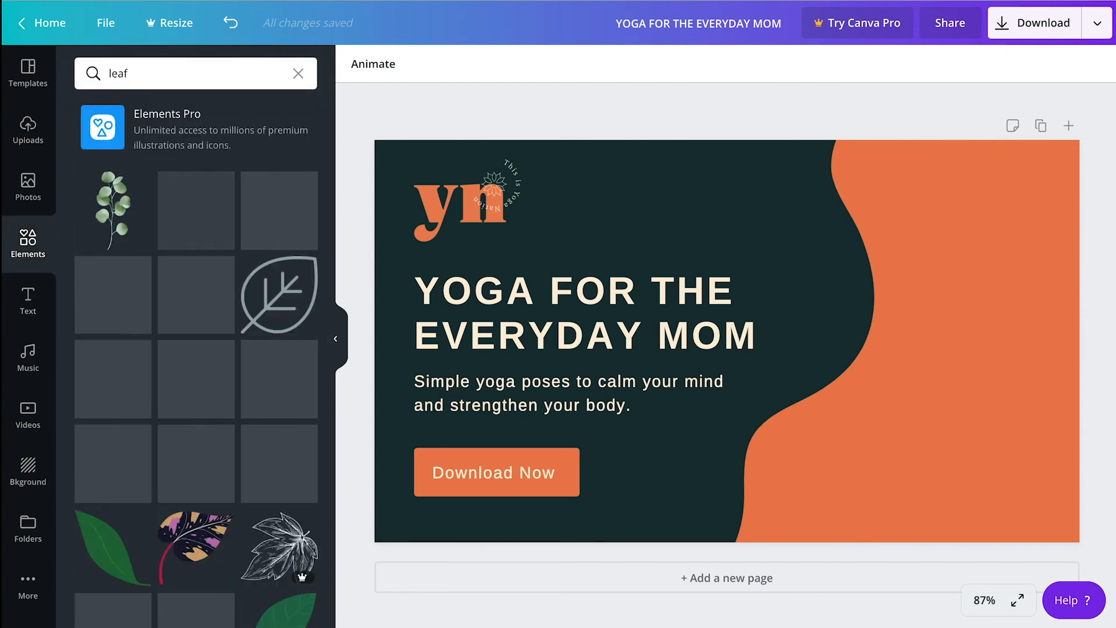
scroll("down", 3)
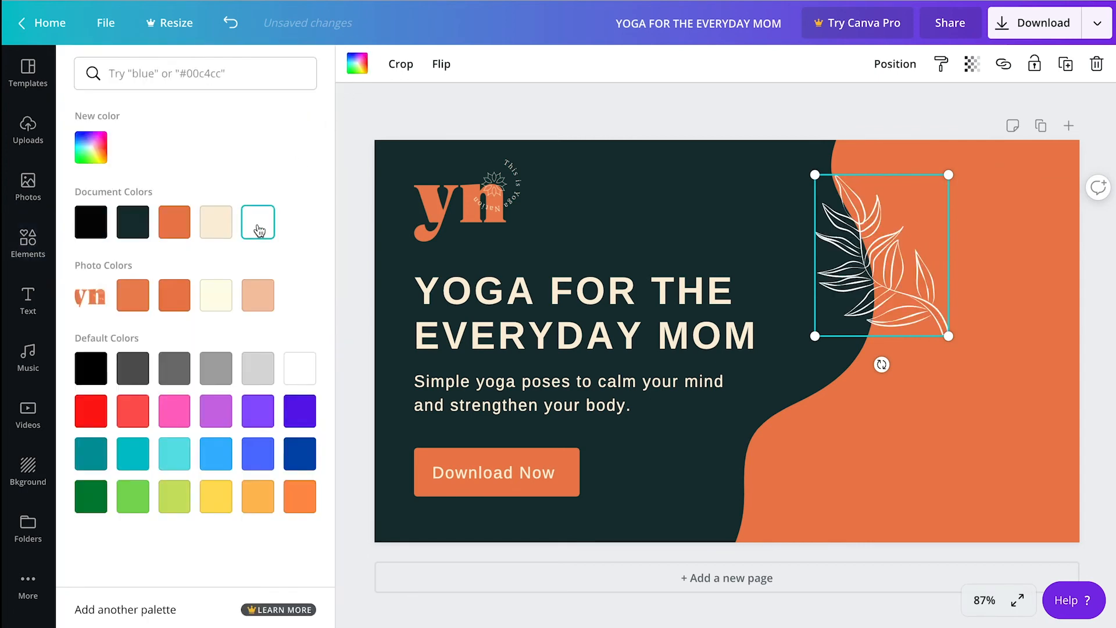
left_click(216, 222)
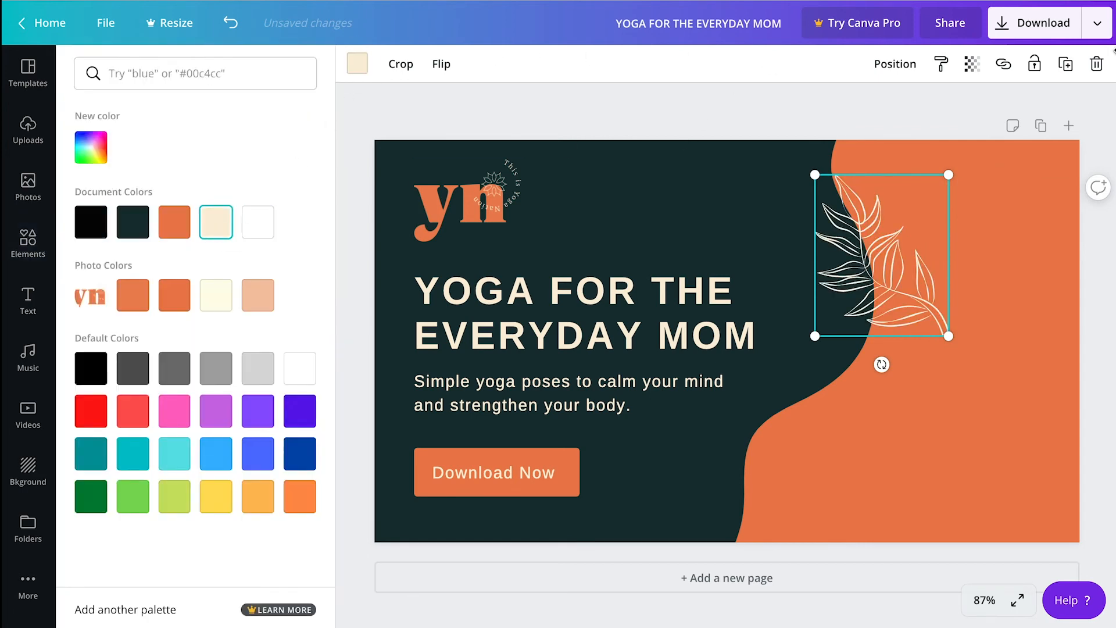
Fade the top leaf with lower transparency and place the leaves top edge and bottom-right
left_click(972, 64)
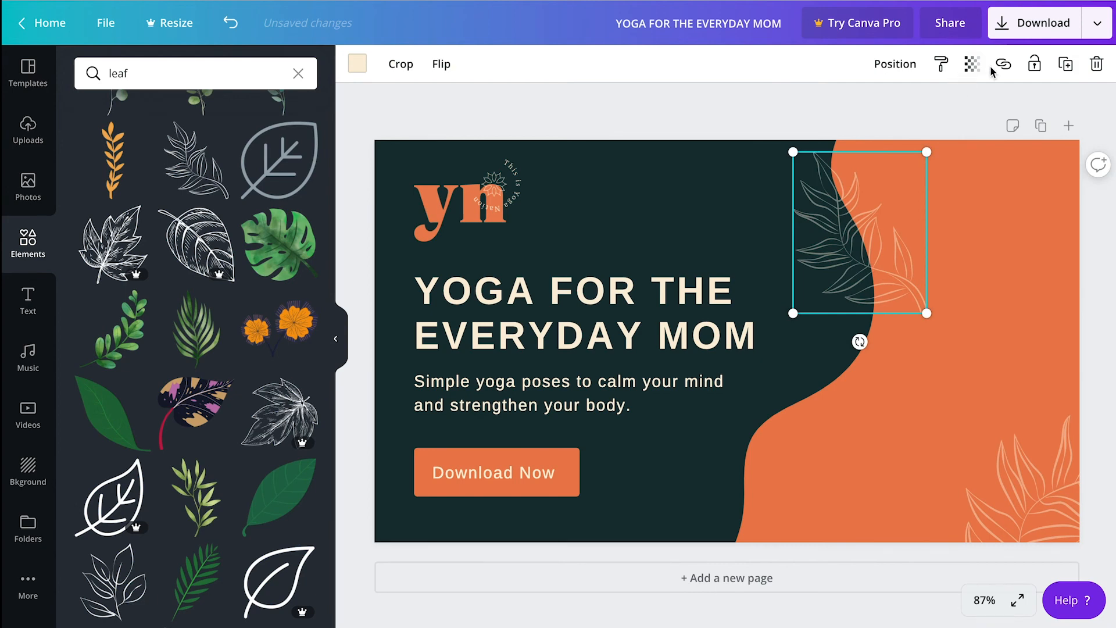
left_click(971, 64)
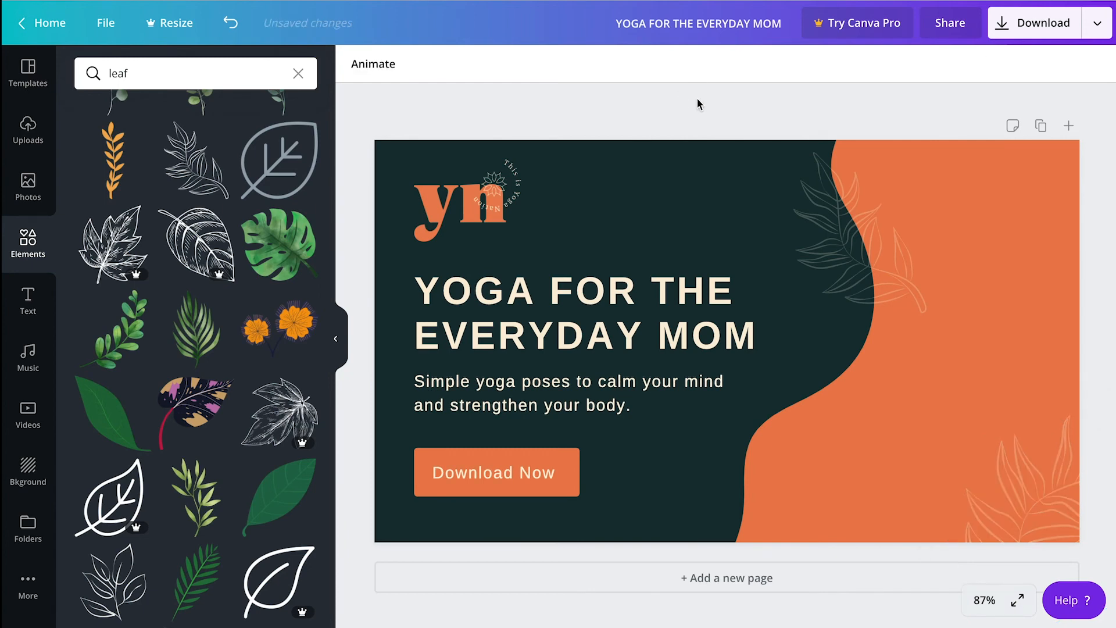
left_click(570, 314)
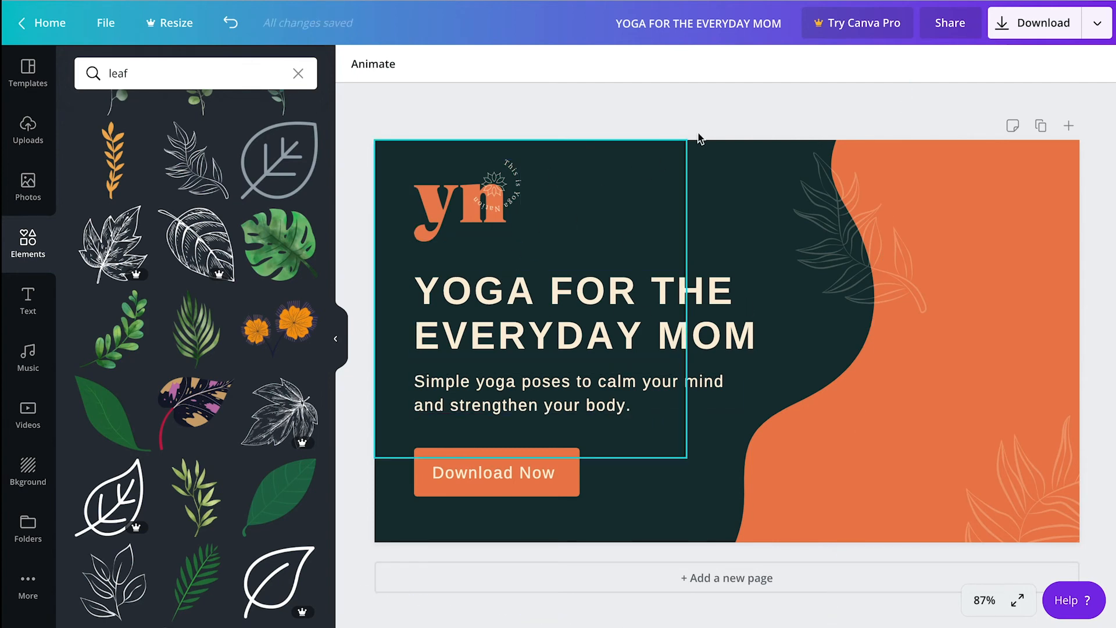
left_click(727, 112)
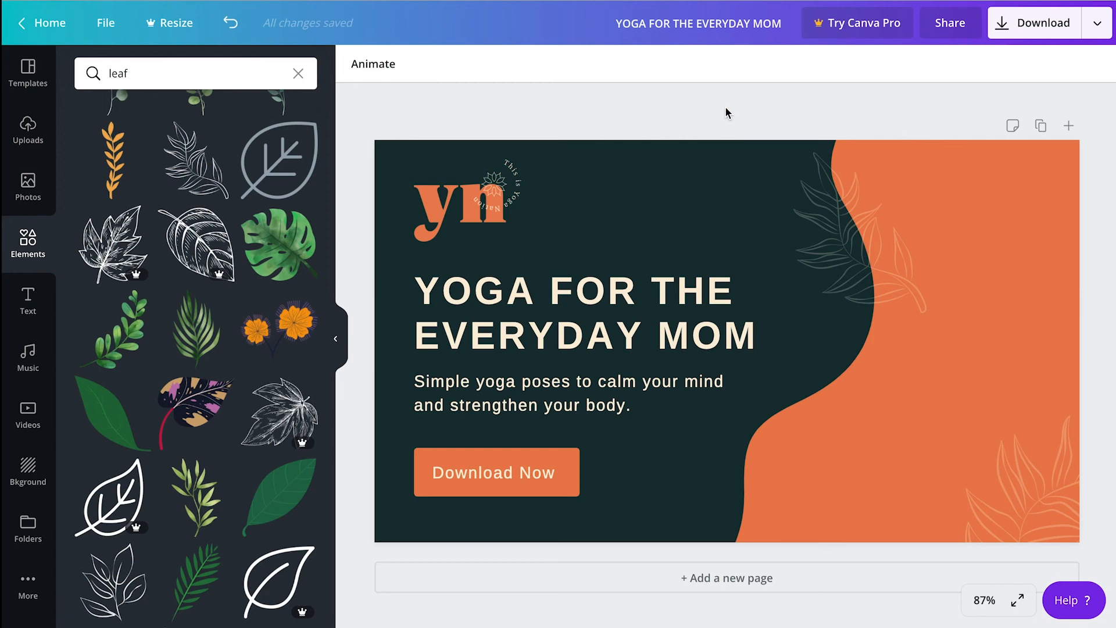
left_click(854, 235)
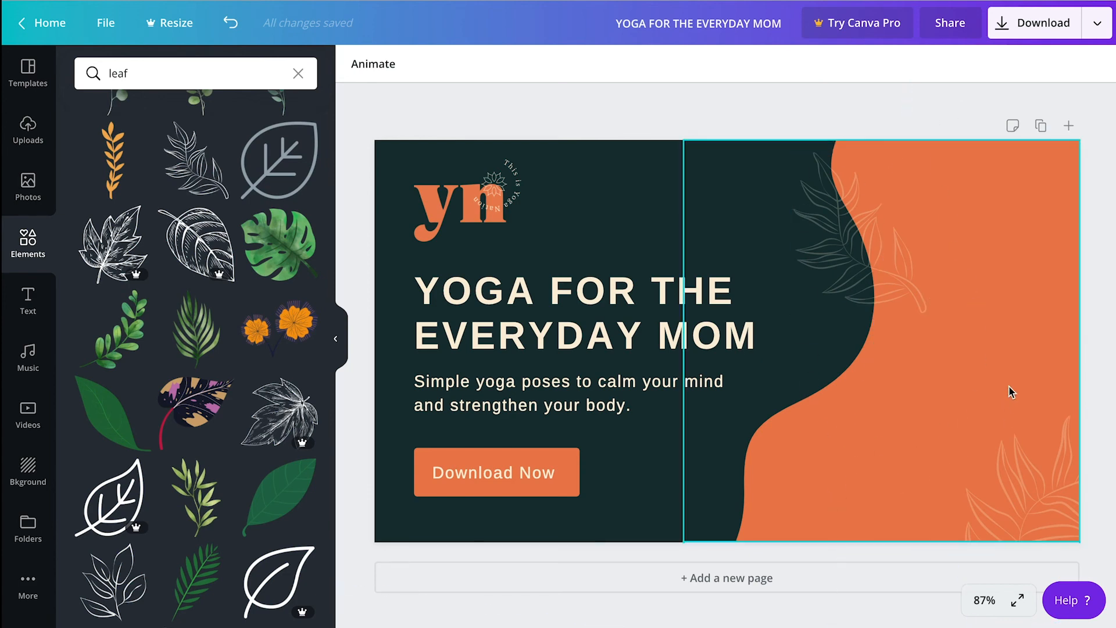
mouse_move(1008, 349)
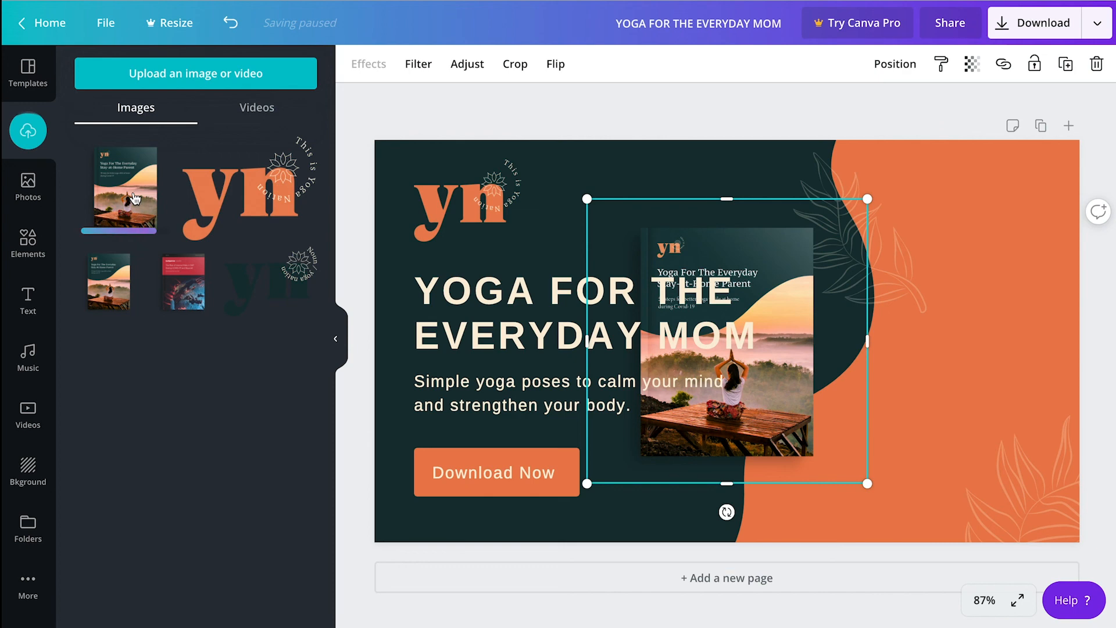
mouse_move(227, 424)
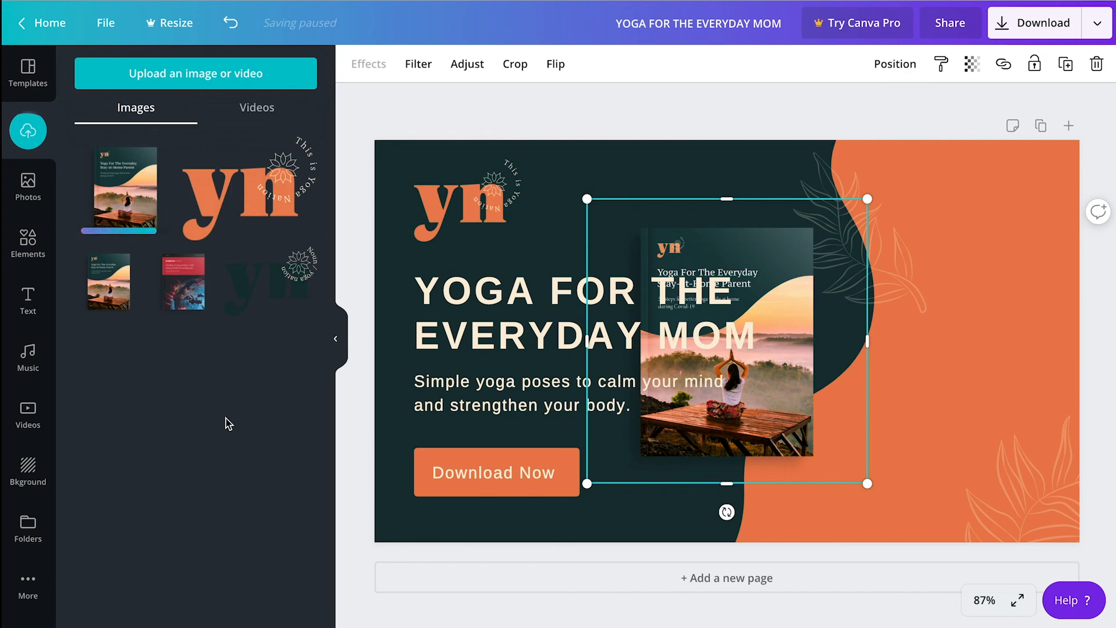
Enlarge the e-book mockup onto the right over the orange blob and shift the faded leaf left
left_click_drag(726, 342, 847, 342)
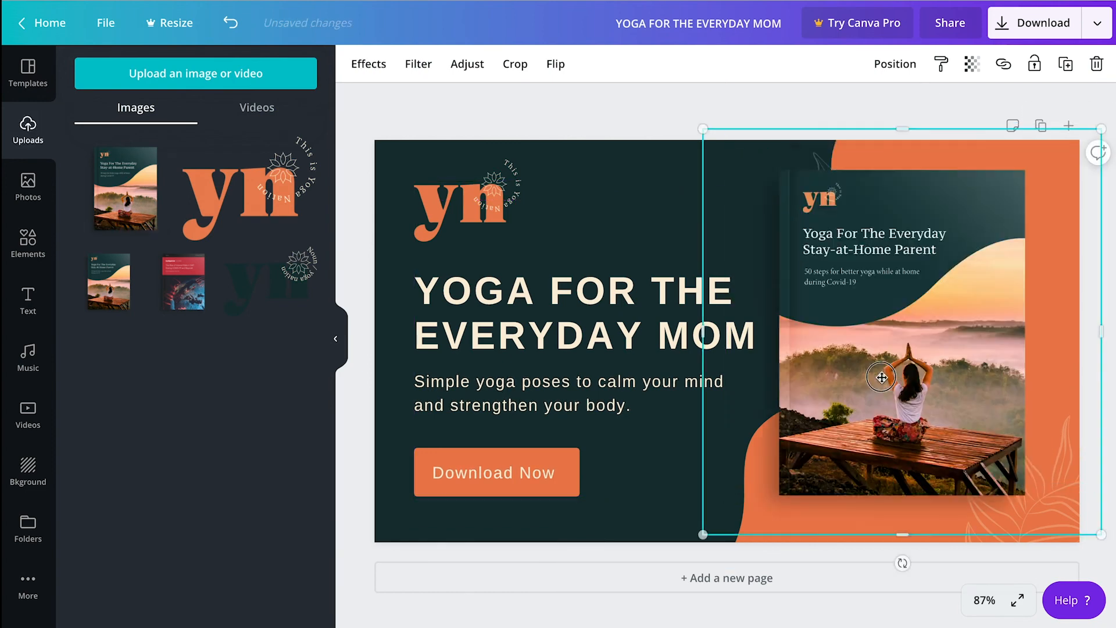
left_click_drag(881, 377, 891, 371)
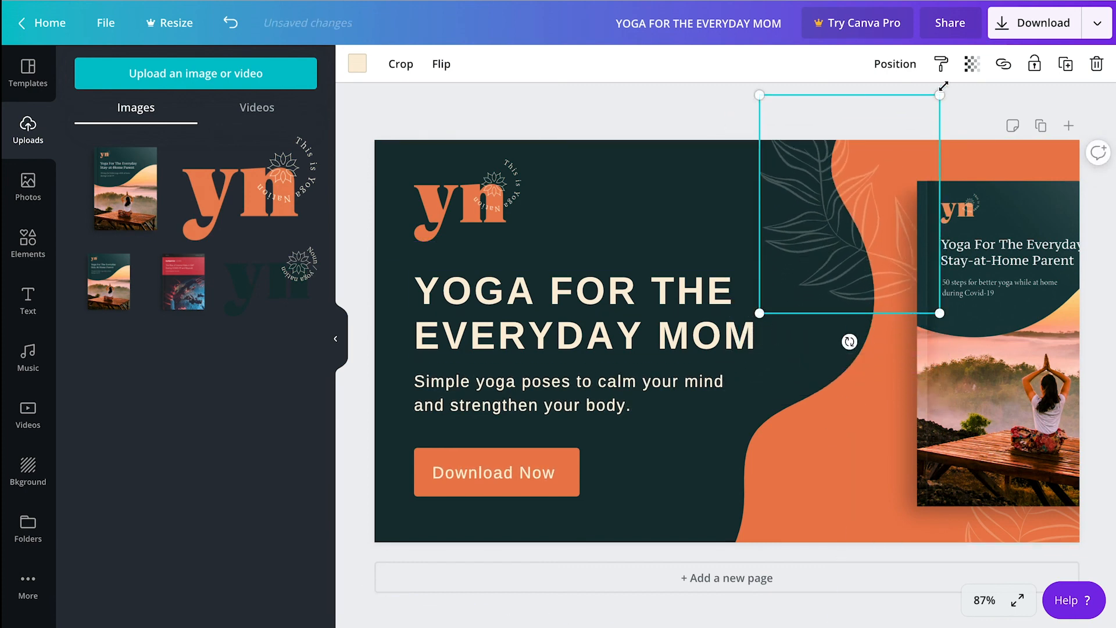
left_click(971, 64)
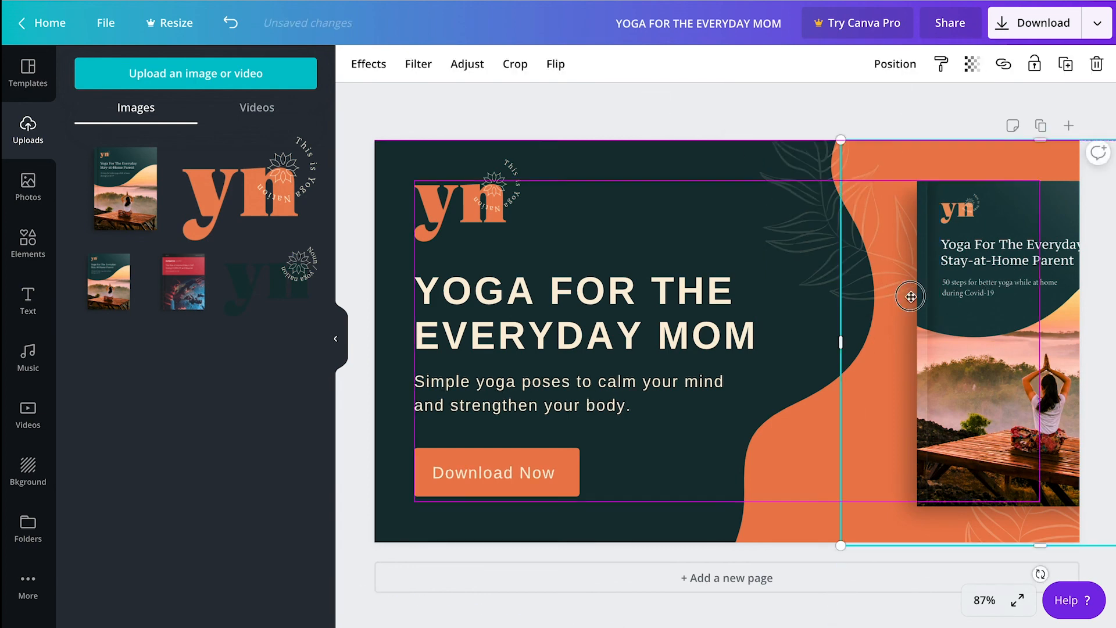
left_click_drag(910, 296, 867, 279)
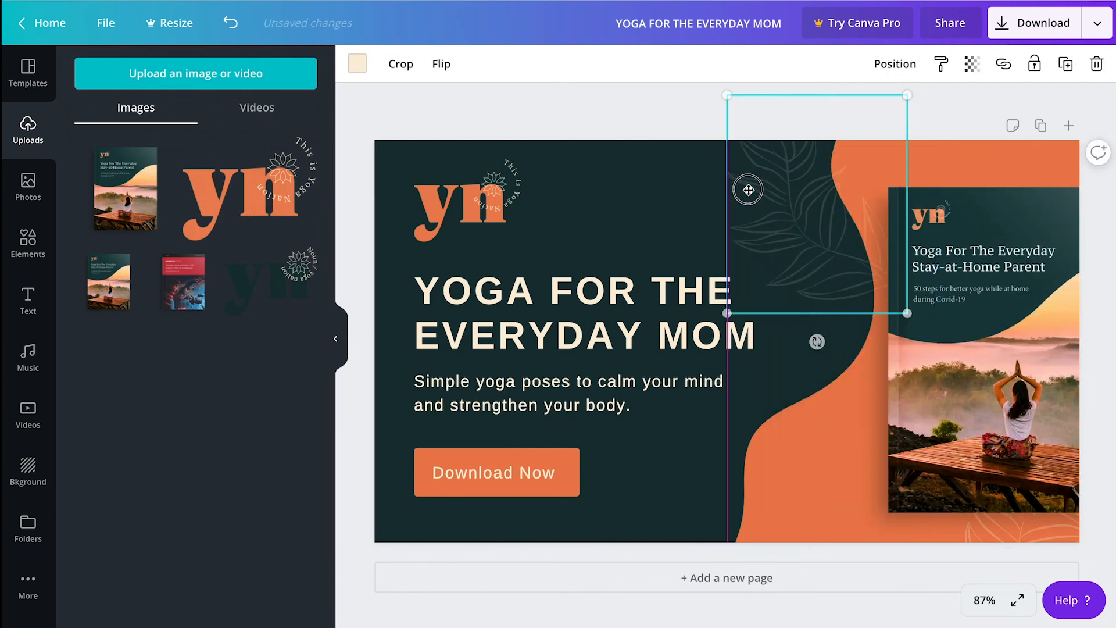
left_click_drag(818, 341, 745, 338)
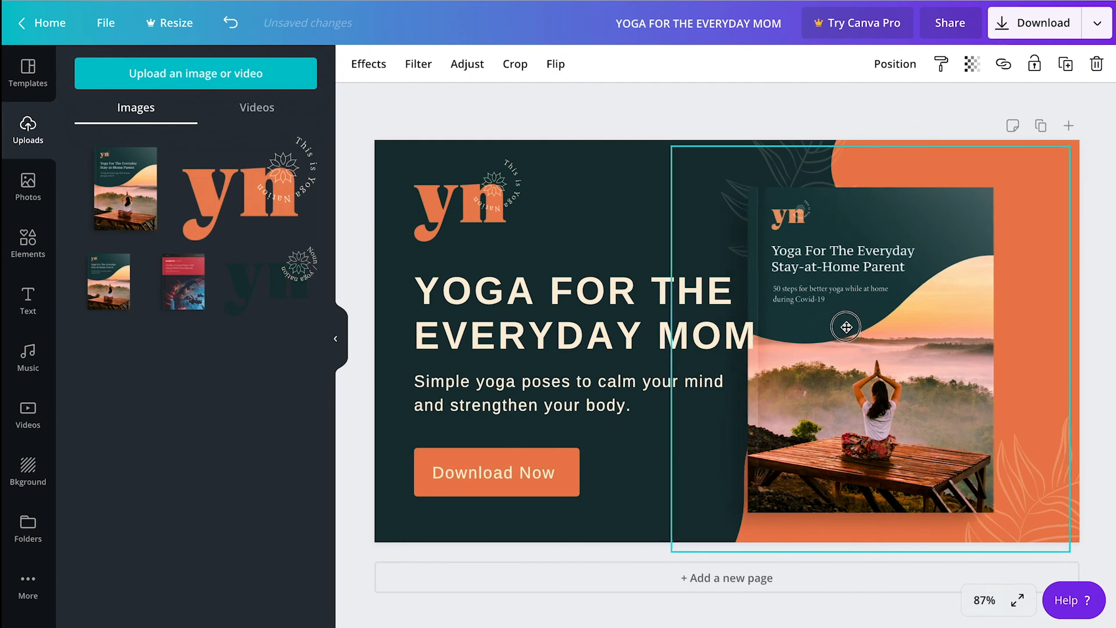
left_click_drag(847, 328, 871, 322)
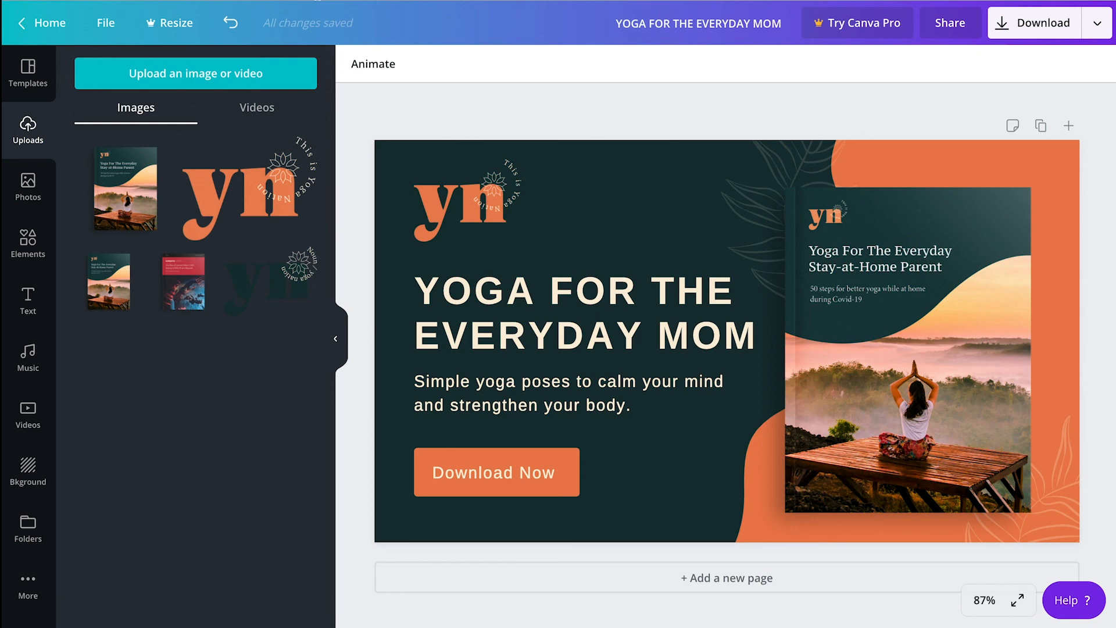
left_click(105, 22)
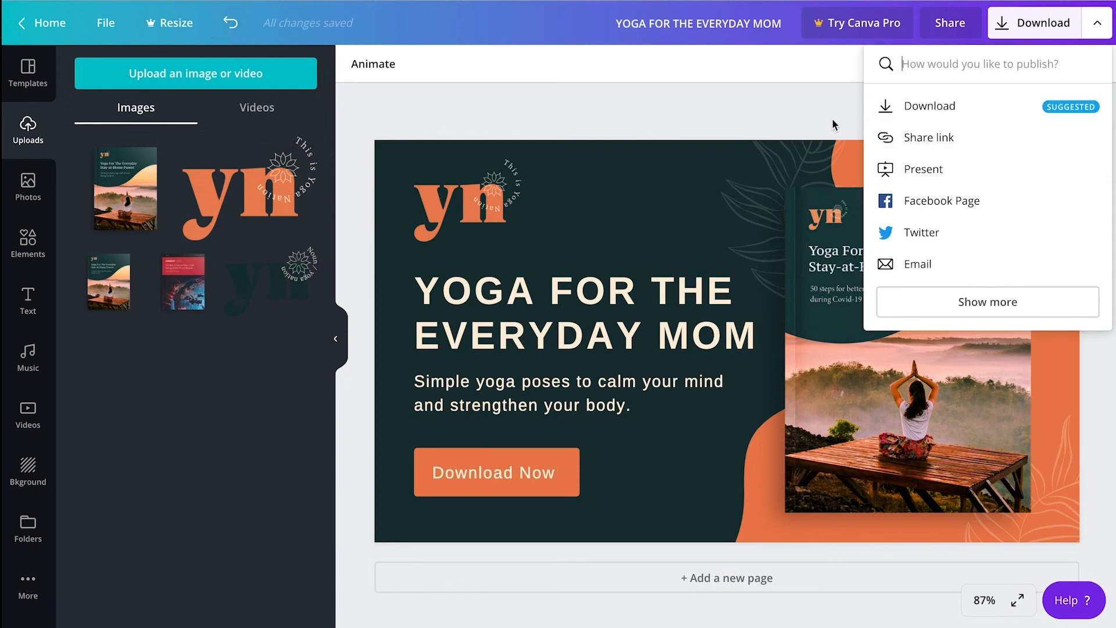
left_click(804, 108)
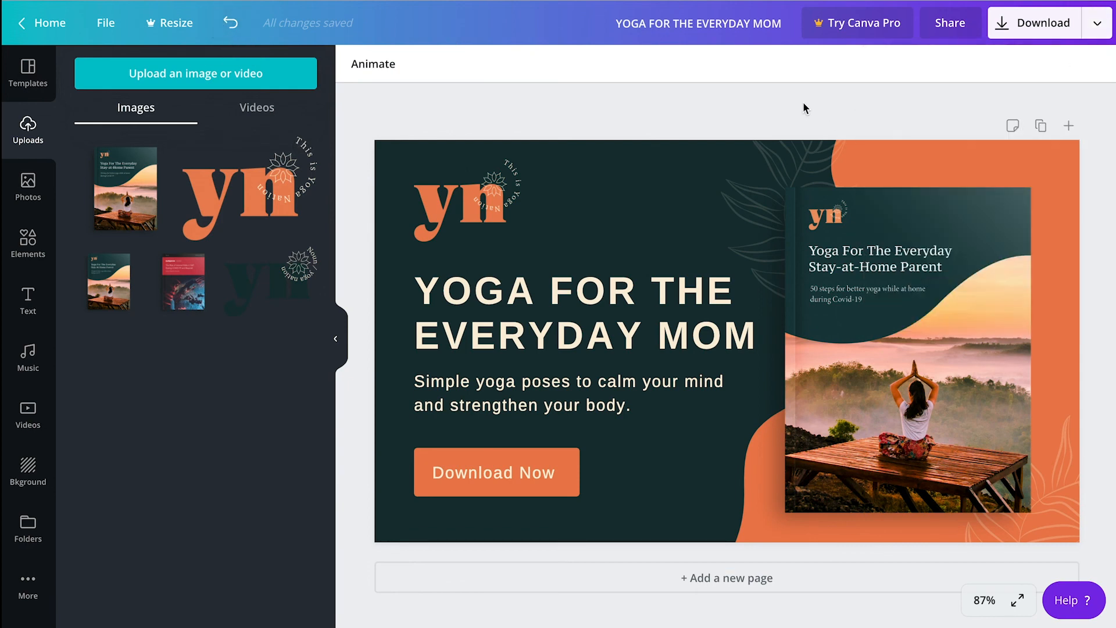
mouse_move(855, 96)
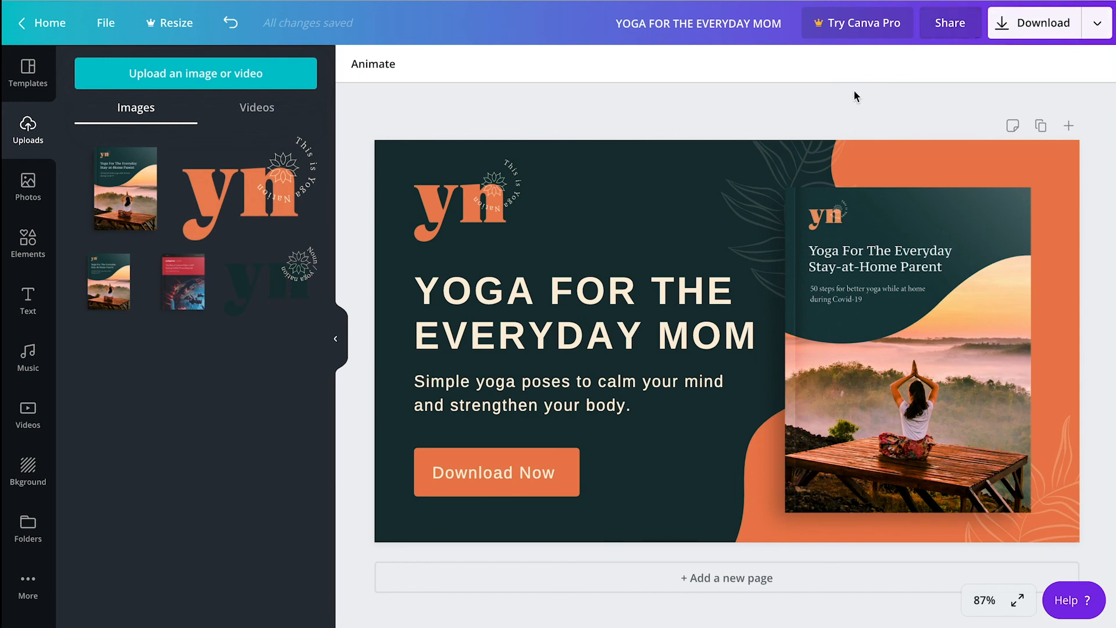